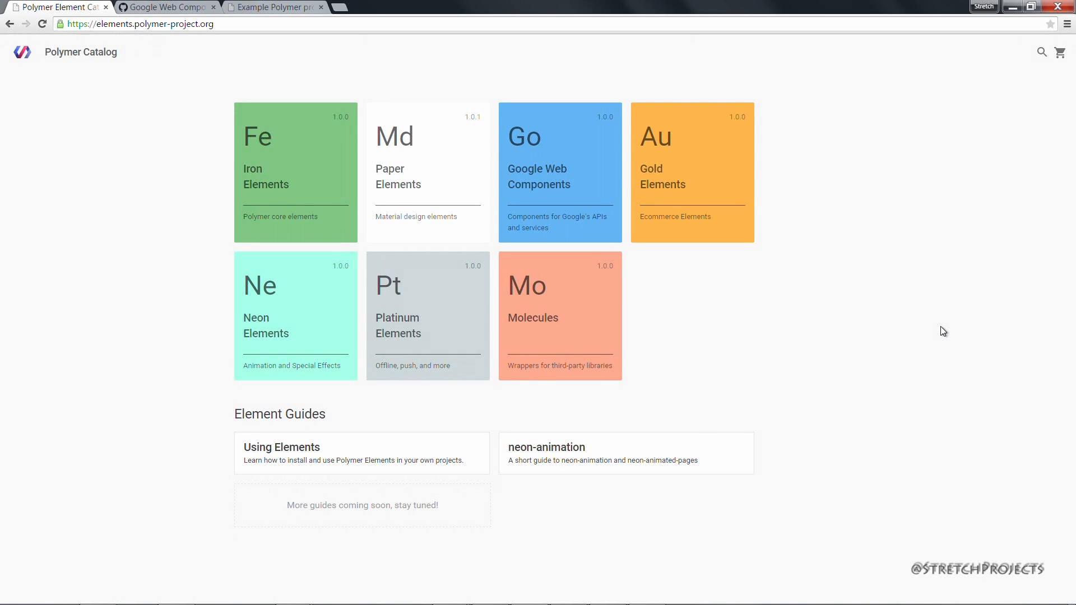
{"action": "mouse_move", "coordinate": [821, 349]}
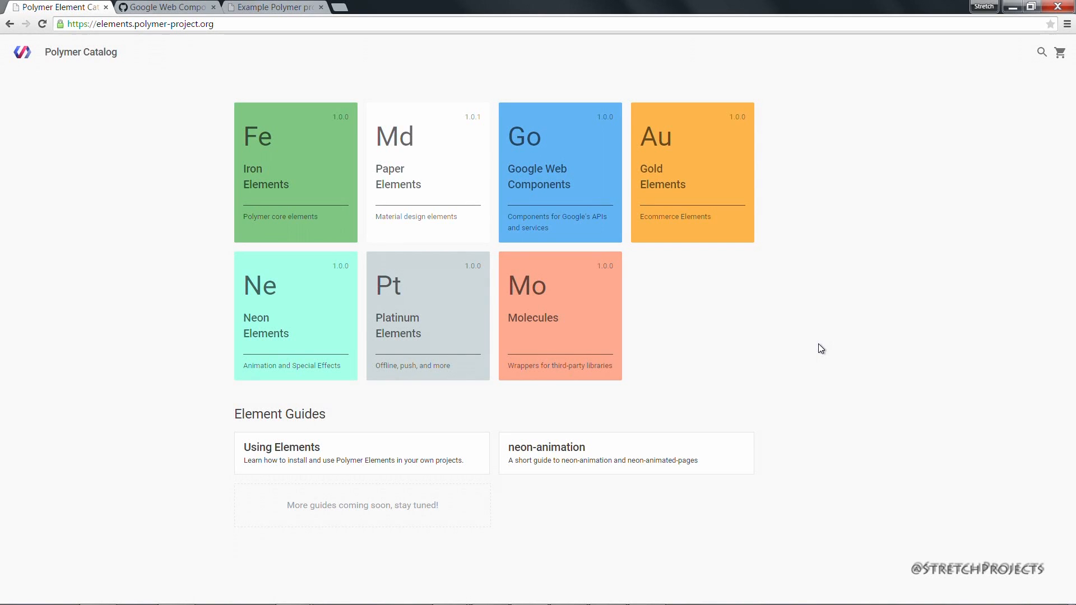
{"action": "mouse_move", "coordinate": [799, 342]}
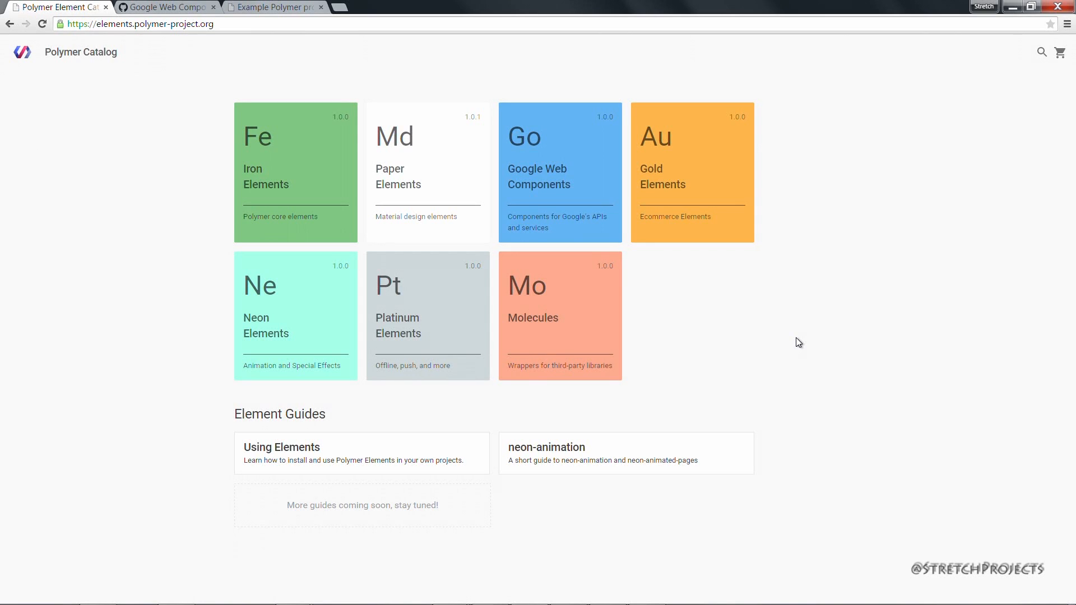
{"action": "mouse_move", "coordinate": [602, 192]}
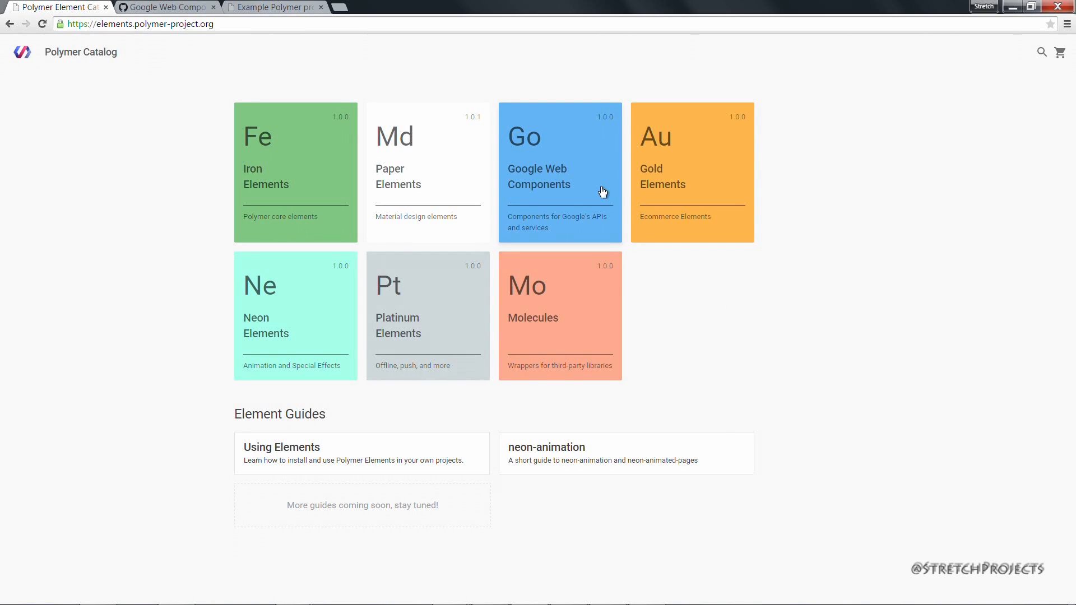
{"action": "mouse_move", "coordinate": [584, 184]}
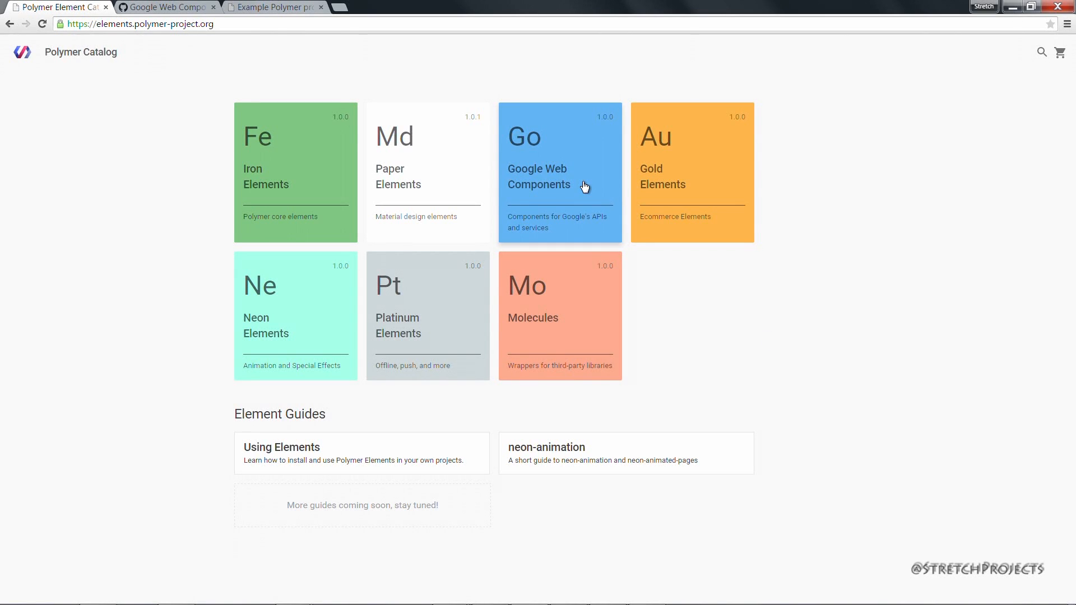
- Open the Google Web Components tile and then its GitHub organization page
{"action": "left_click", "coordinate": [585, 186]}
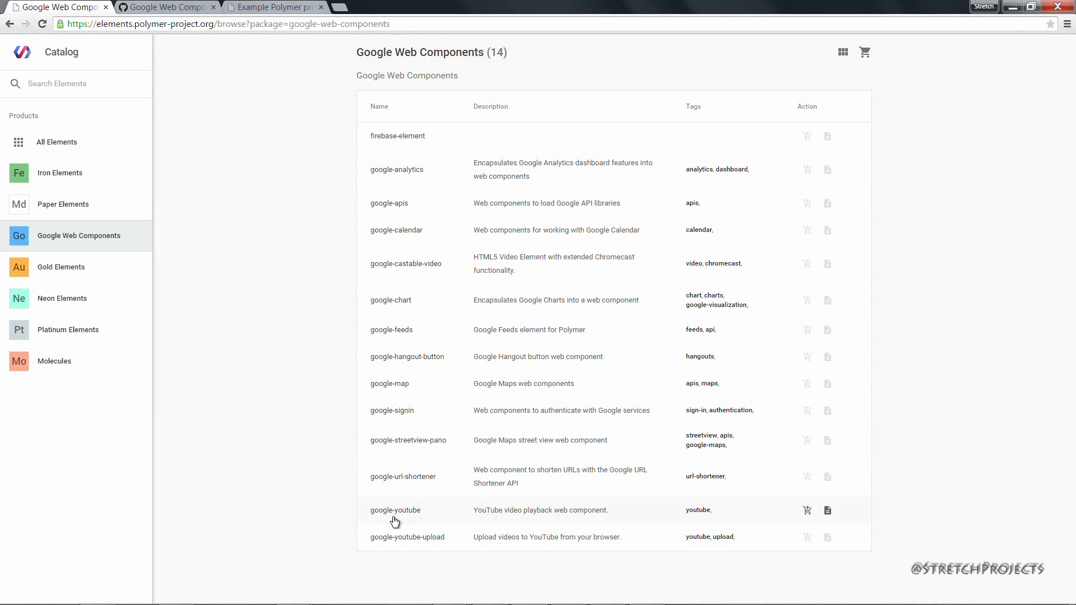
{"action": "mouse_move", "coordinate": [406, 515]}
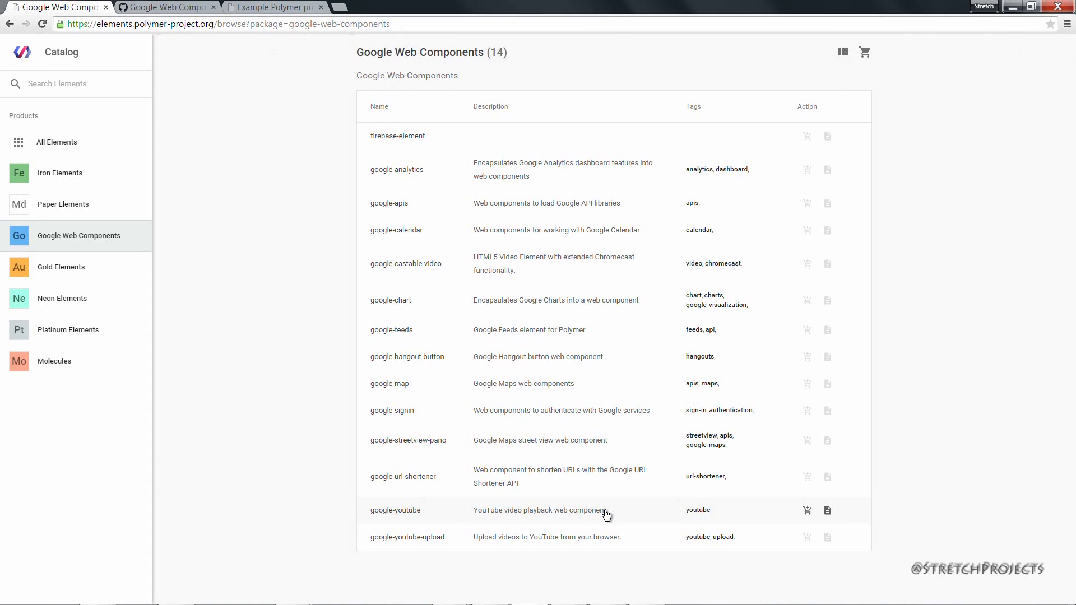
{"action": "mouse_move", "coordinate": [559, 516]}
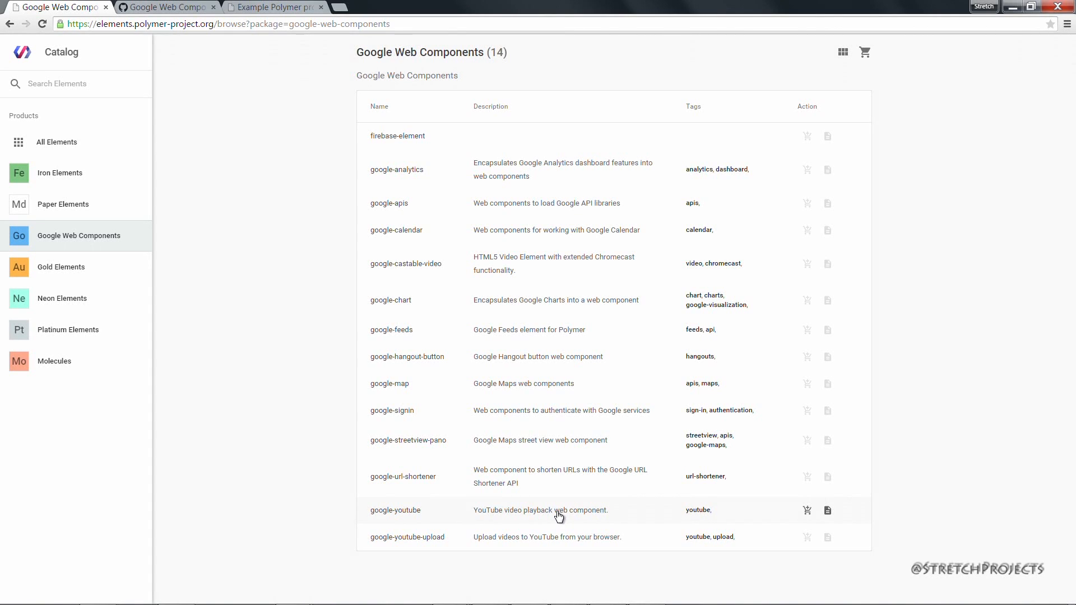
{"action": "mouse_move", "coordinate": [336, 520]}
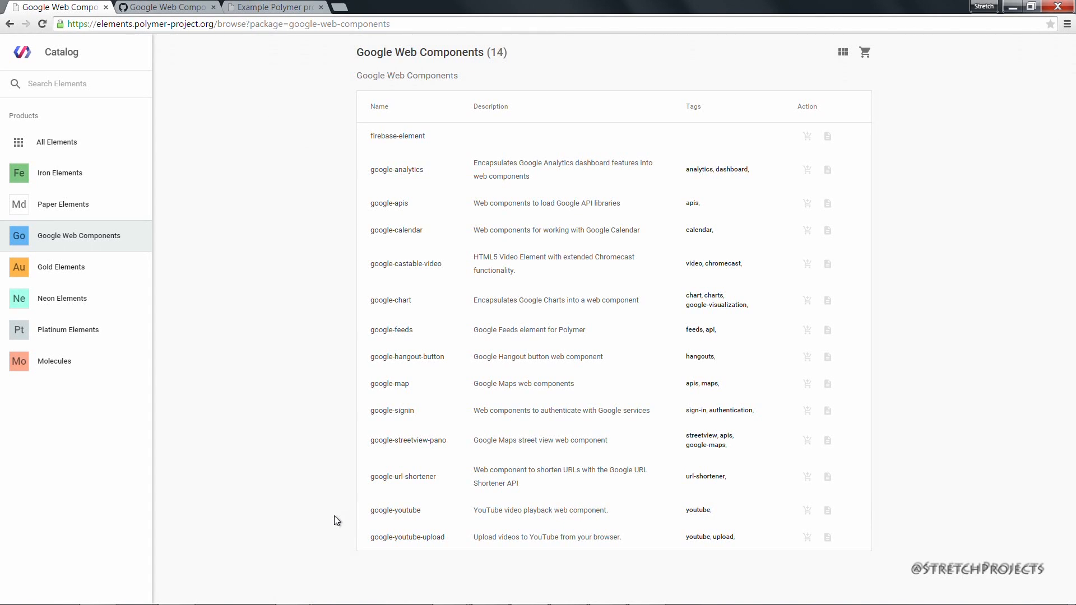
{"action": "left_click", "coordinate": [163, 7]}
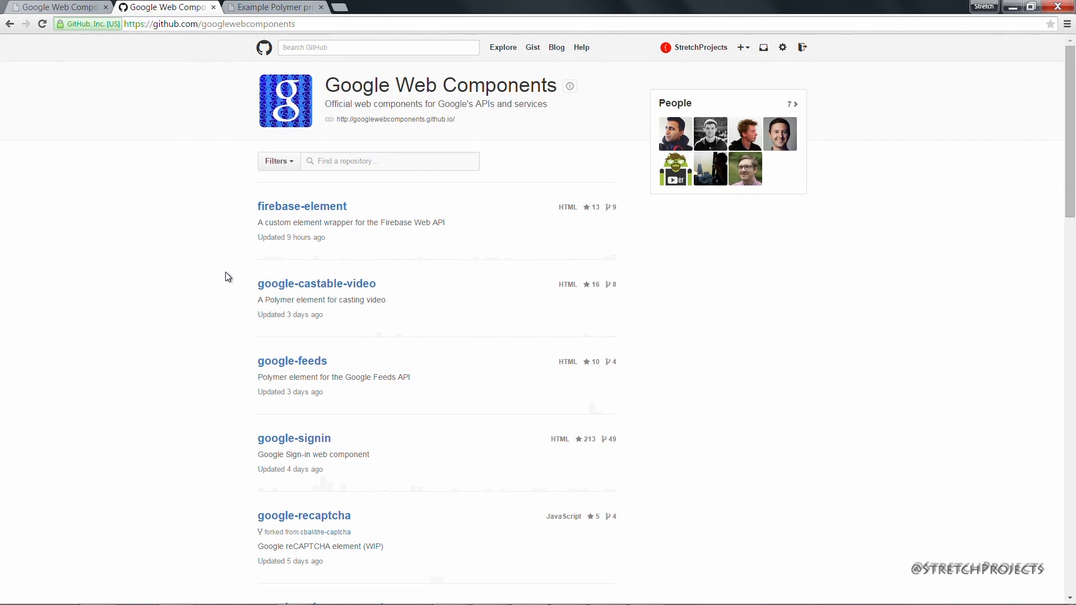
- Scroll the GitHub repository list down to the google-web-components meta-package
{"action": "scroll", "scroll_direction": "down", "scroll_amount": 3}
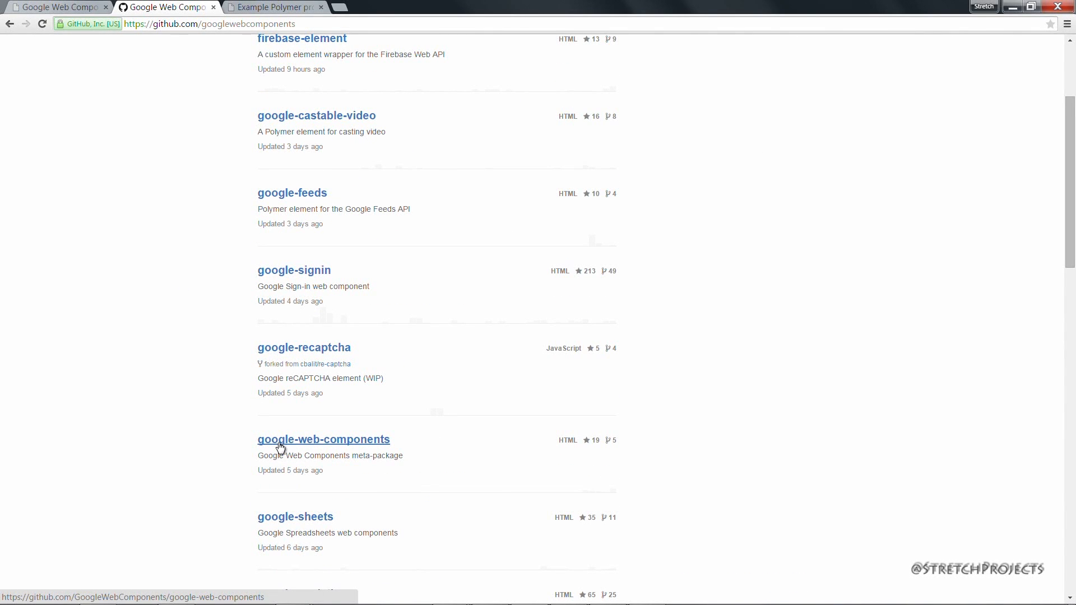
{"action": "mouse_move", "coordinate": [377, 448]}
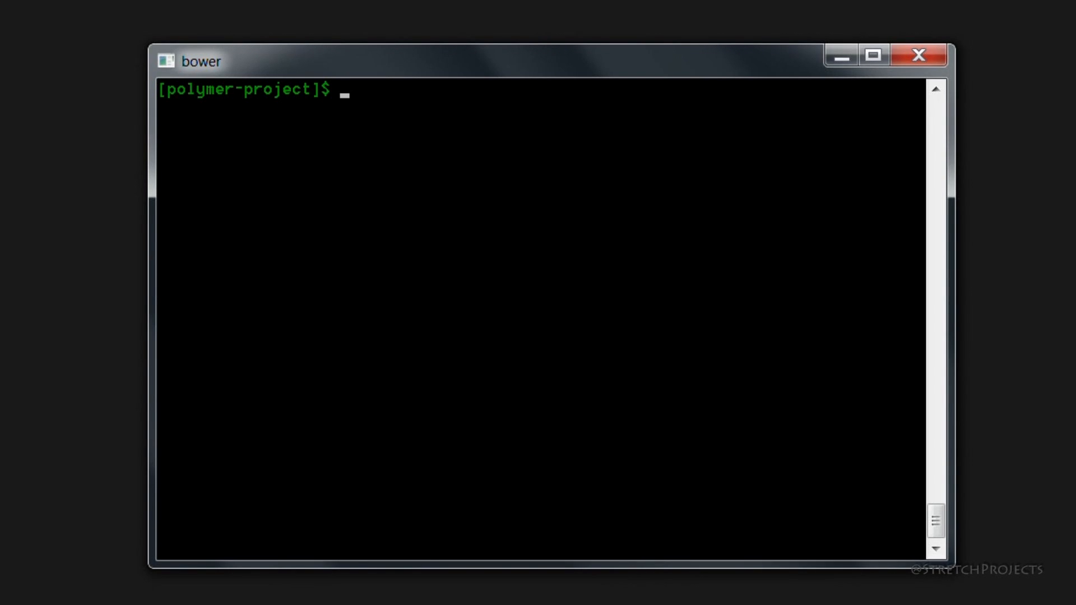
- Run bower install googlewebcomponents/google-web-components --save in polymer-project
{"action": "type", "text": "bower insta"}
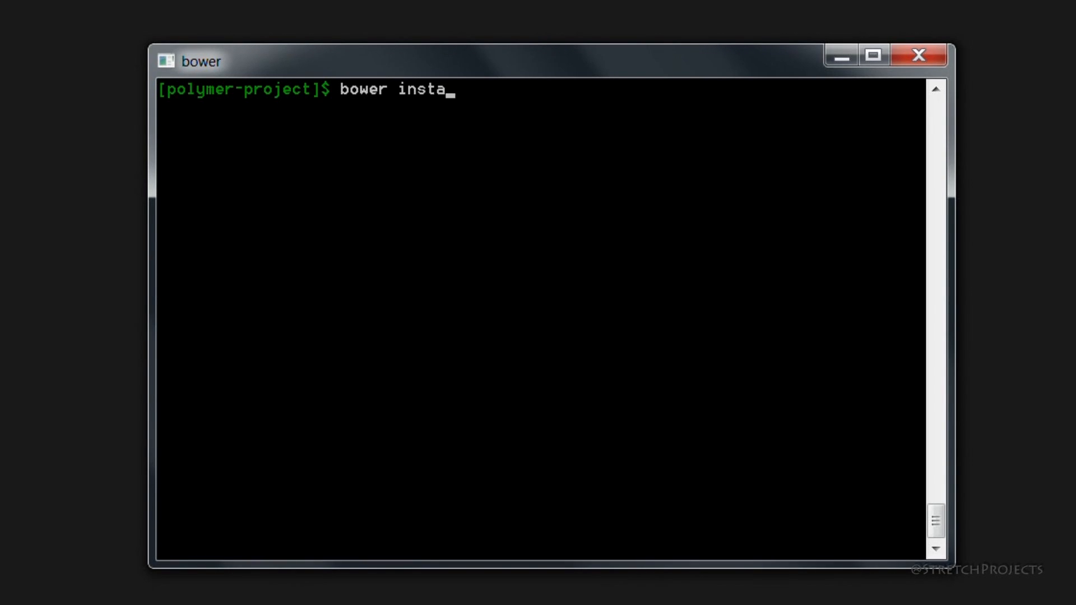
{"action": "type", "text": "ll googl"}
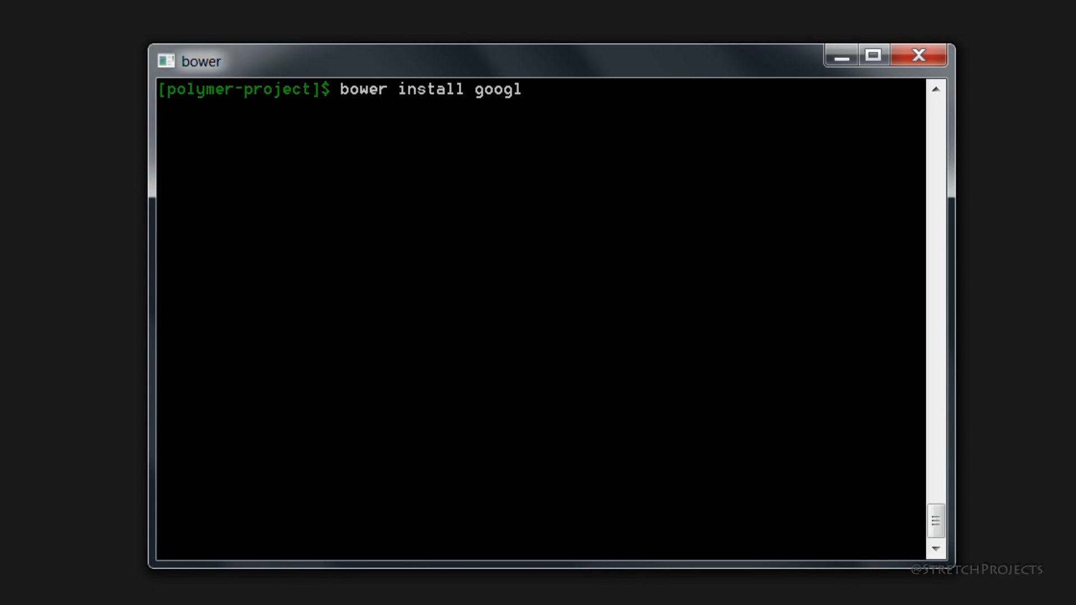
{"action": "type", "text": "ewebcomponents/googl"}
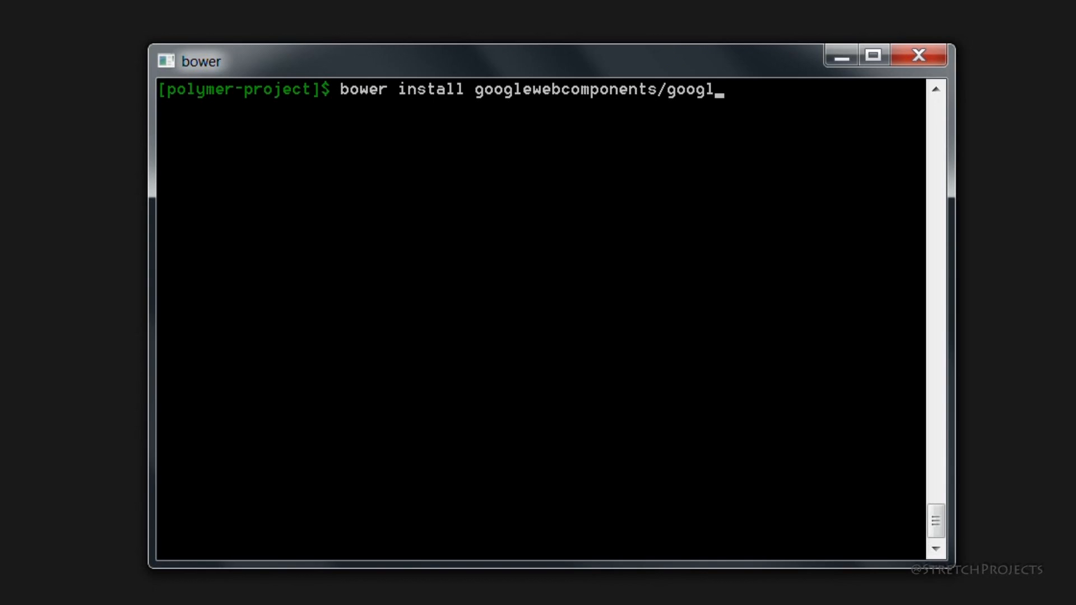
{"action": "type", "text": "e-web-"}
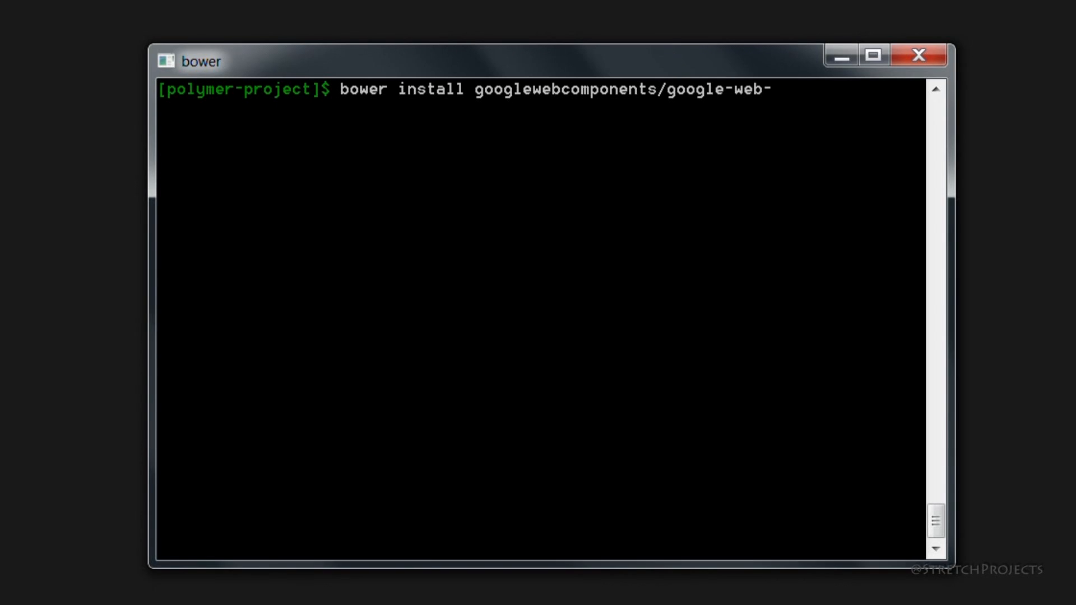
{"action": "type", "text": "components"}
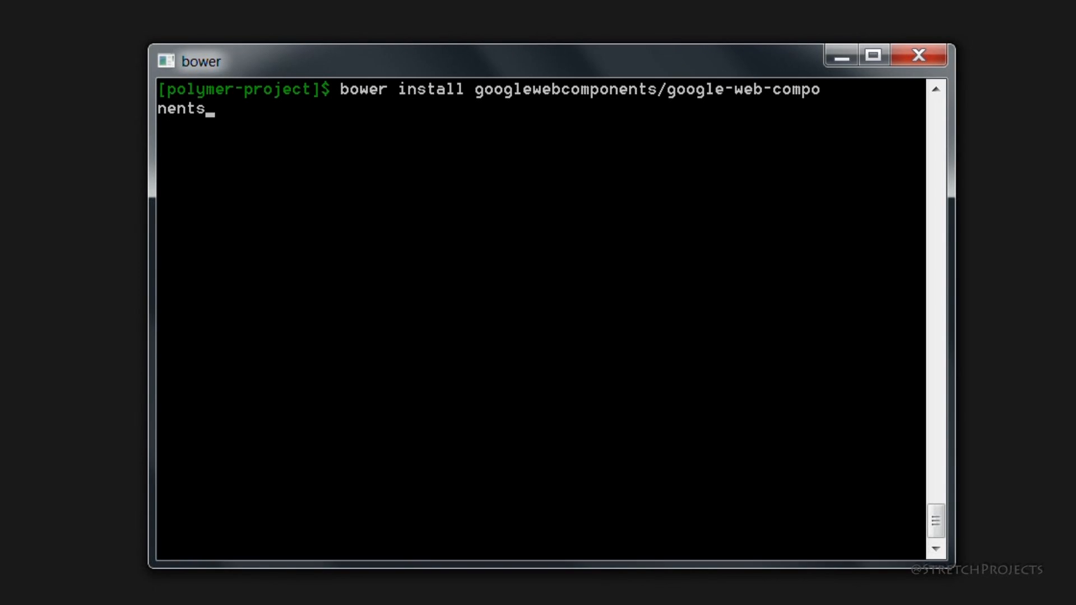
{"action": "type", "text": "--save"}
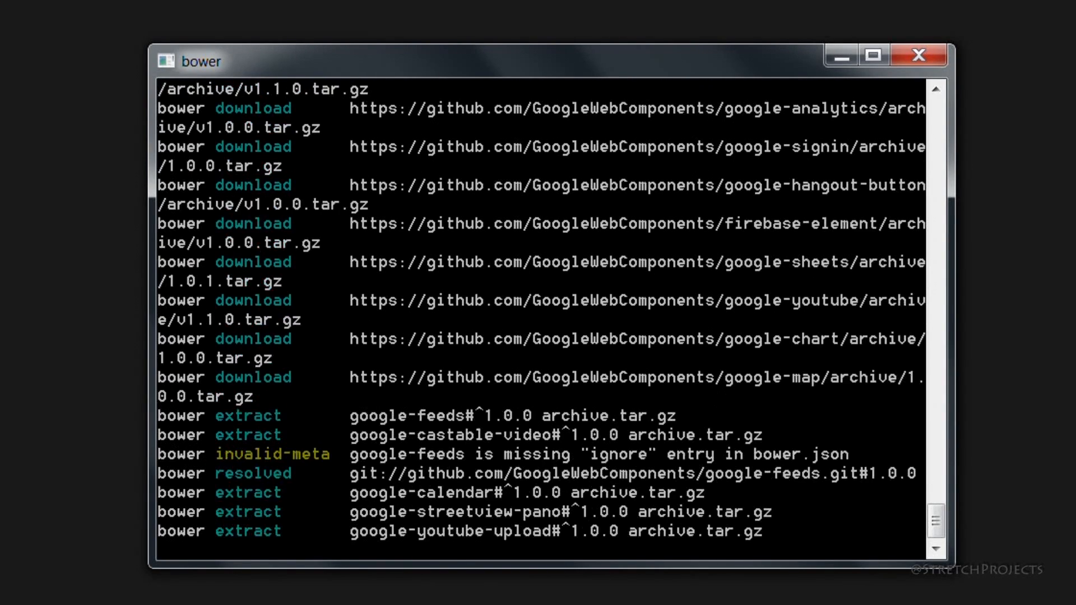
{"action": "scroll", "scroll_direction": "down", "scroll_amount": 3}
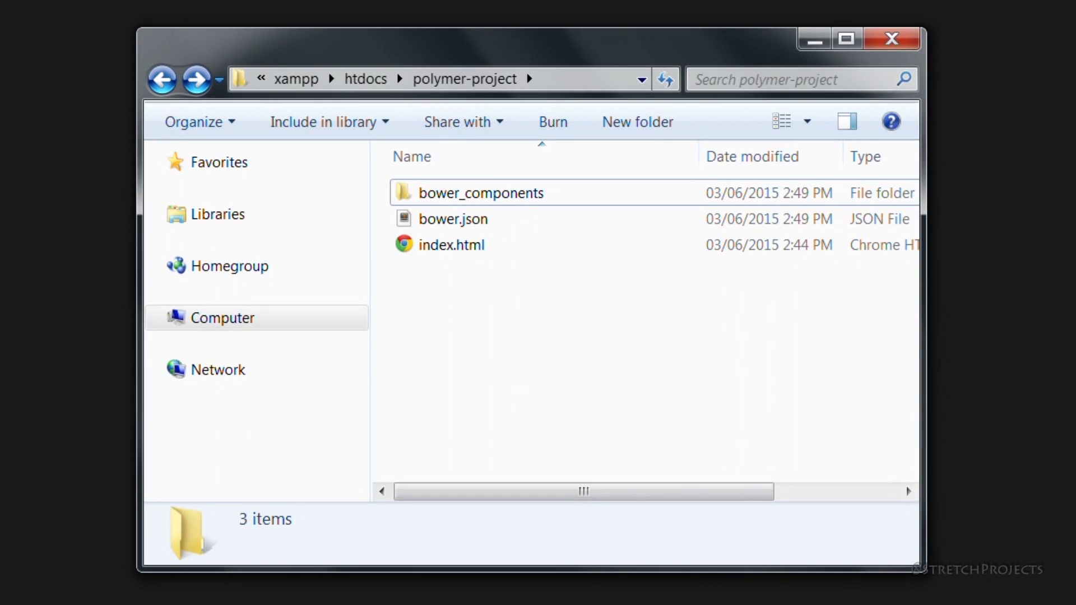
- Browse the bower_components folder's installed components, noting google-castable-video
{"action": "double_click", "coordinate": [481, 192]}
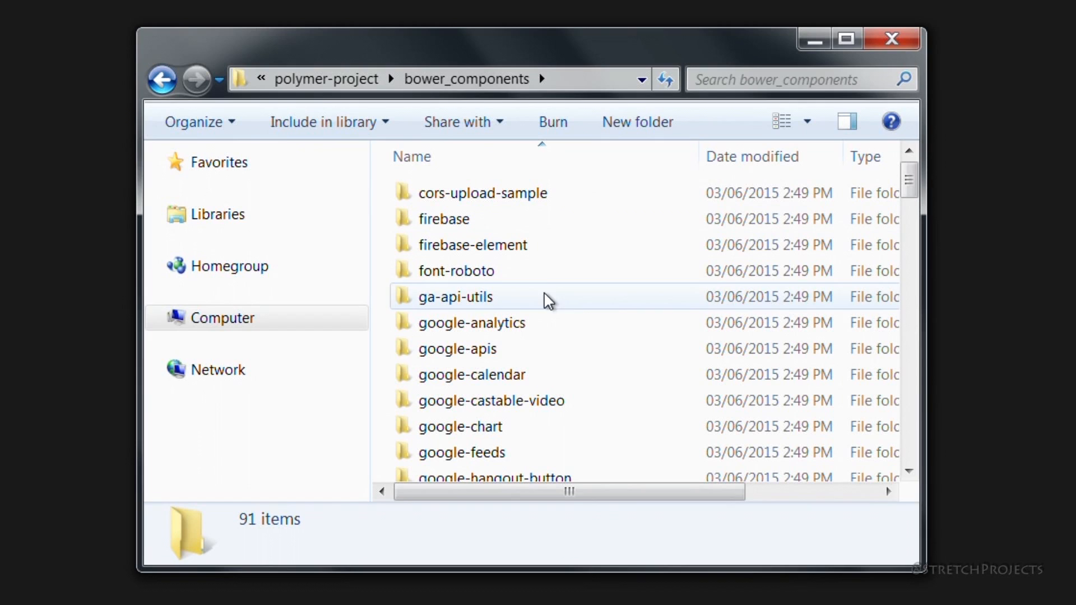
{"action": "left_click", "coordinate": [491, 400]}
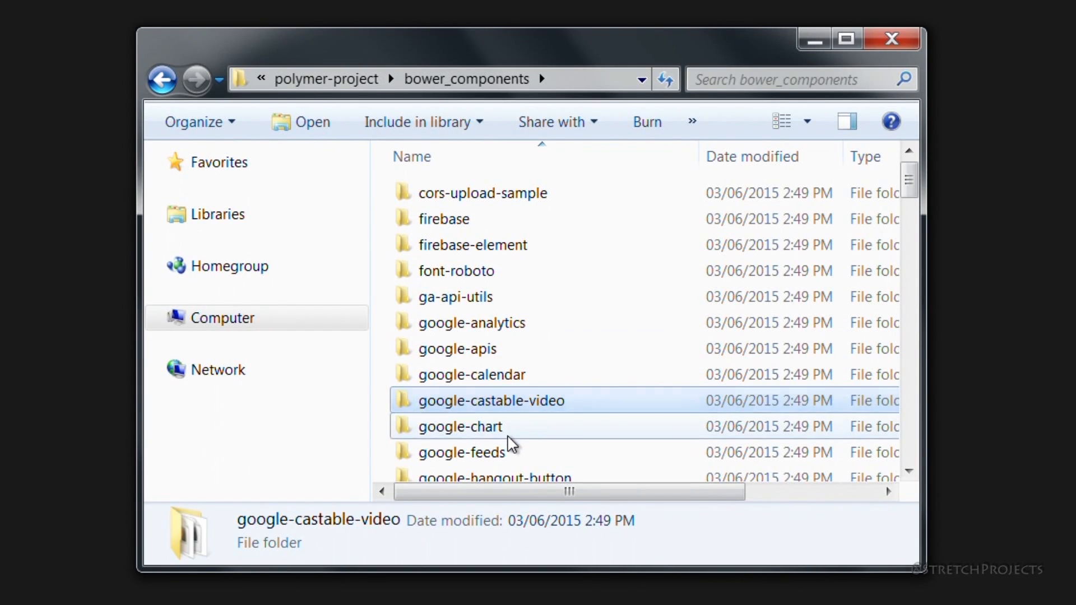
{"action": "scroll", "scroll_direction": "down", "scroll_amount": 3}
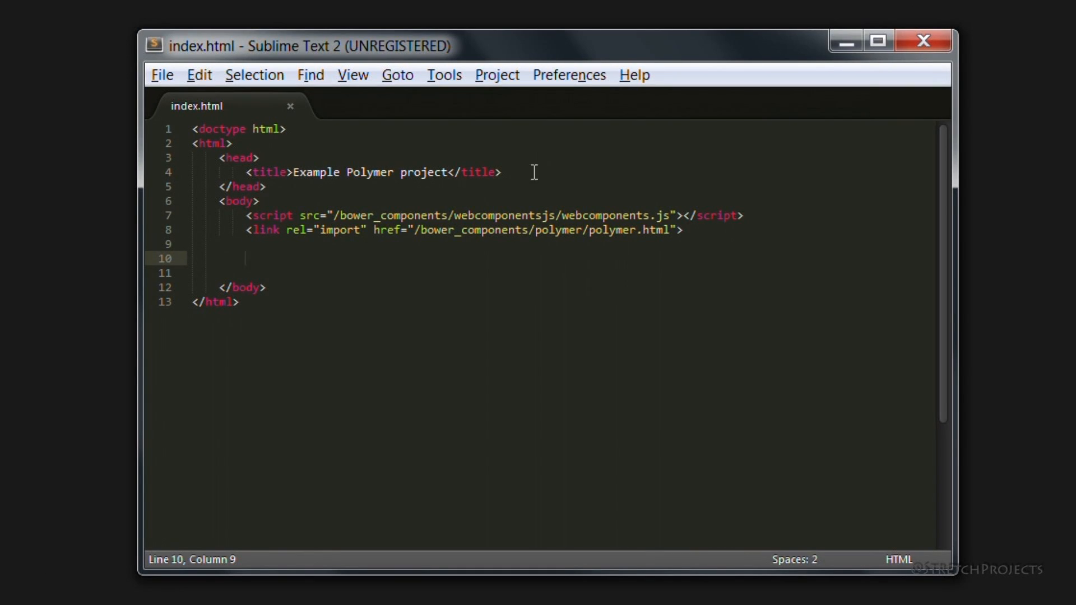
- Add an import on line 10 for paper-header-panel/paper-header-panel.html, copied from the polymer import
{"action": "left_click_drag", "start_coordinate": [438, 215], "coordinate": [700, 215]}
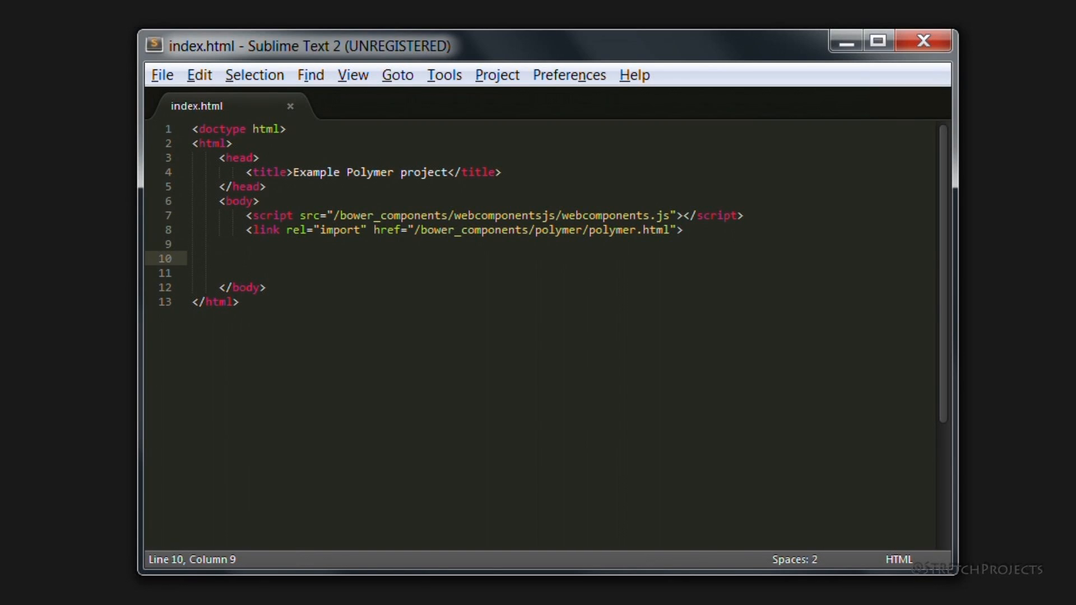
{"action": "left_click", "coordinate": [688, 230]}
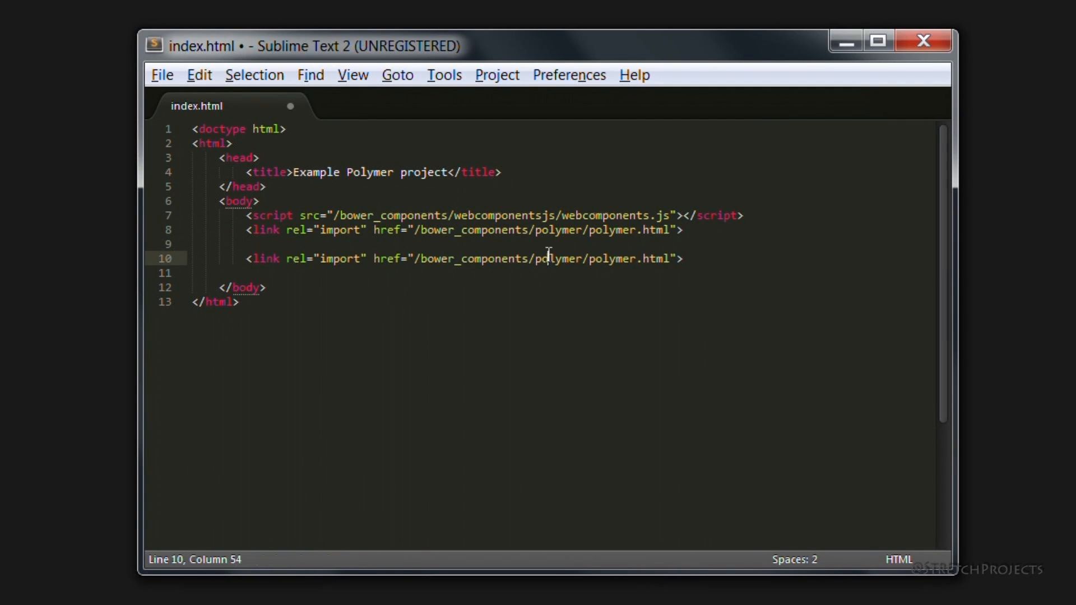
{"action": "type", "text": "pap"}
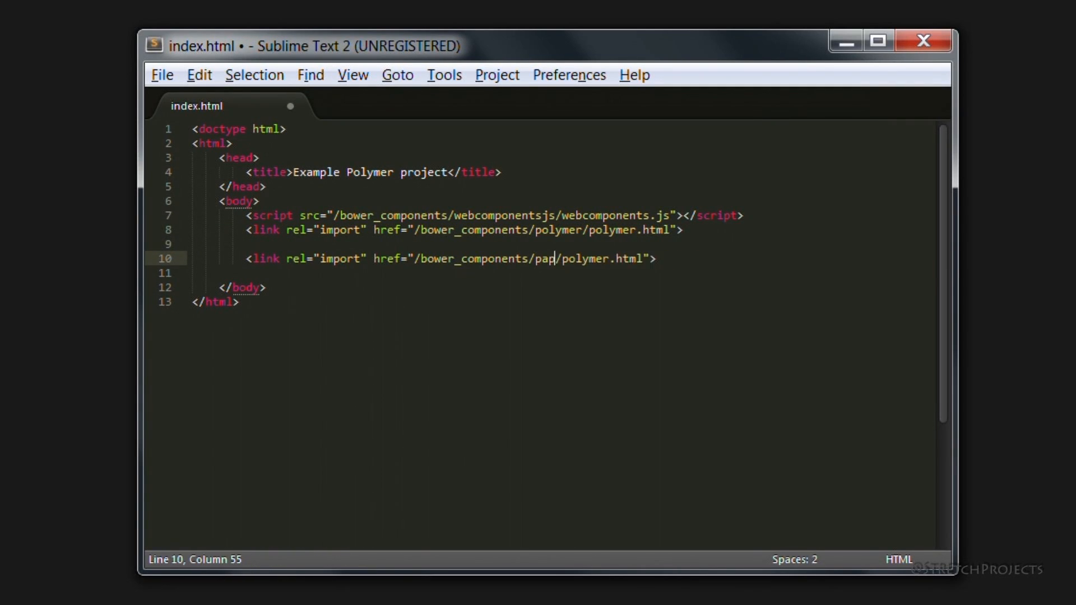
{"action": "type", "text": "er-head"}
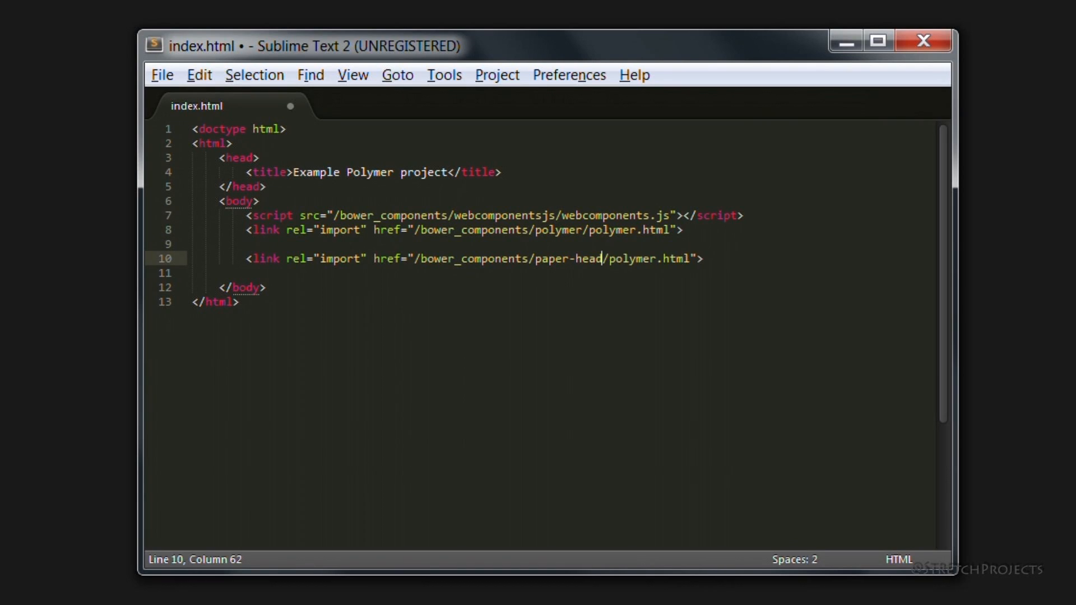
{"action": "type", "text": "er-p"}
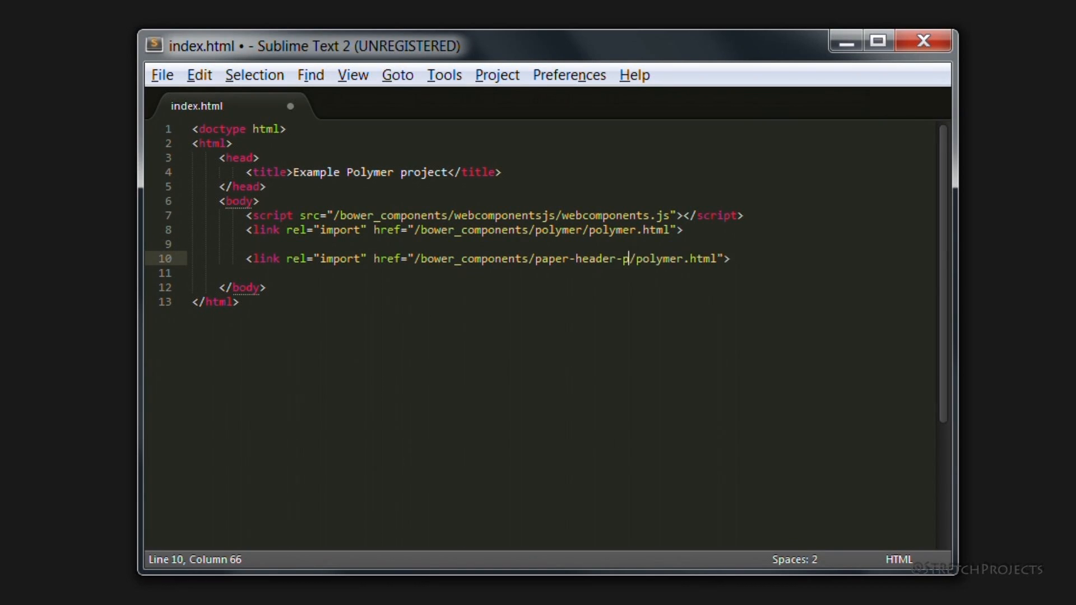
{"action": "type", "text": "anel"}
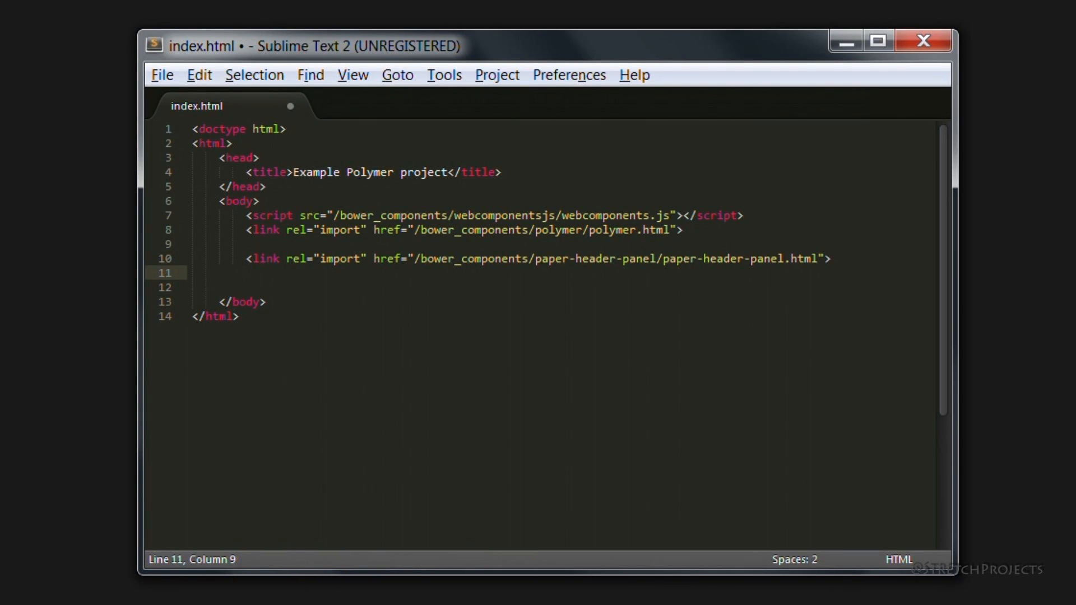
- Nest a <paper-toolbar> inside <paper-header-panel> and select the Example Polymer project title
{"action": "type", "text": "<paper-header-panel>"}
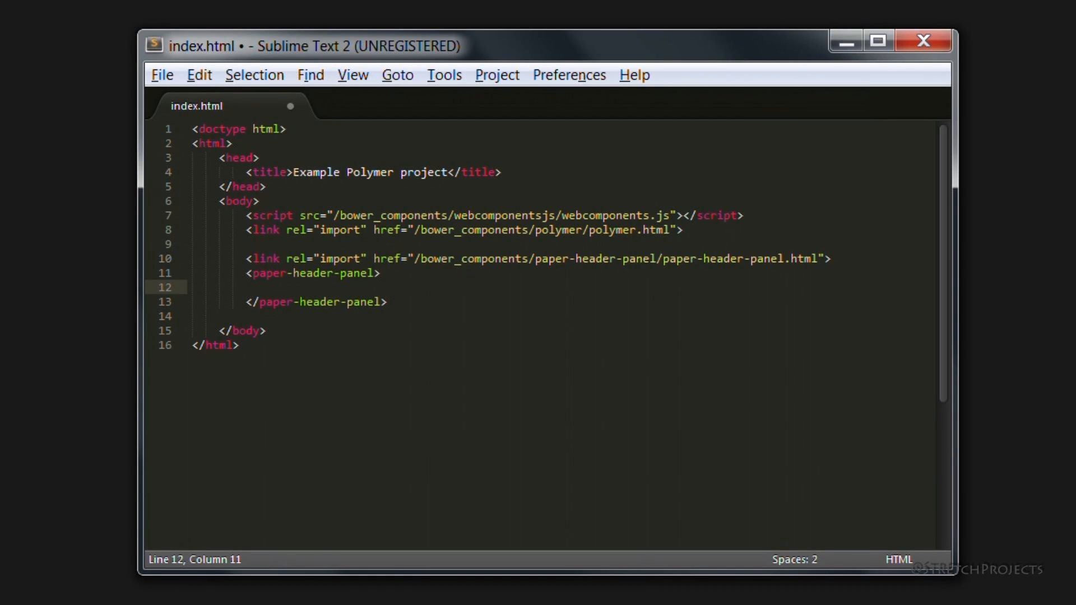
{"action": "type", "text": "<"}
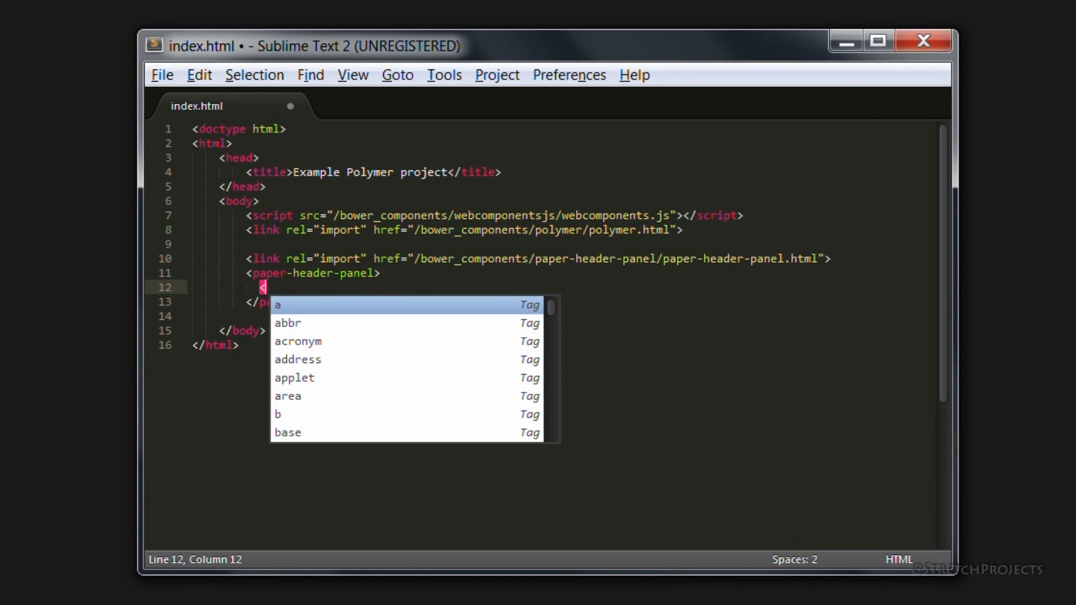
{"action": "type", "text": "paper-toolbas"}
{"action": "type", "text": "</paper-tool"}
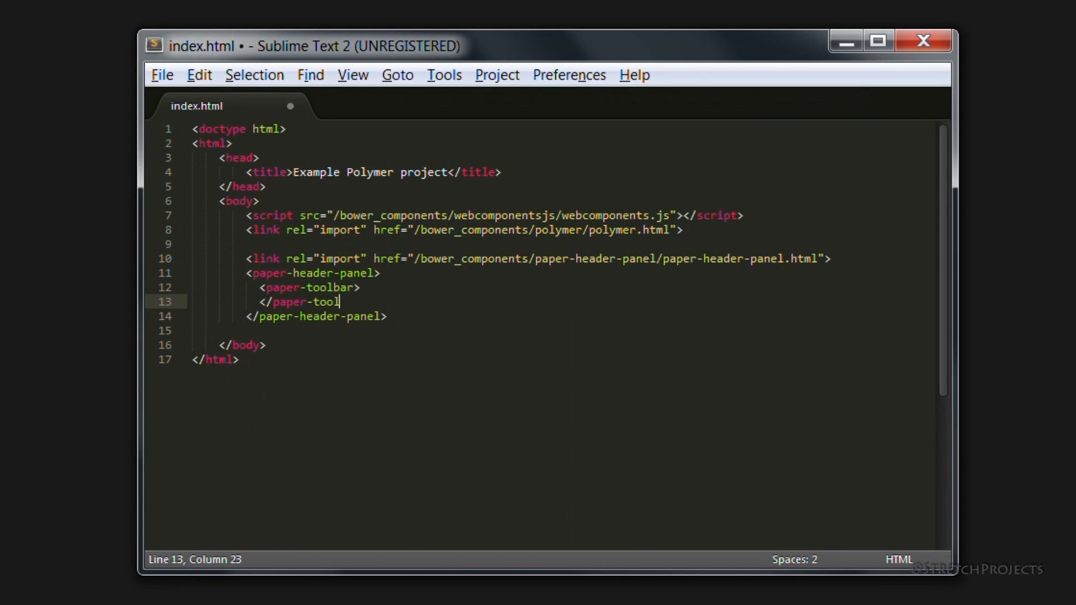
{"action": "type", "text": "bar>"}
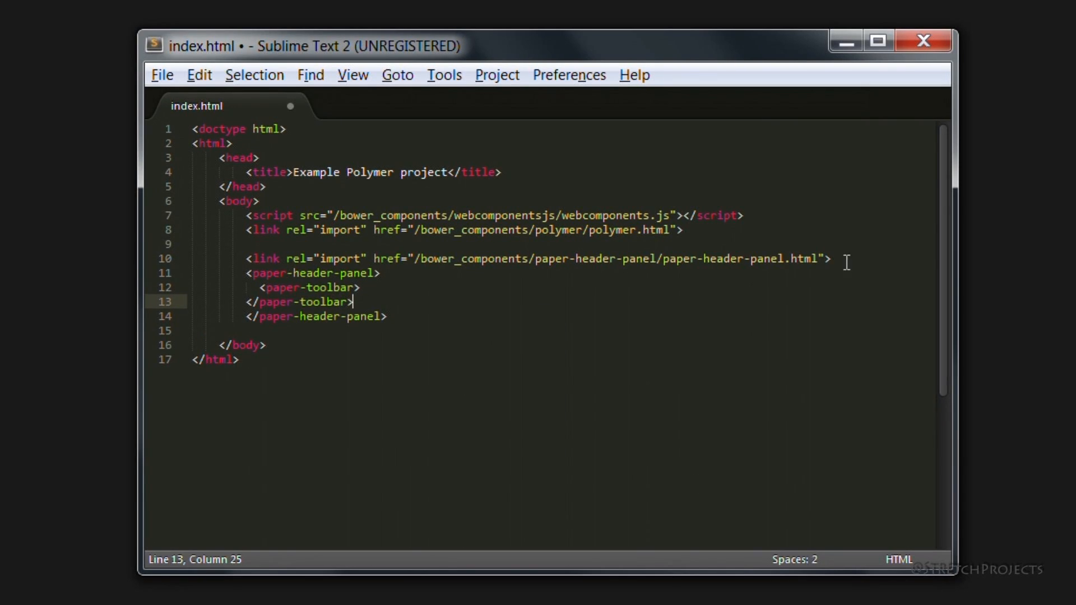
{"action": "key", "text": "Enter"}
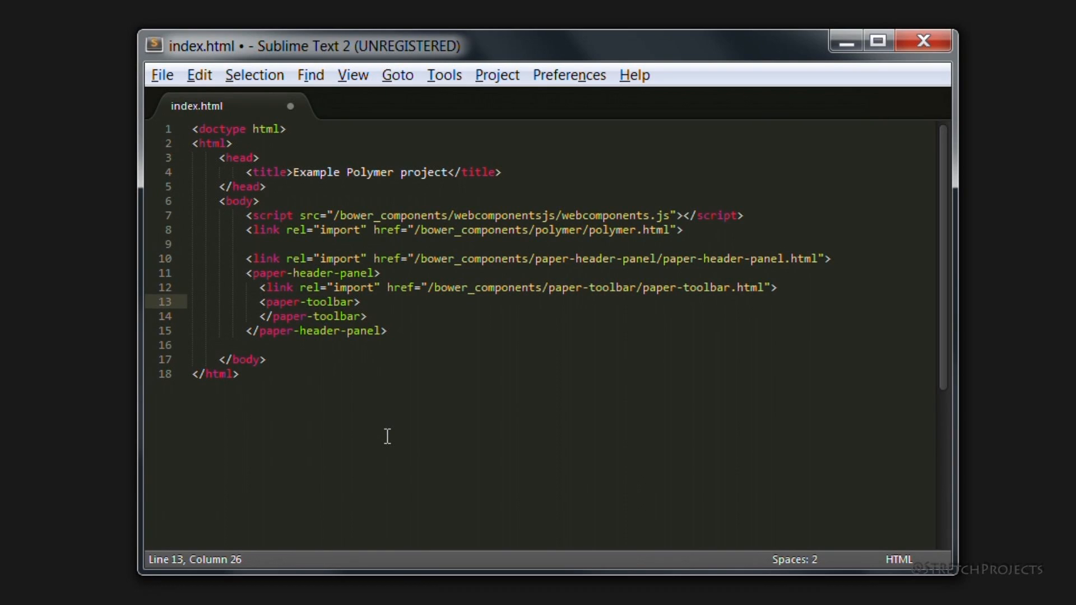
{"action": "left_click_drag", "start_coordinate": [293, 172], "coordinate": [405, 172]}
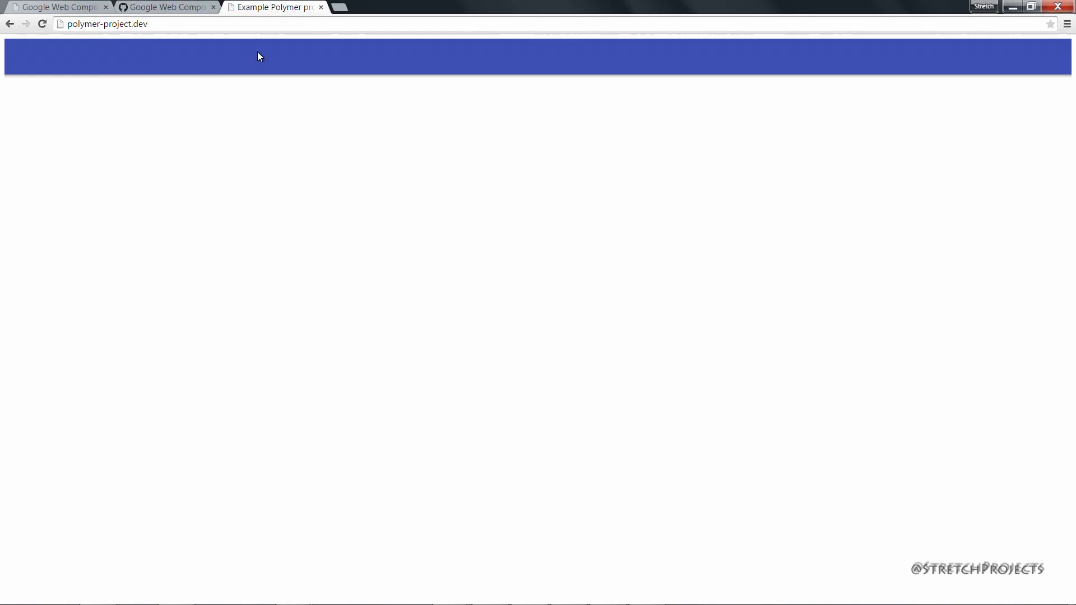
{"action": "mouse_move", "coordinate": [451, 179]}
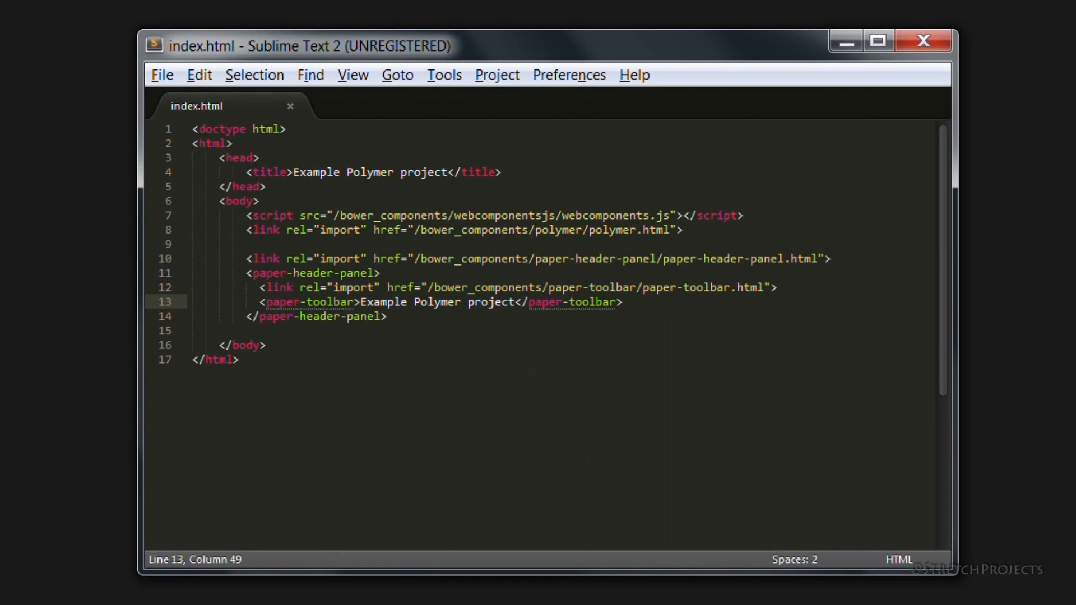
- Wrap the toolbar's title text in a <div> and save index.html
{"action": "type", "text": "</"}
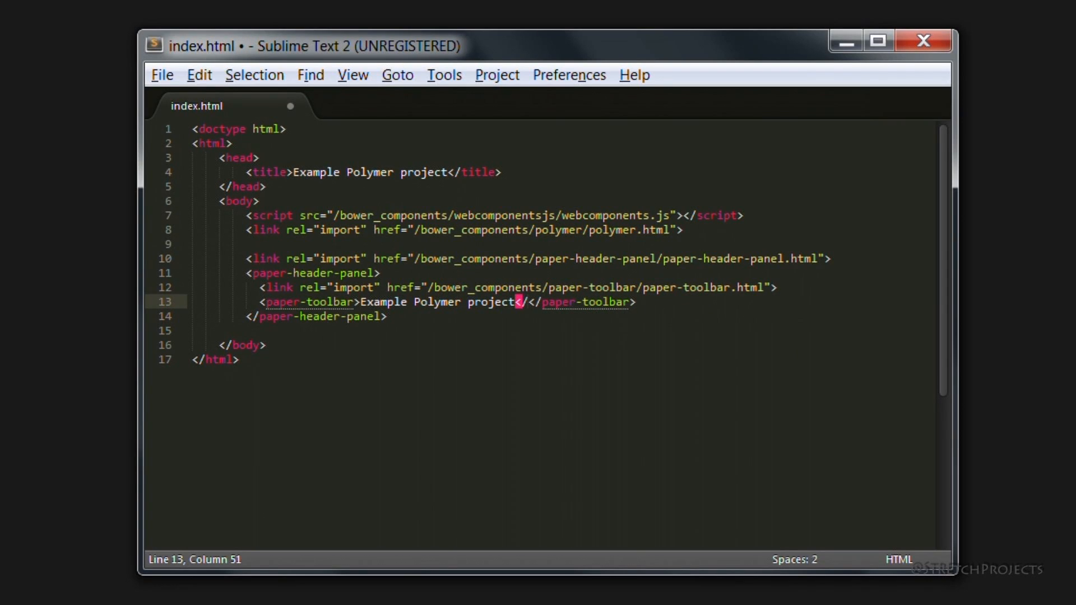
{"action": "type", "text": "div>"}
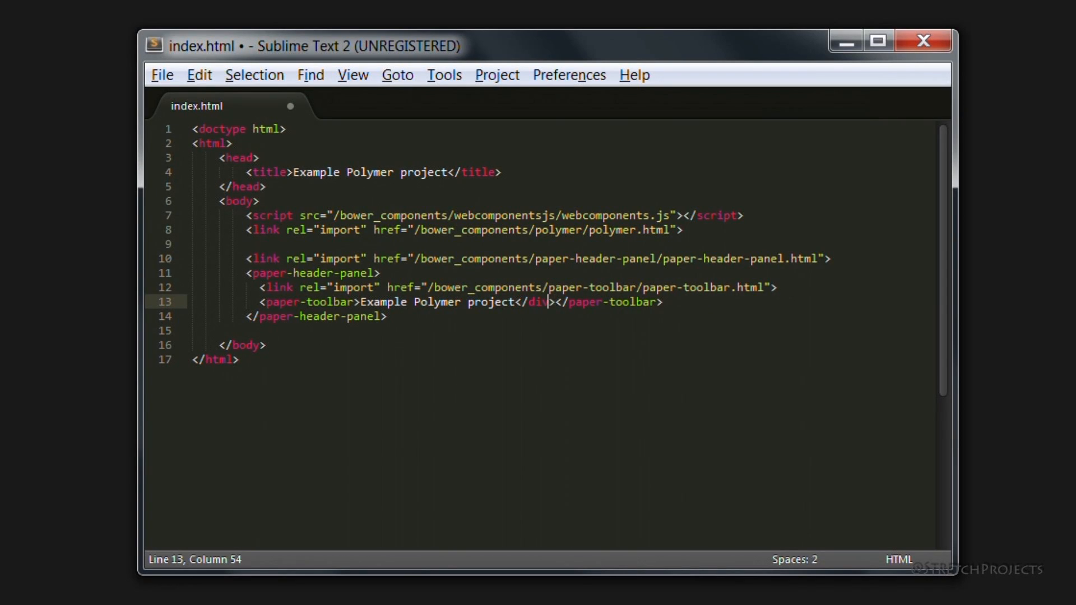
{"action": "type", "text": "<div>"}
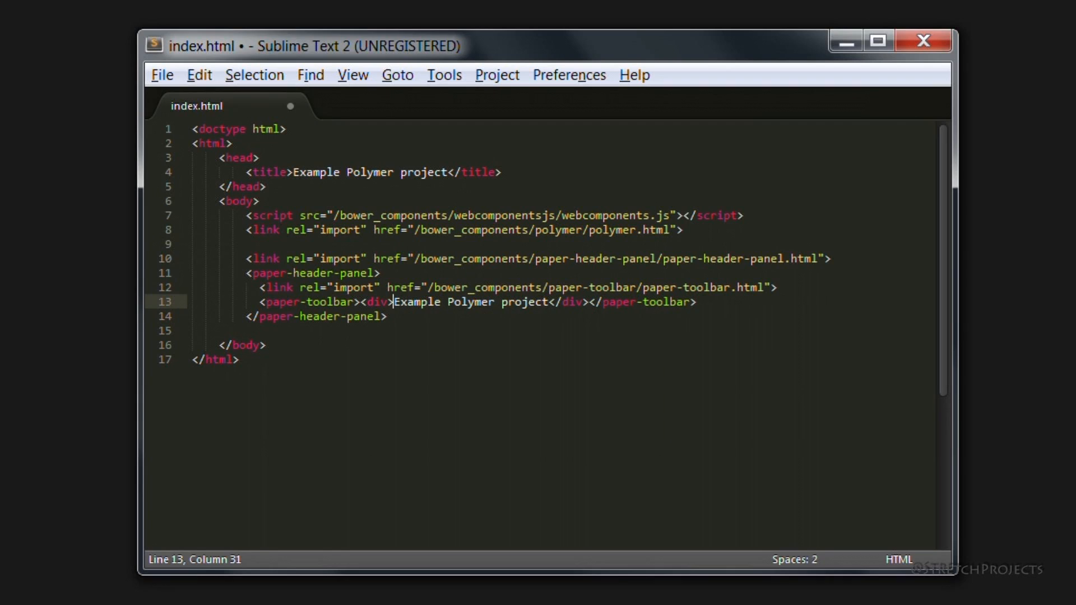
{"action": "key", "text": "ctrl+s"}
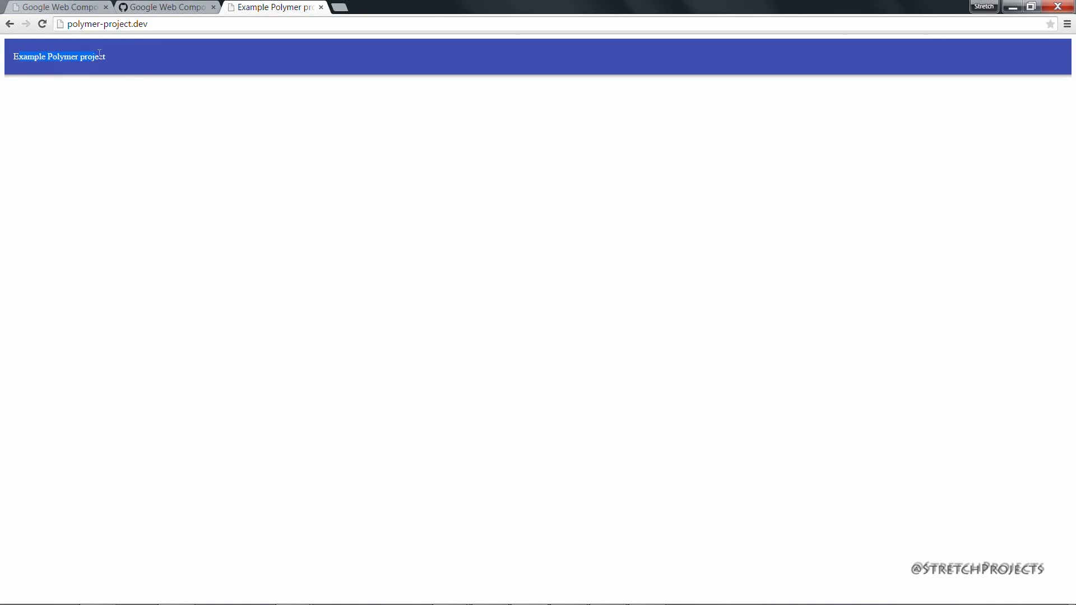
{"action": "mouse_move", "coordinate": [257, 136]}
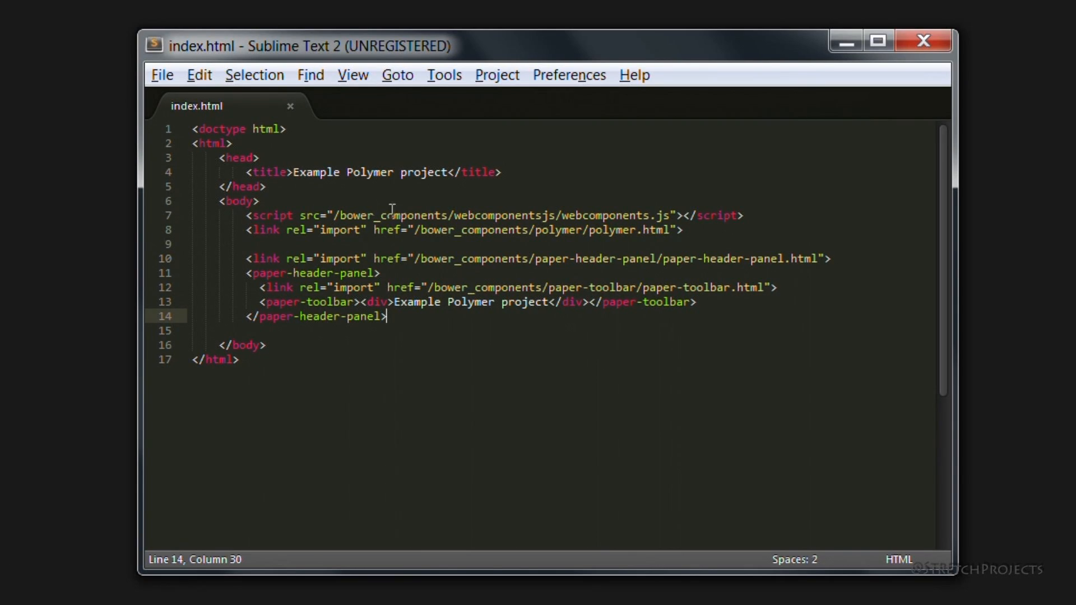
- Give the opening body tag class="vertical layout"
{"action": "left_click", "coordinate": [252, 201]}
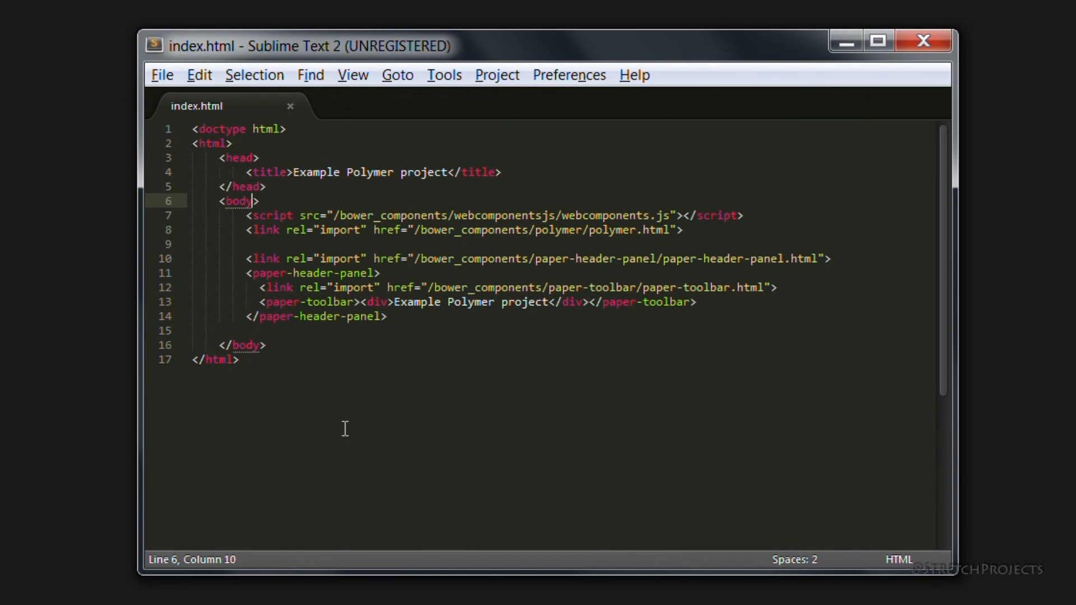
{"action": "type", "text": "\" \""}
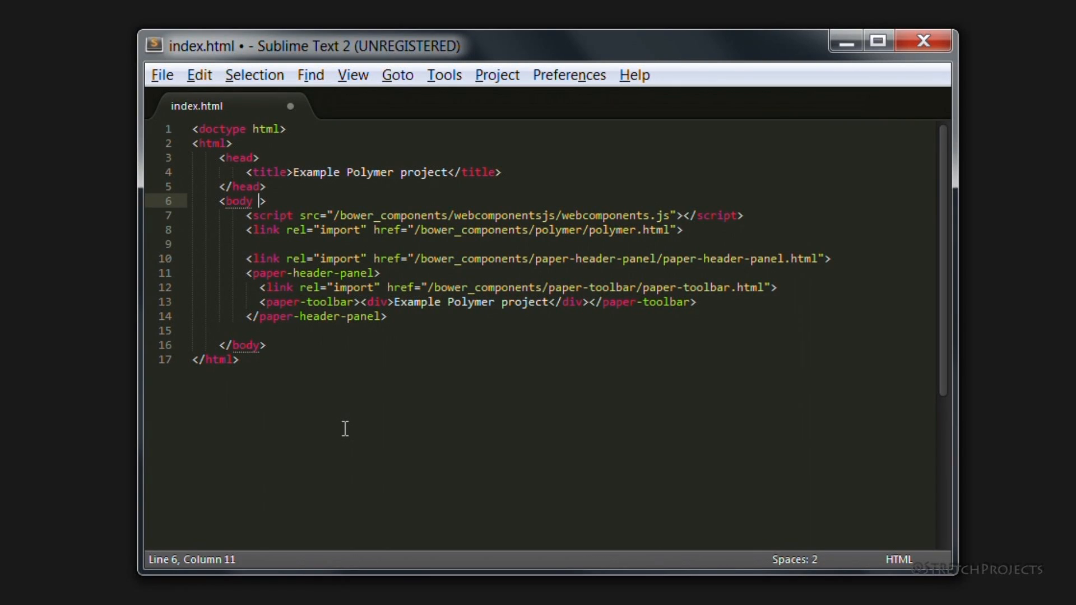
{"action": "type", "text": "vertica"}
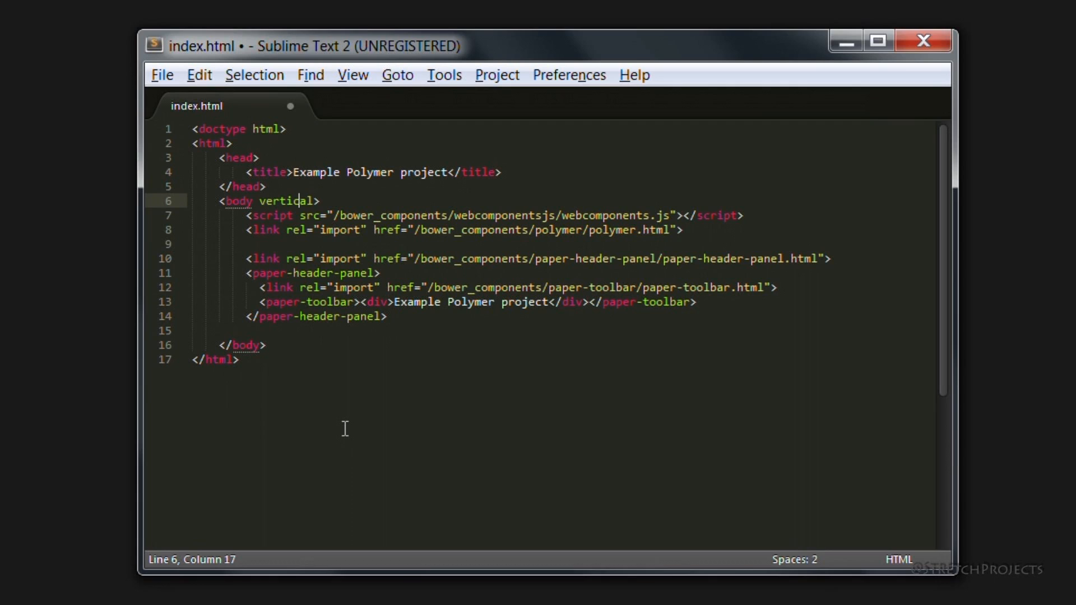
{"action": "type", "text": "layout"}
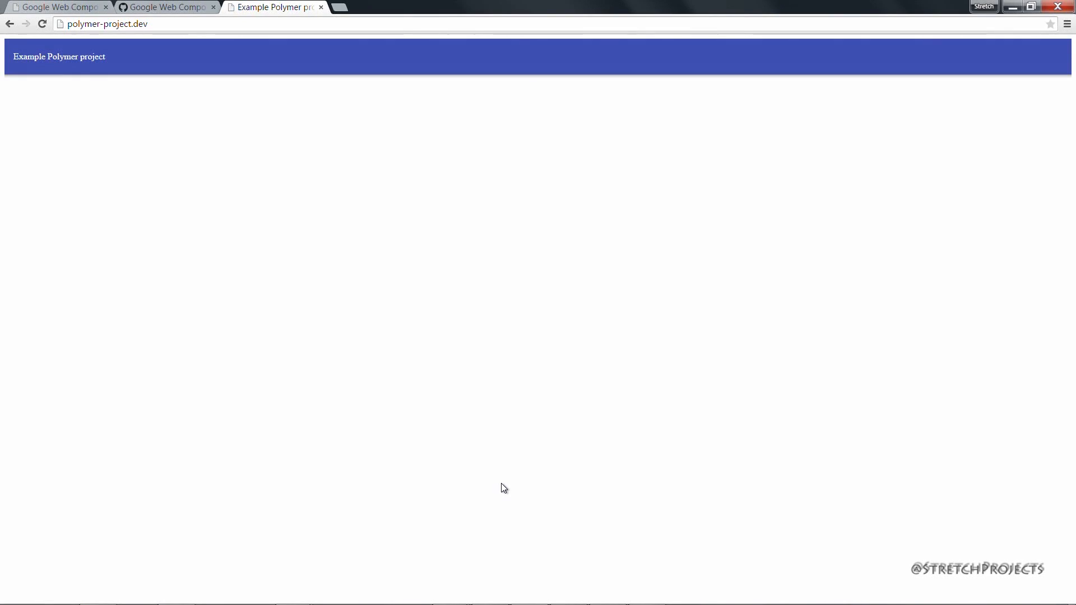
{"action": "mouse_move", "coordinate": [475, 270]}
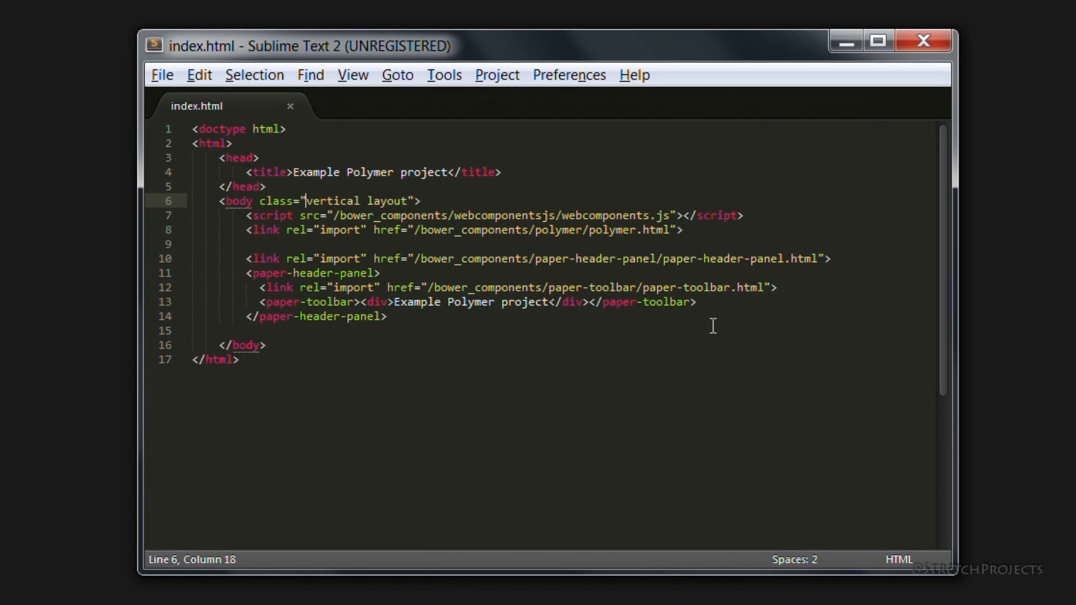
- Add a <paper-material> with content text after the toolbar and paste its import line
{"action": "left_click", "coordinate": [721, 302]}
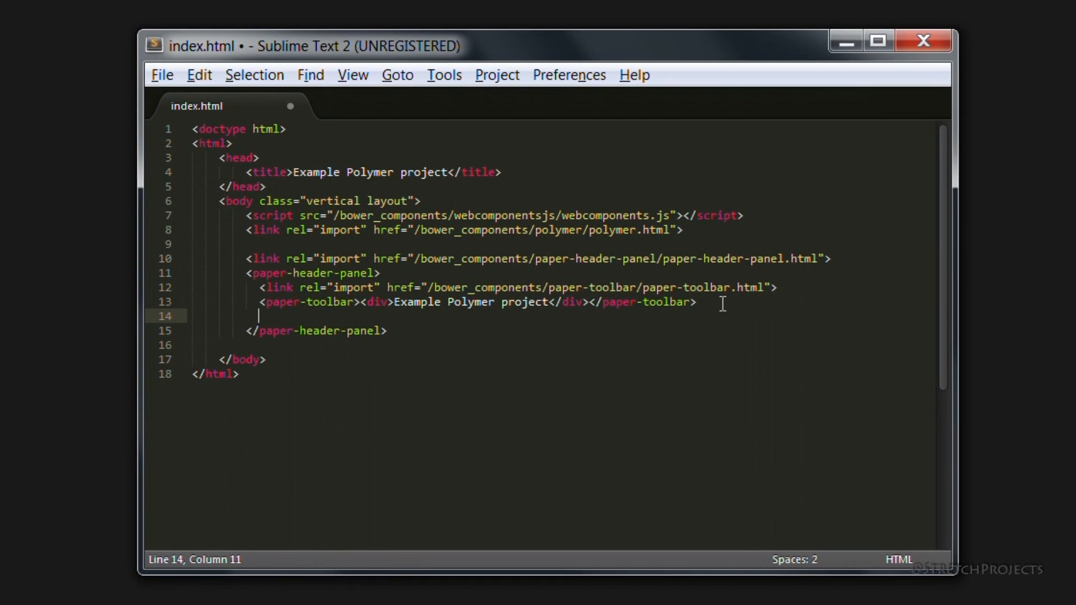
{"action": "type", "text": "<"}
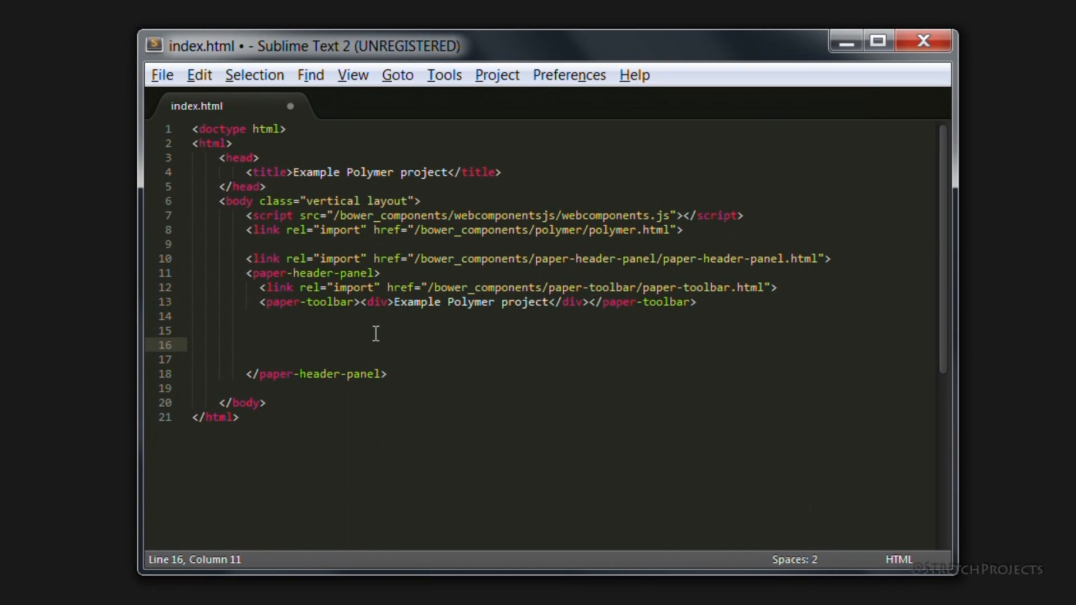
{"action": "type", "text": "<paper-mater"}
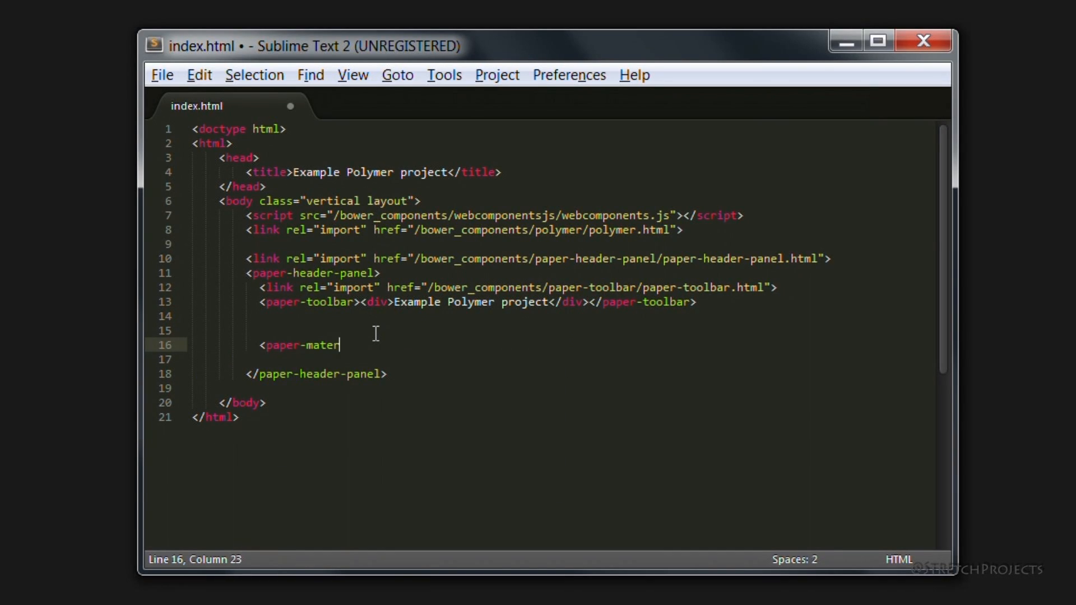
{"action": "type", "text": "ial>?"}
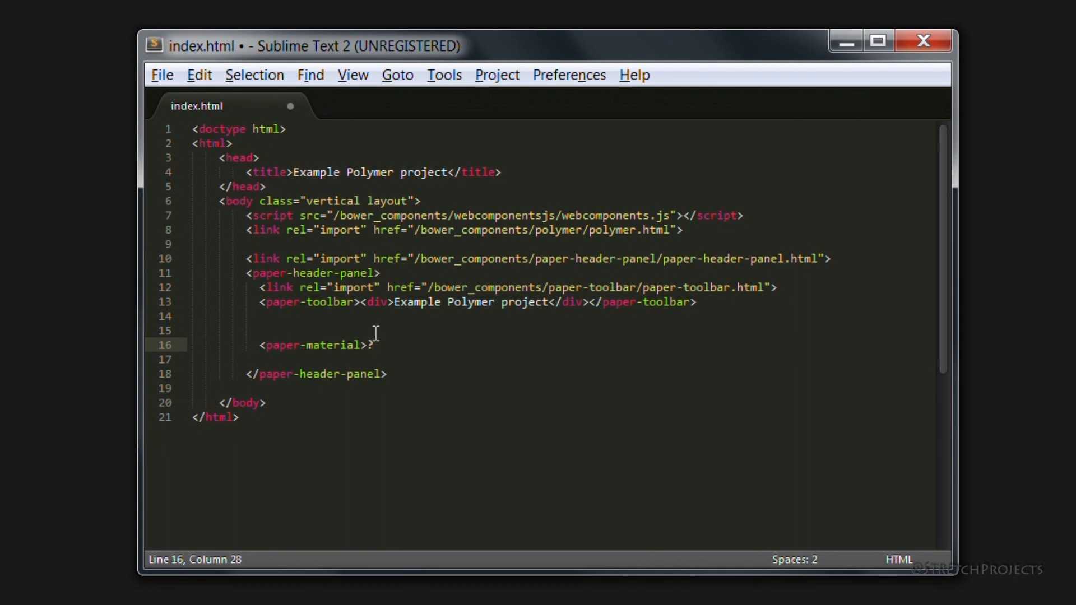
{"action": "key", "text": "Backspace"}
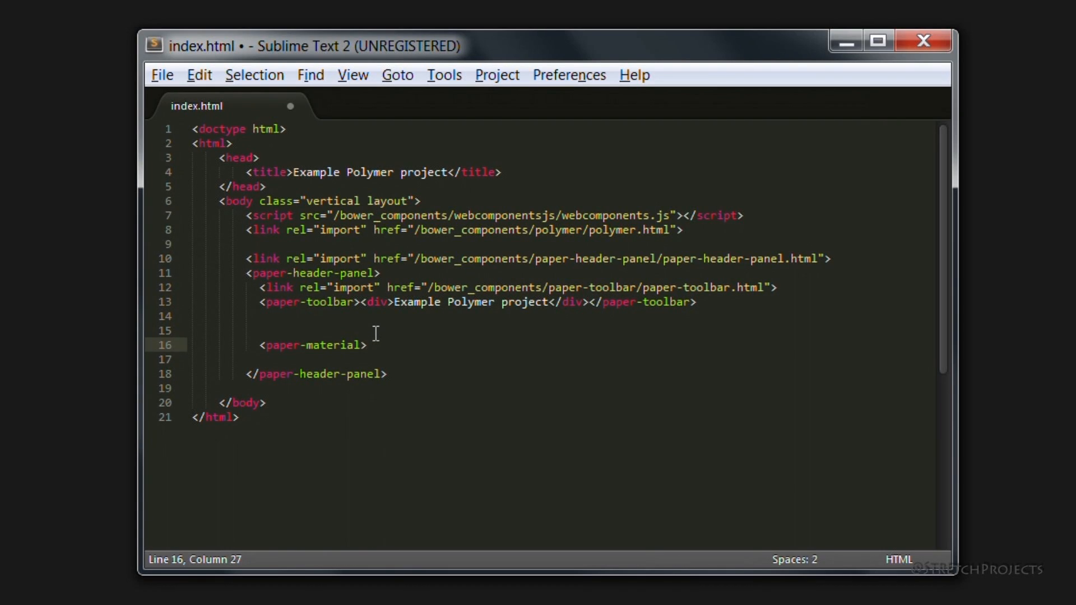
{"action": "type", "text": "></paper-material>"}
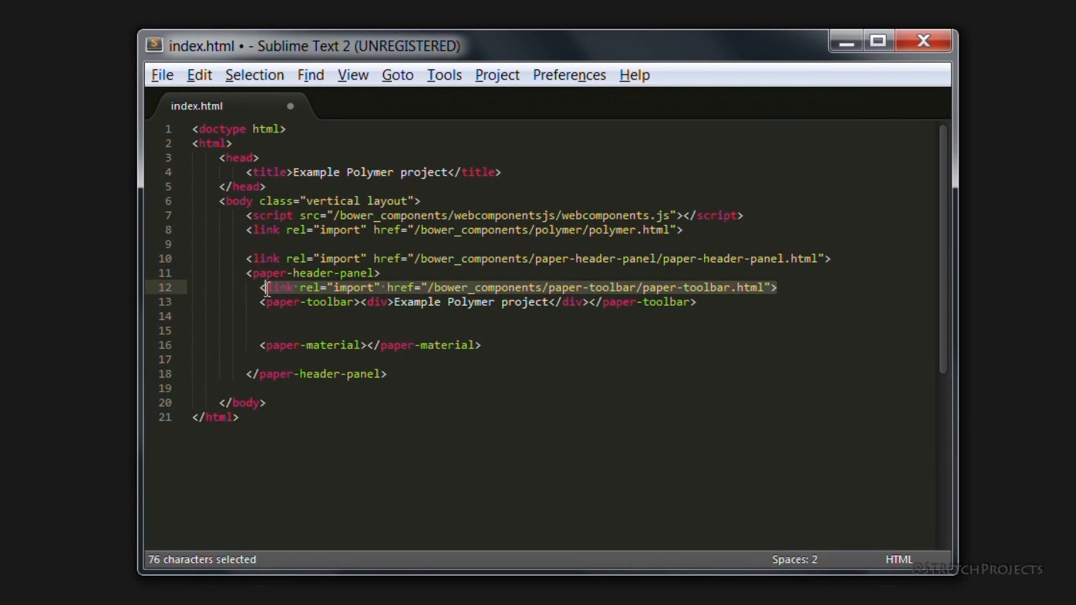
{"action": "key", "text": "ctrl+v"}
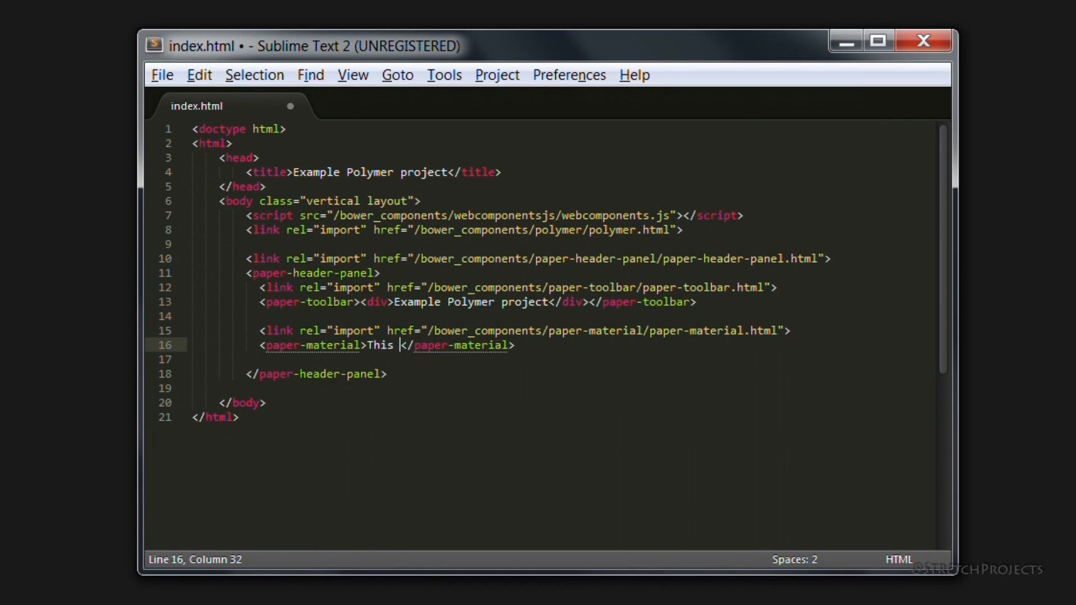
{"action": "type", "text": "contenbt"}
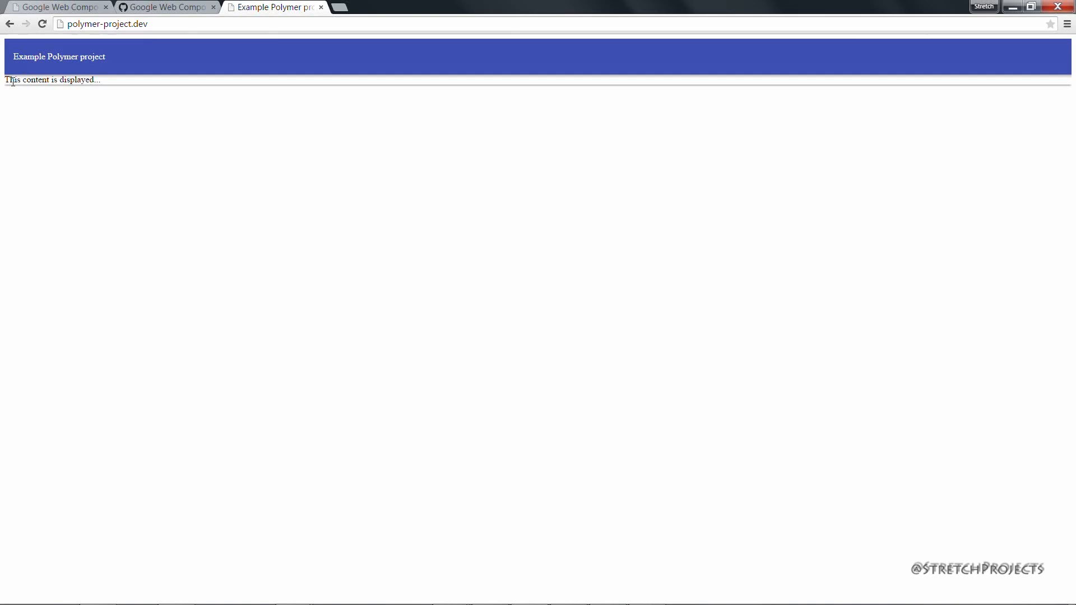
{"action": "mouse_move", "coordinate": [6, 104]}
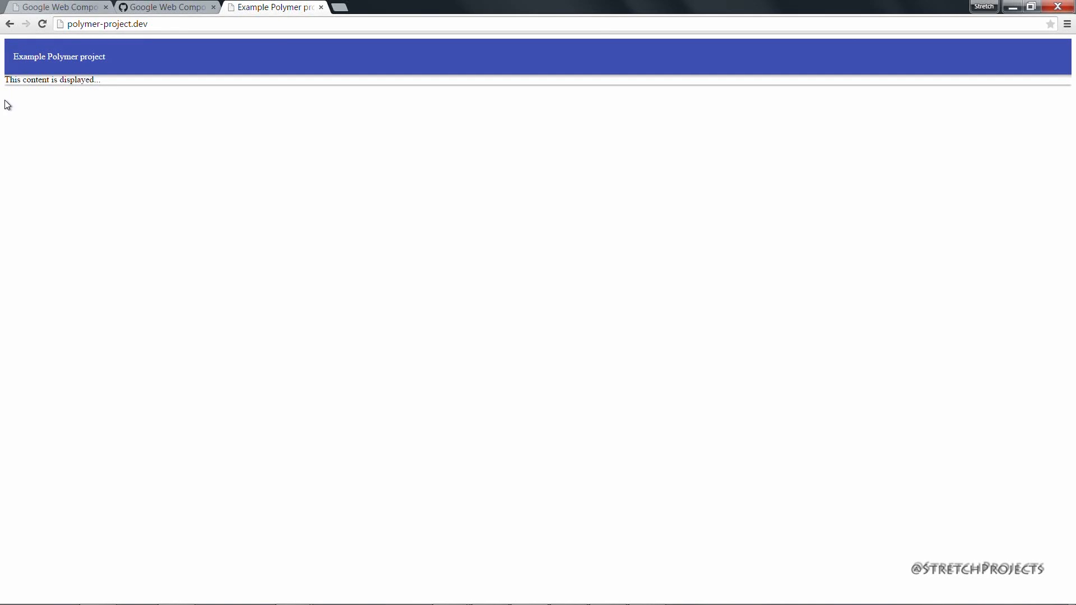
{"action": "mouse_move", "coordinate": [7, 202]}
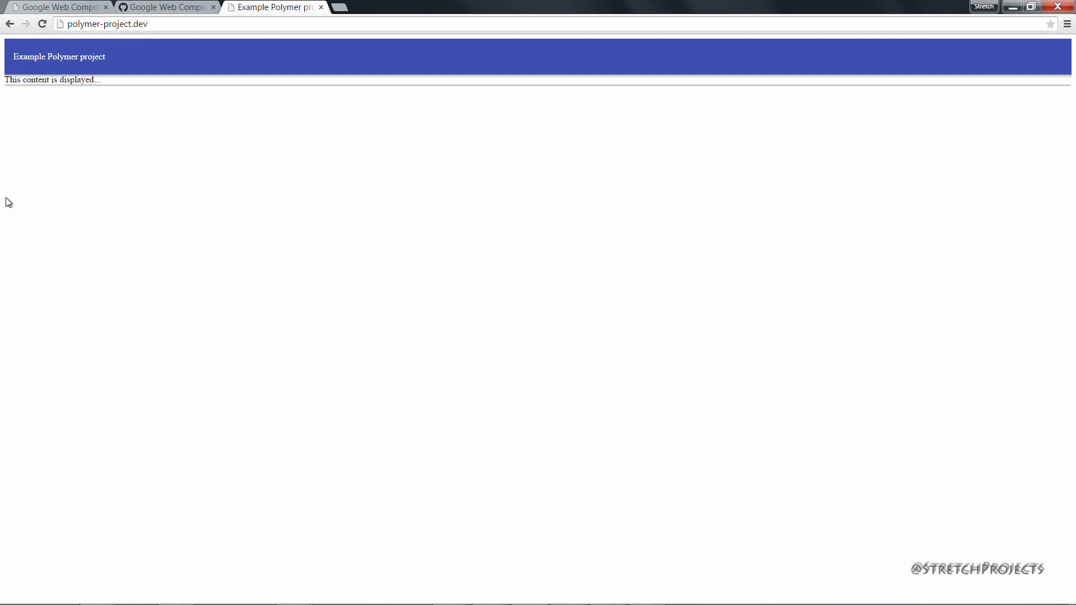
{"action": "mouse_move", "coordinate": [958, 300]}
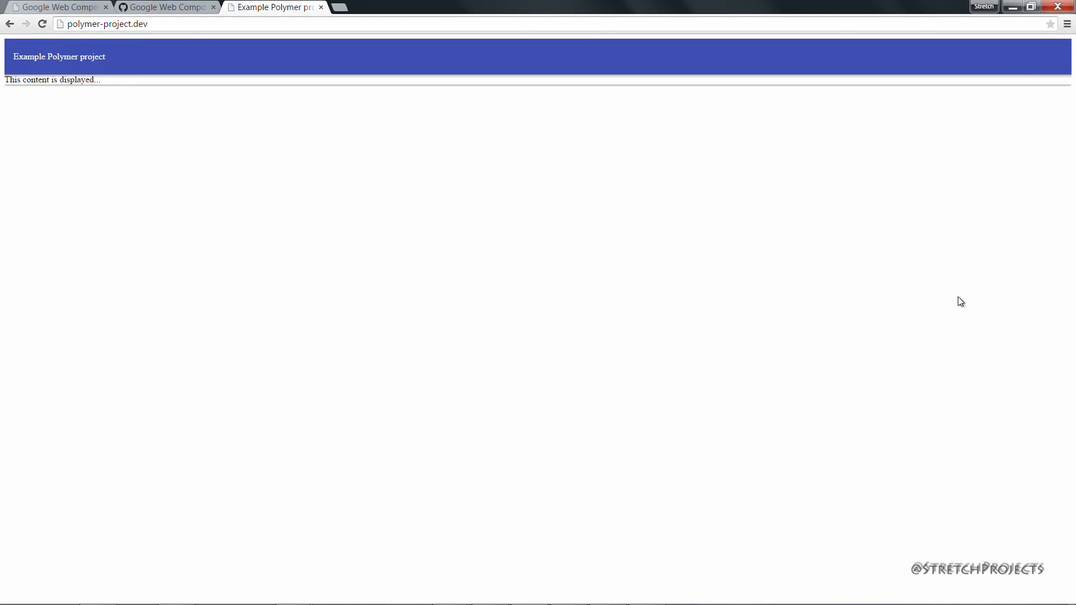
{"action": "mouse_move", "coordinate": [517, 304]}
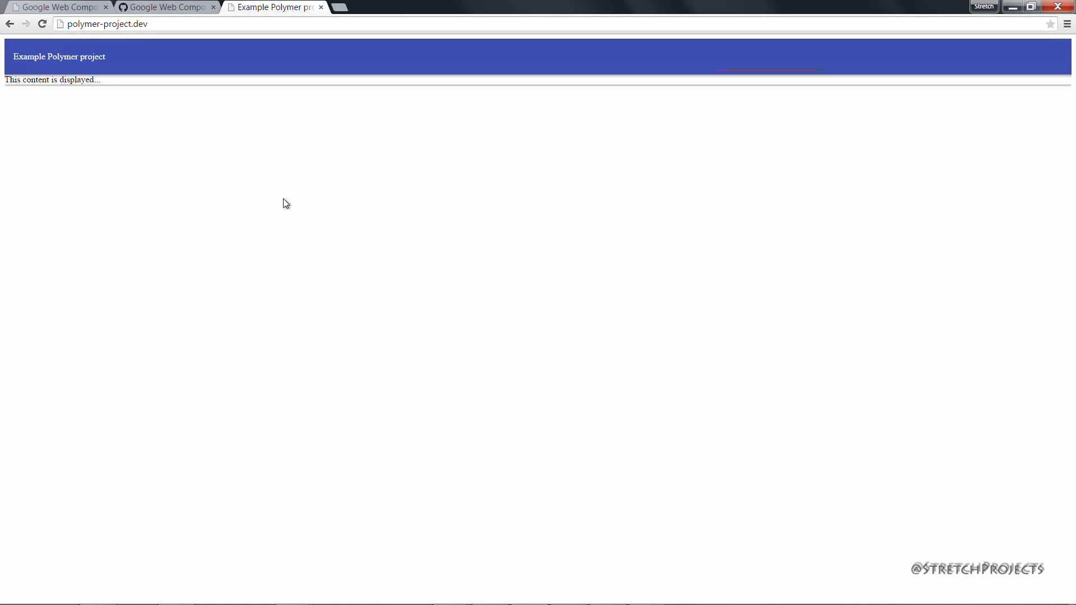
{"action": "mouse_move", "coordinate": [349, 410]}
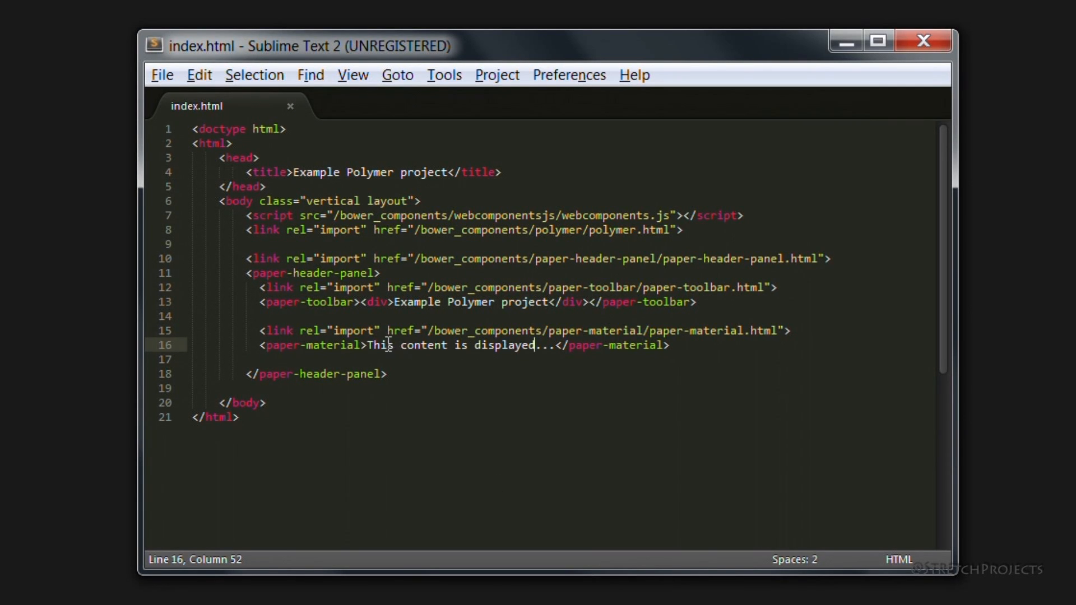
- Replace the card's placeholder with 'Installing Polymer 1.0' and start a new line after it
{"action": "left_click_drag", "start_coordinate": [367, 345], "coordinate": [544, 345]}
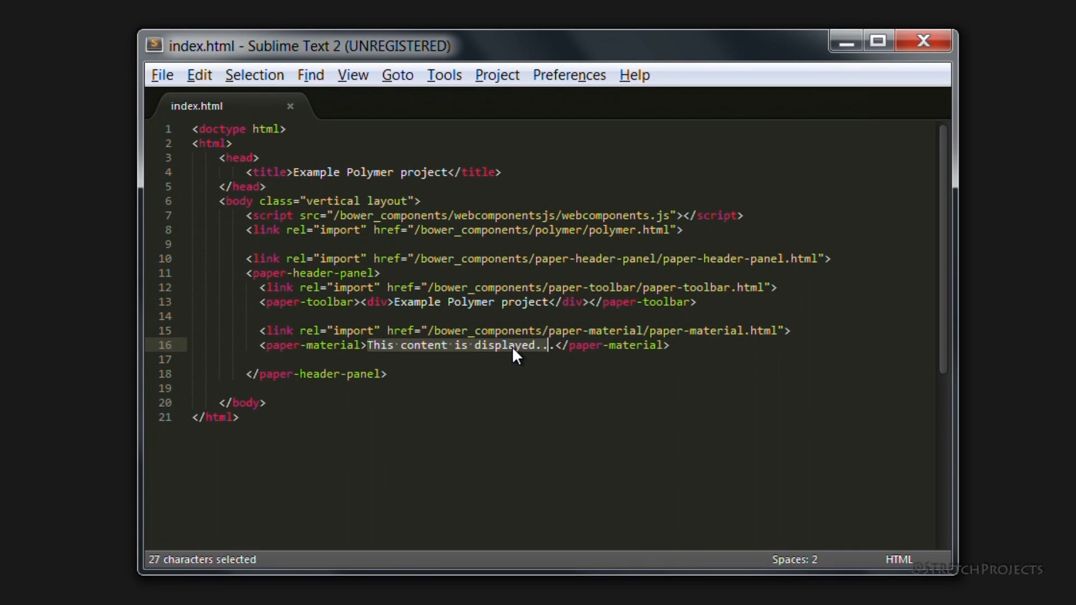
{"action": "type", "text": "Installing Polymer"}
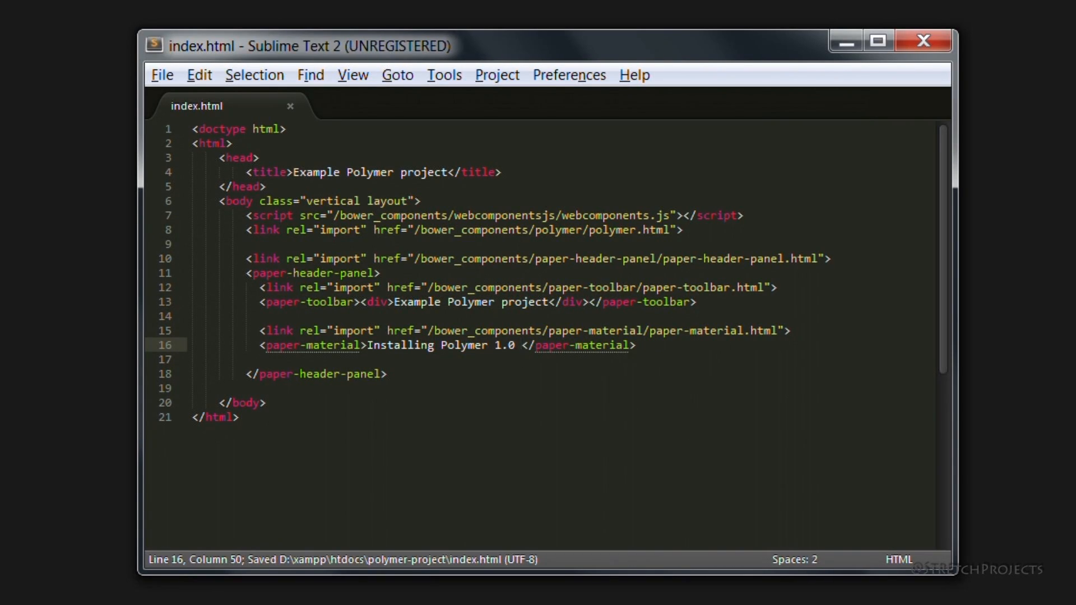
{"action": "key", "text": "Backspace"}
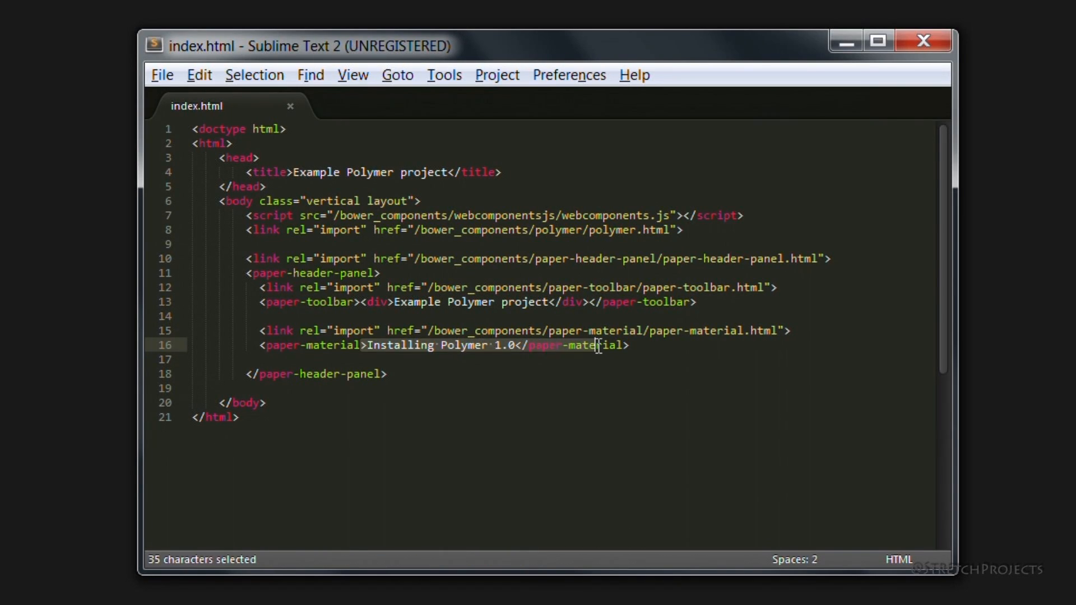
{"action": "left_click", "coordinate": [628, 345]}
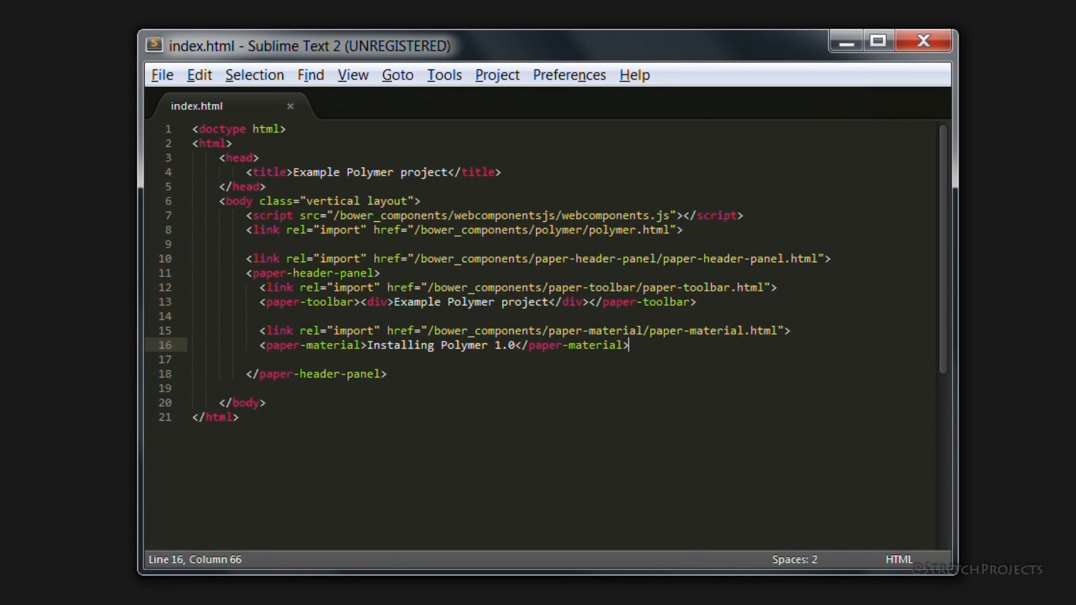
{"action": "key", "text": "Enter"}
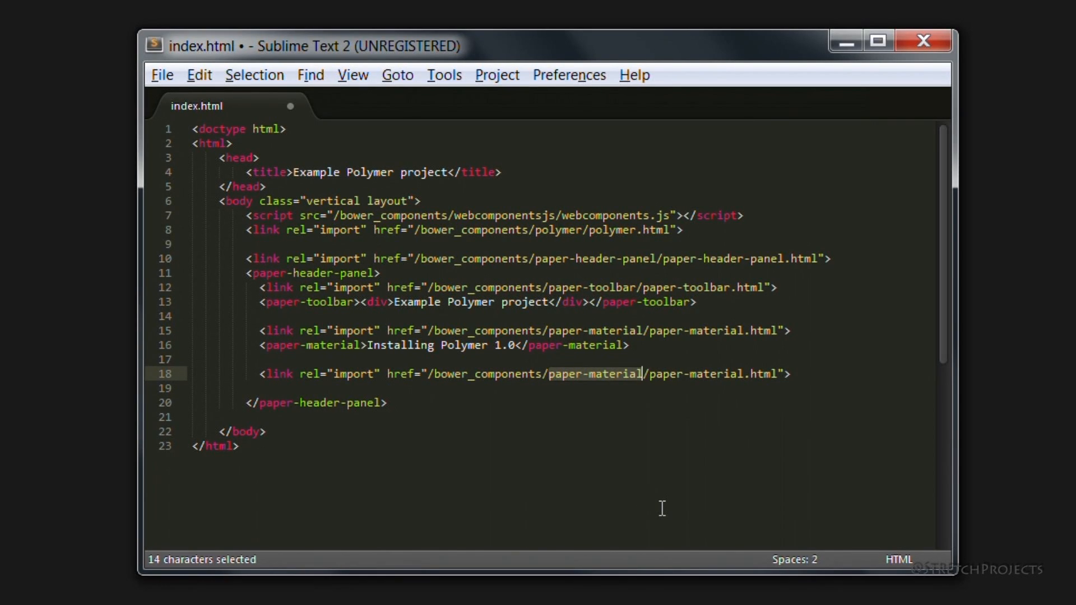
- Point the duplicated import link at google-youtube/google-youtube.html
{"action": "type", "text": "google-yout"}
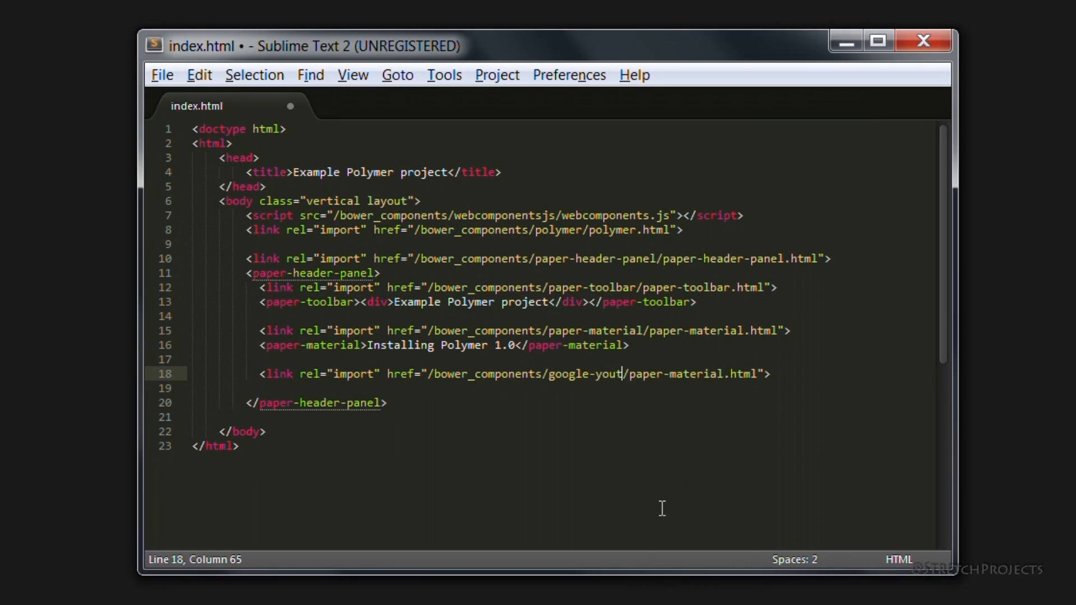
{"action": "type", "text": "ube/giod"}
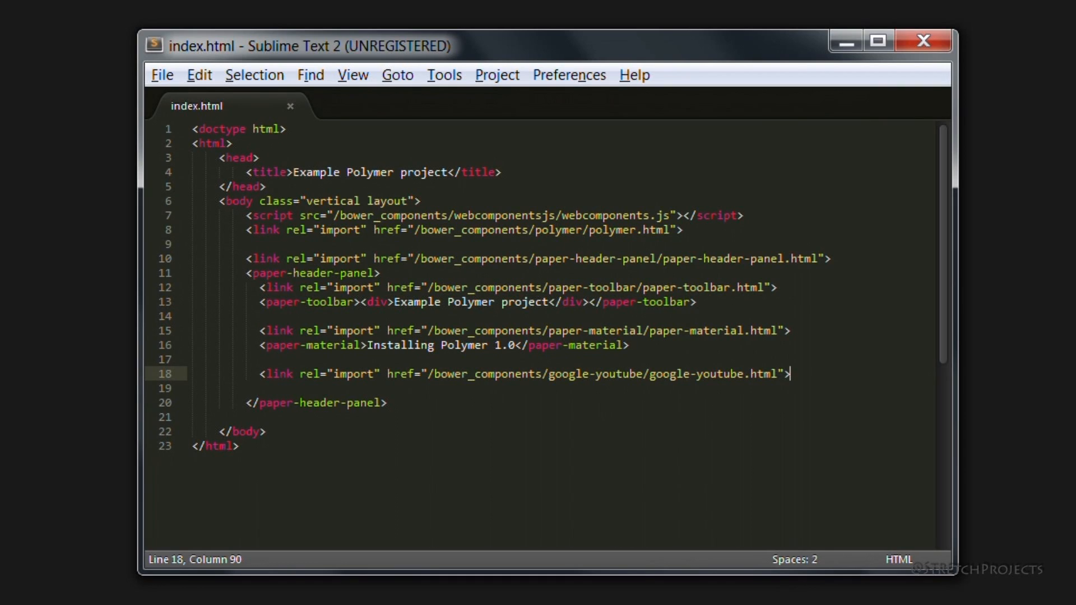
- Add an empty <google-youtube></google-youtube> element below the card and save
{"action": "type", "text": "<"}
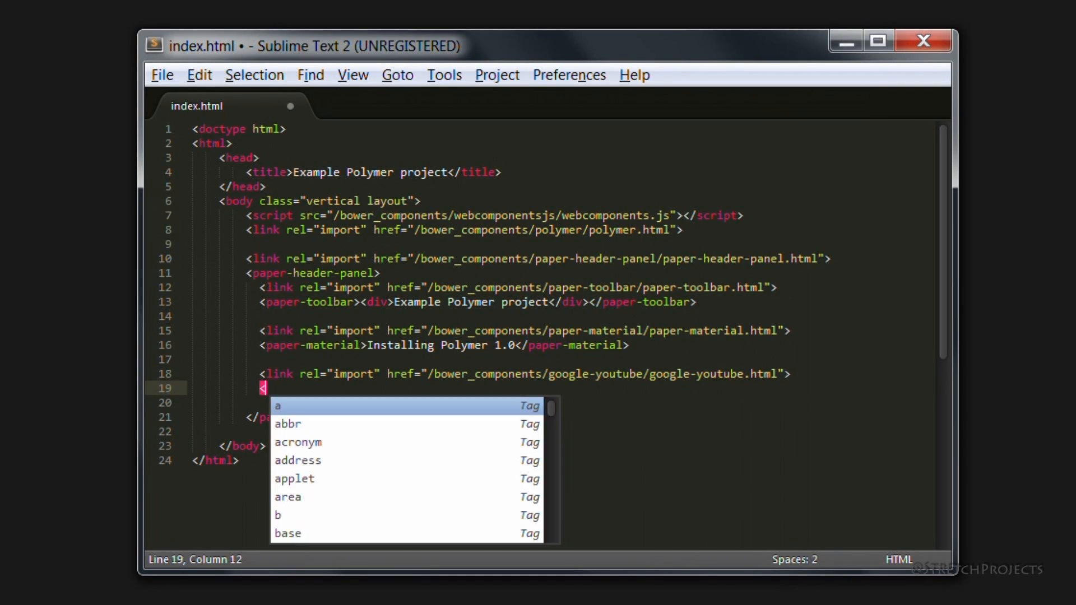
{"action": "type", "text": "google-y"}
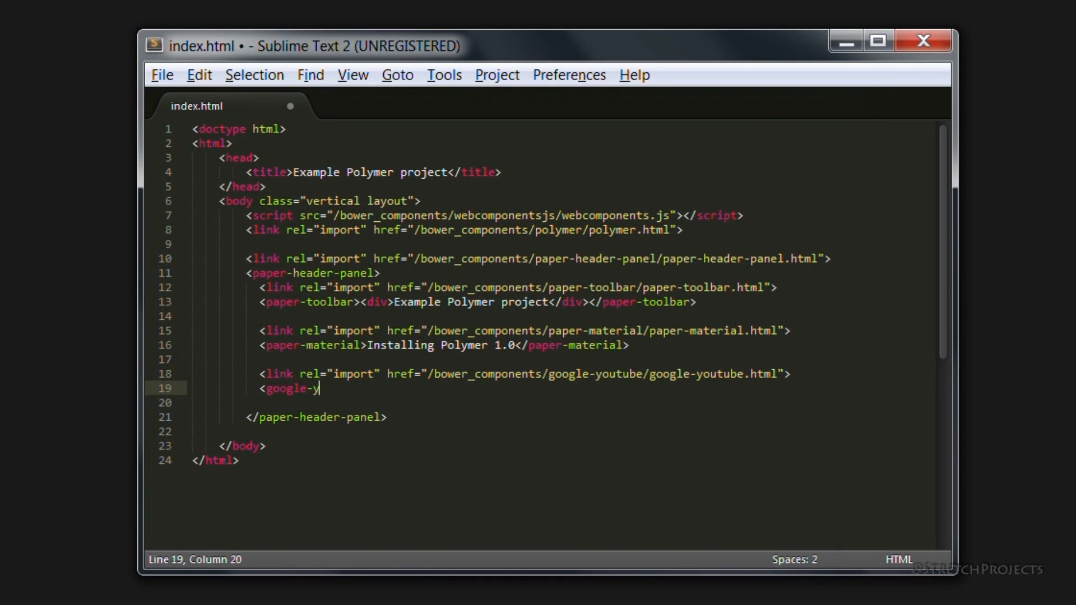
{"action": "type", "text": "outube></"}
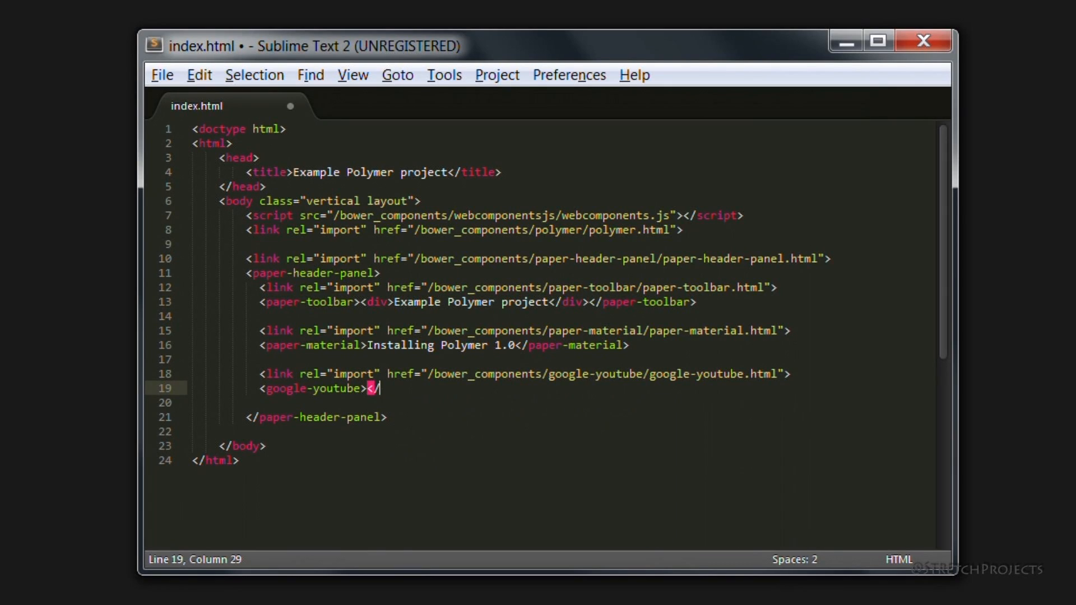
{"action": "type", "text": "google-yout"}
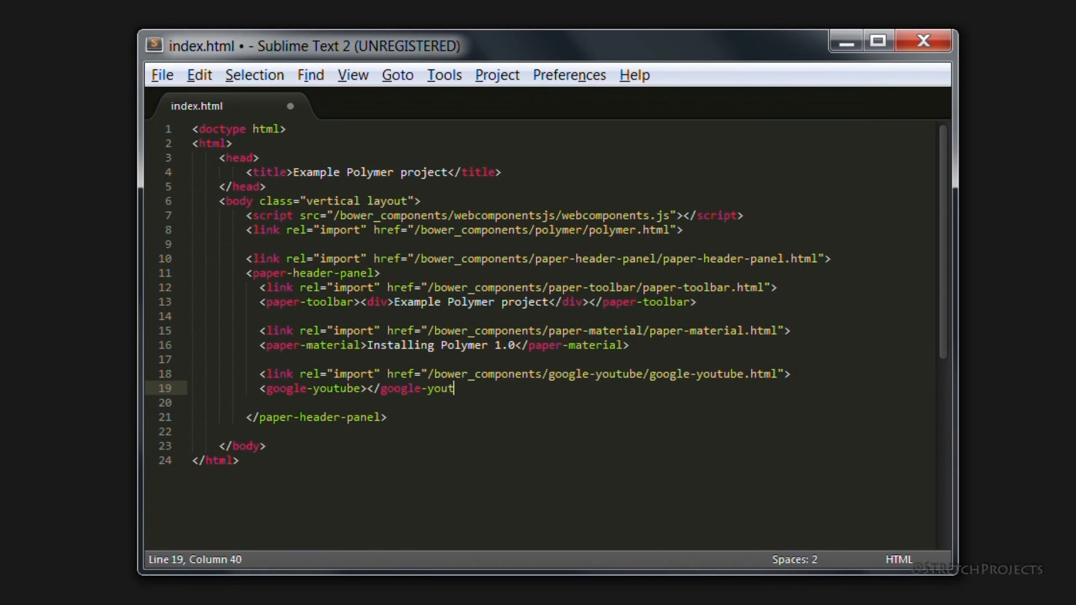
{"action": "key", "text": "ctrl+s"}
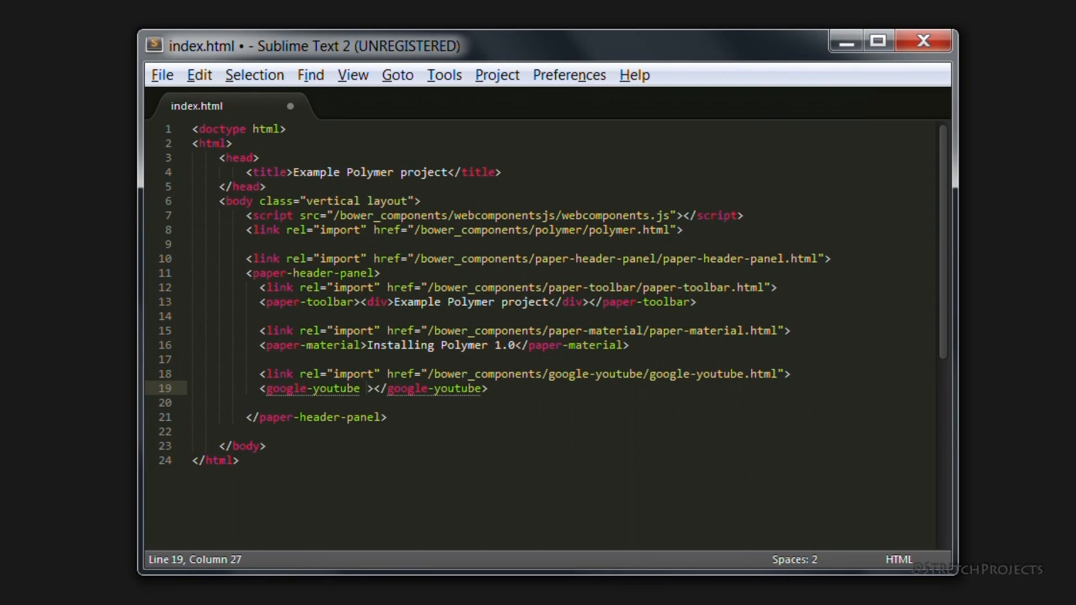
- Give the google-youtube element video-id, height="720px" and width="1024px" attributes
{"action": "type", "text": "video-id=\"y-yugxn9_ec"}
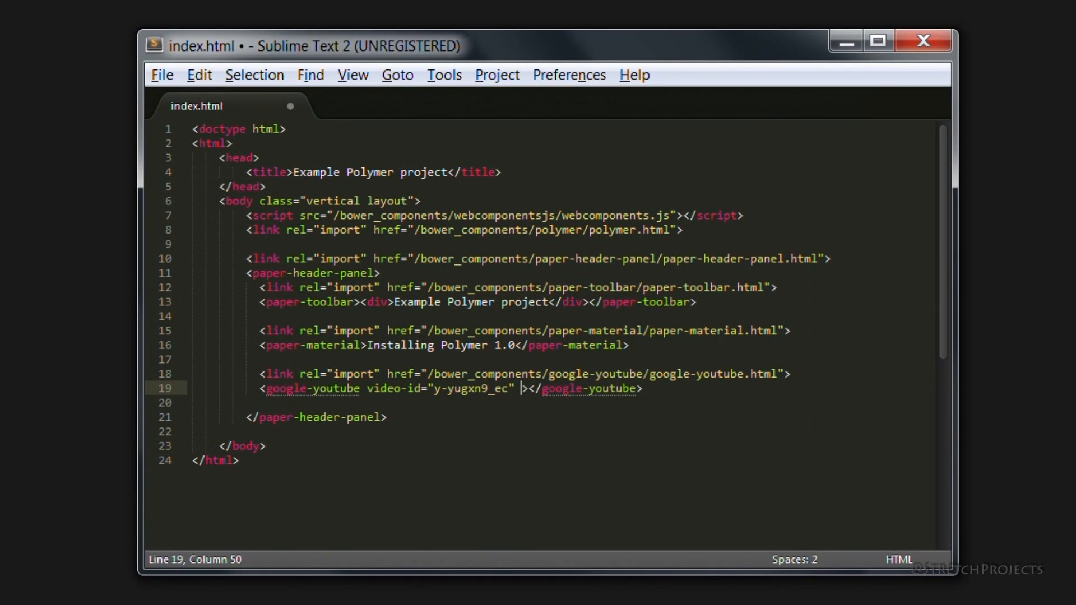
{"action": "type", "text": "height"}
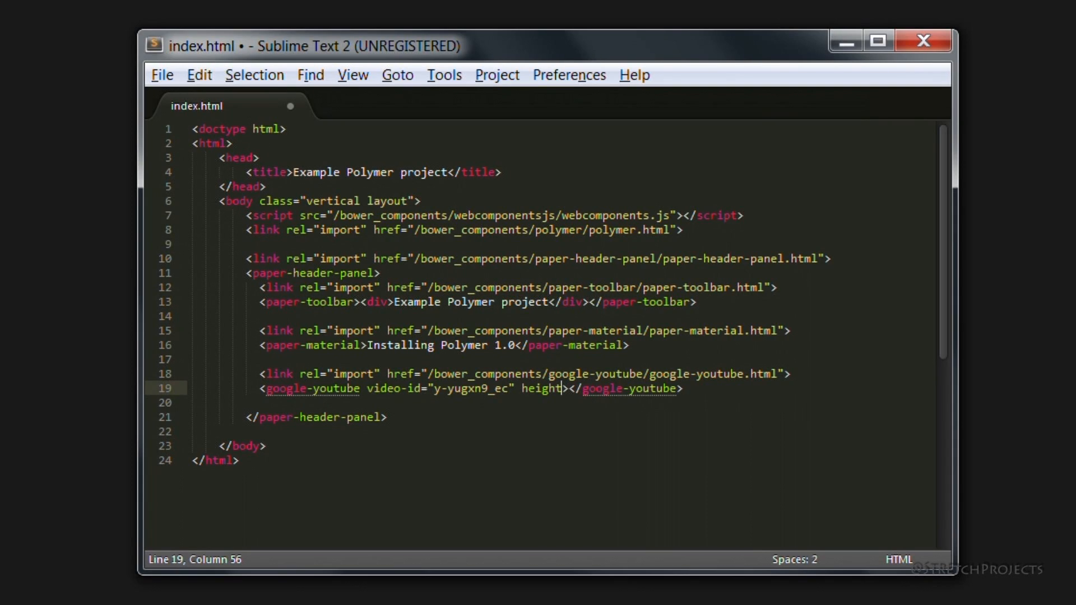
{"action": "type", "text": "=\"\""}
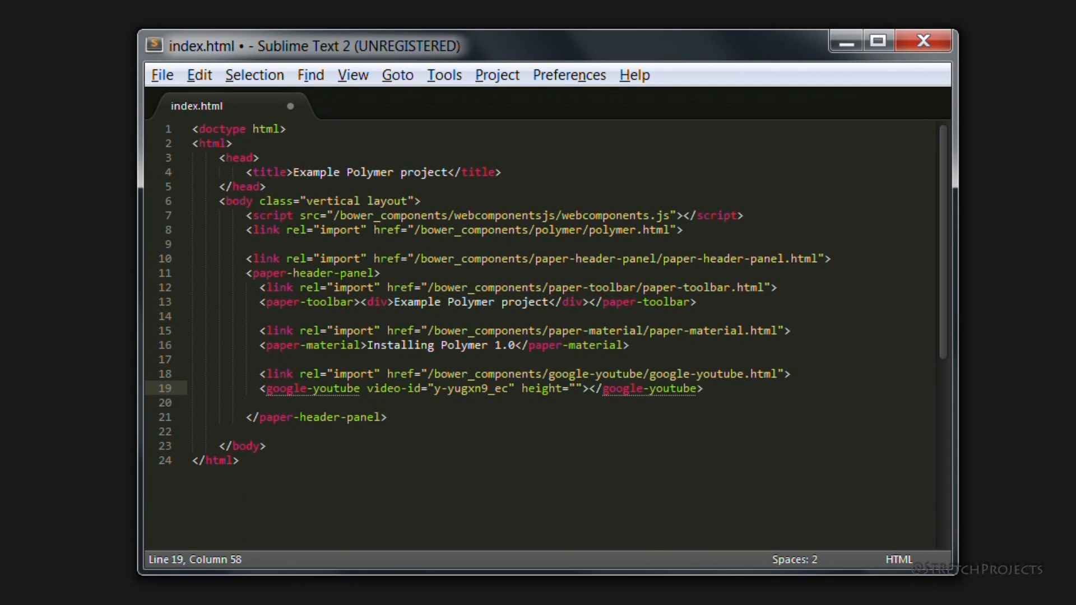
{"action": "type", "text": "720"}
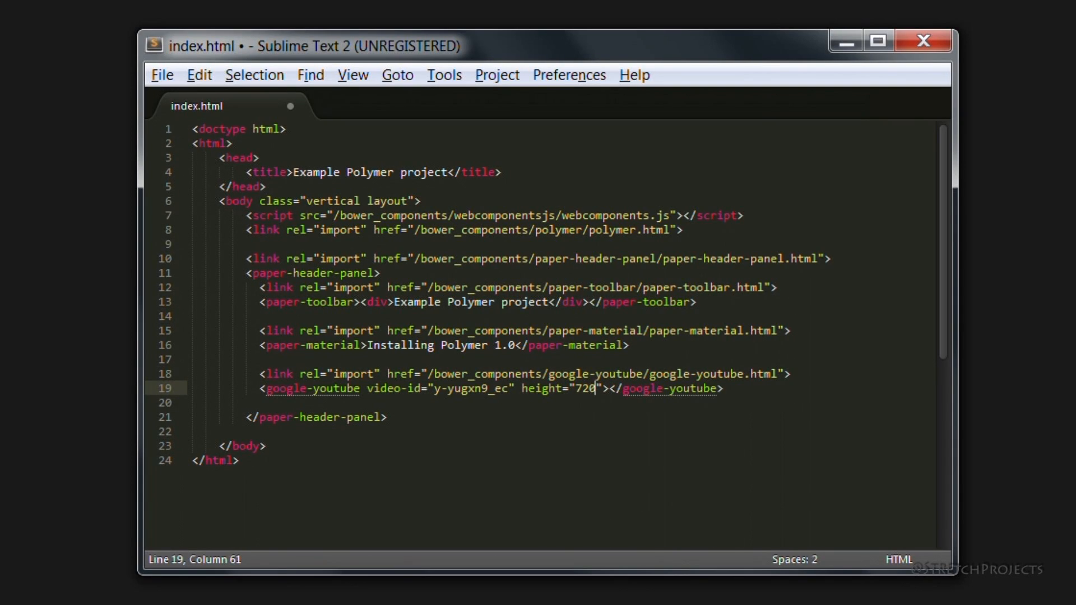
{"action": "type", "text": "px"}
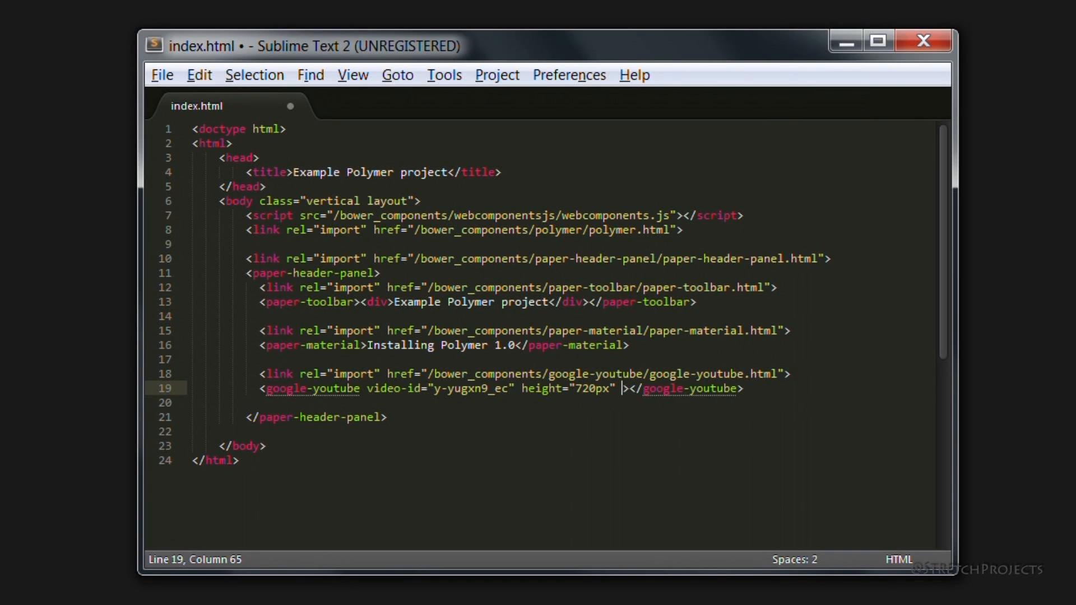
{"action": "type", "text": "width=\"1"}
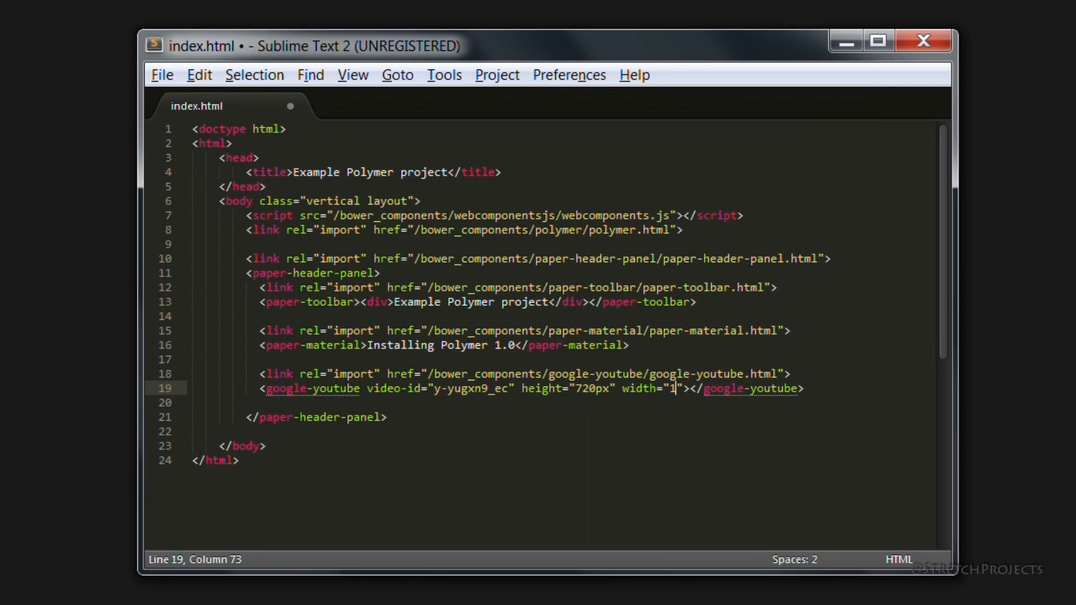
{"action": "type", "text": "024px"}
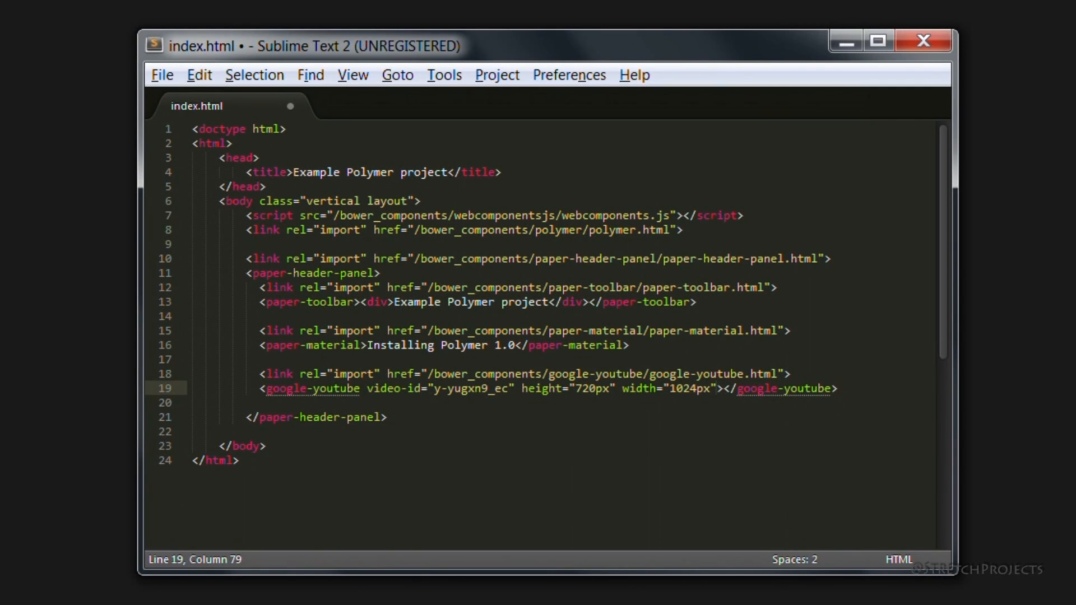
- Add the autoplay attribute to the google-youtube element
{"action": "type", "text": "au"}
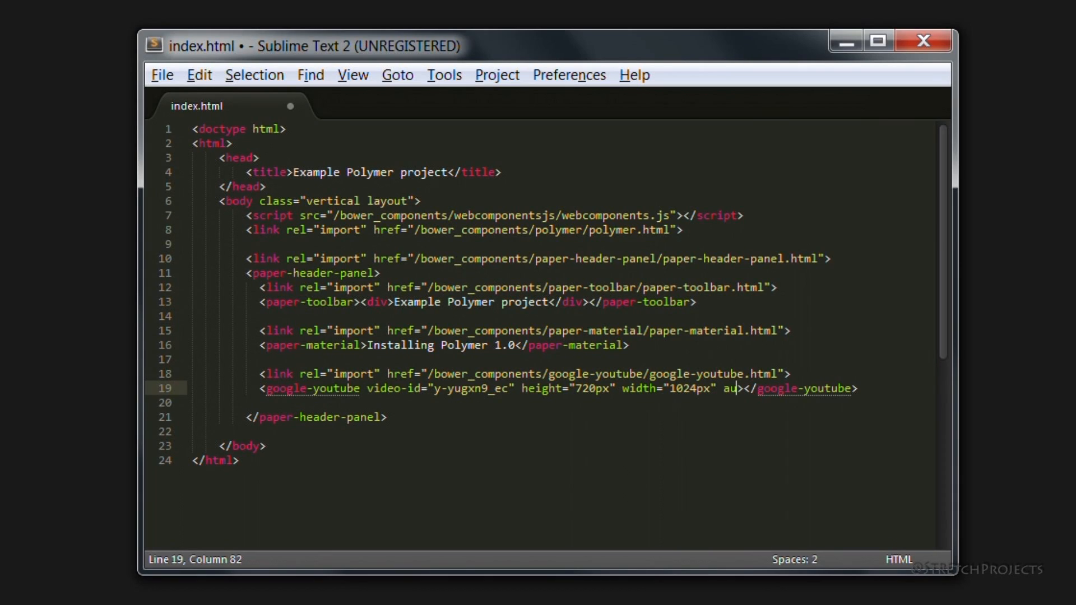
{"action": "type", "text": "toplay"}
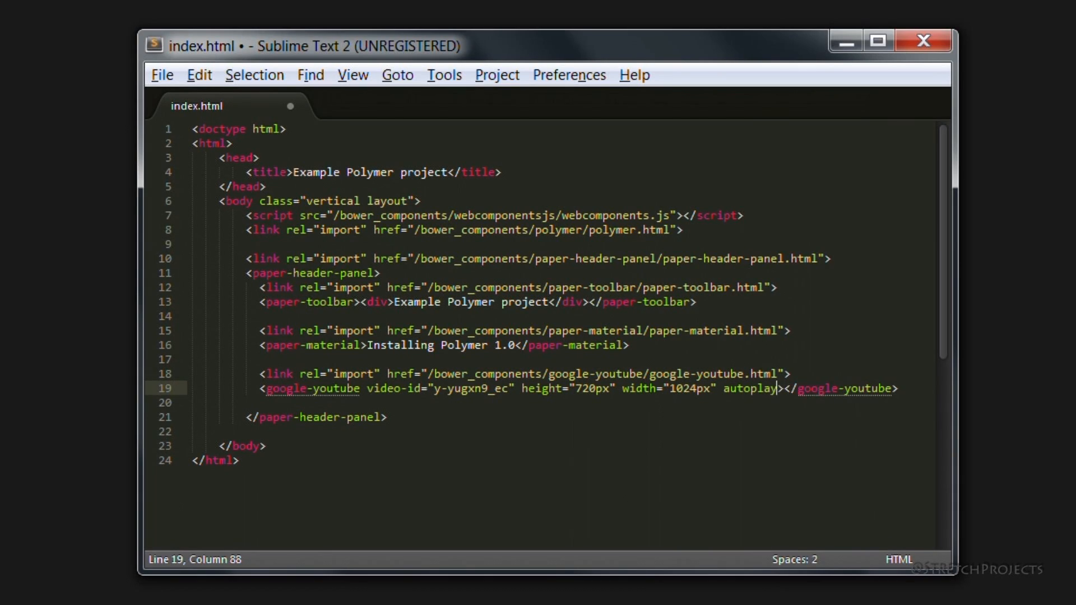
{"action": "type", "text": "=2"}
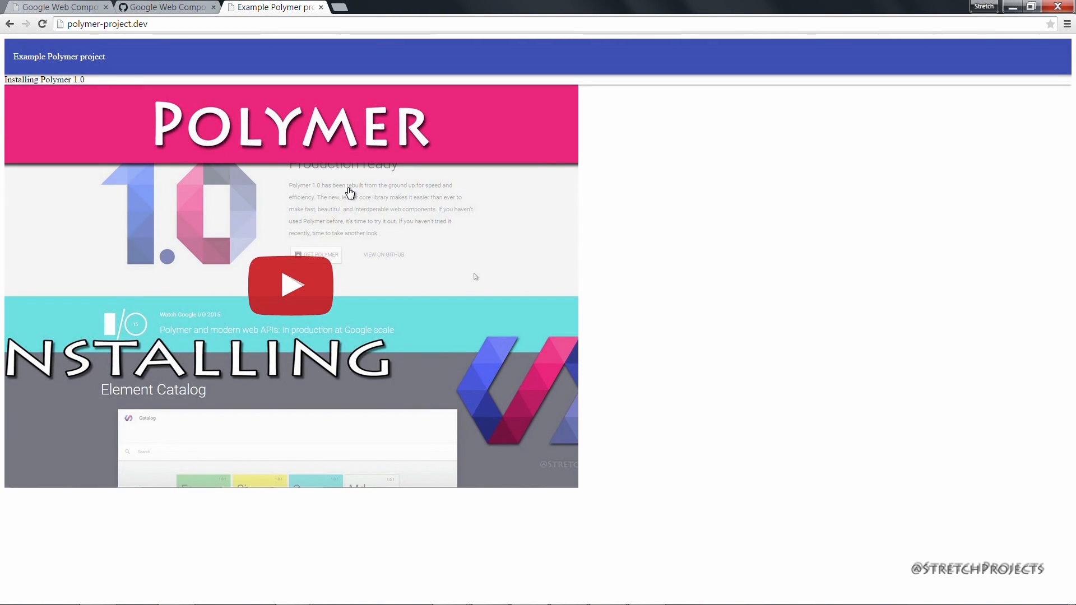
{"action": "mouse_move", "coordinate": [461, 324]}
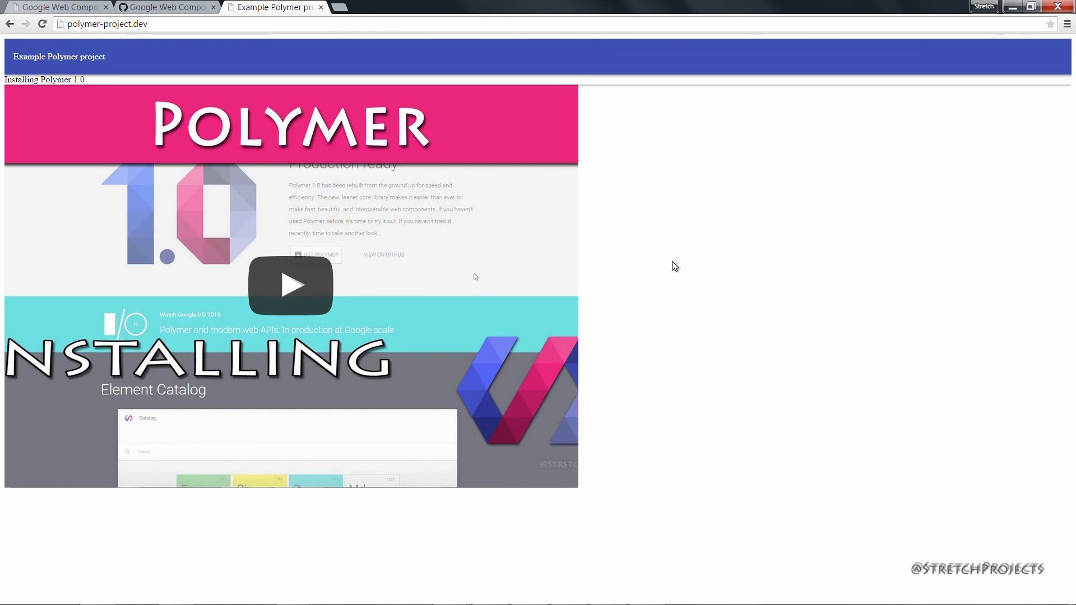
{"action": "mouse_move", "coordinate": [344, 267]}
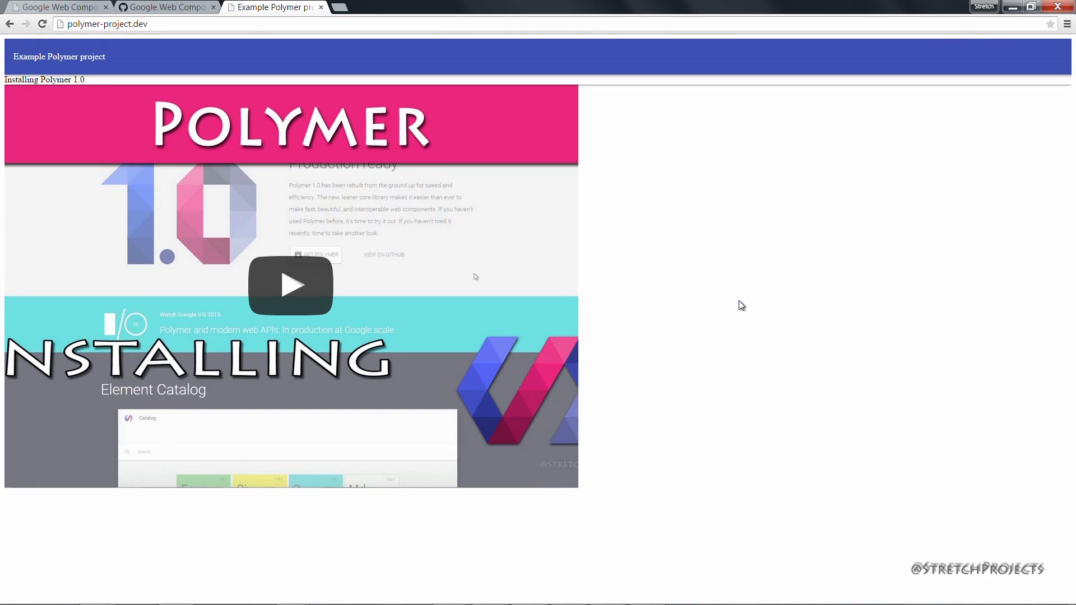
{"action": "mouse_move", "coordinate": [753, 151]}
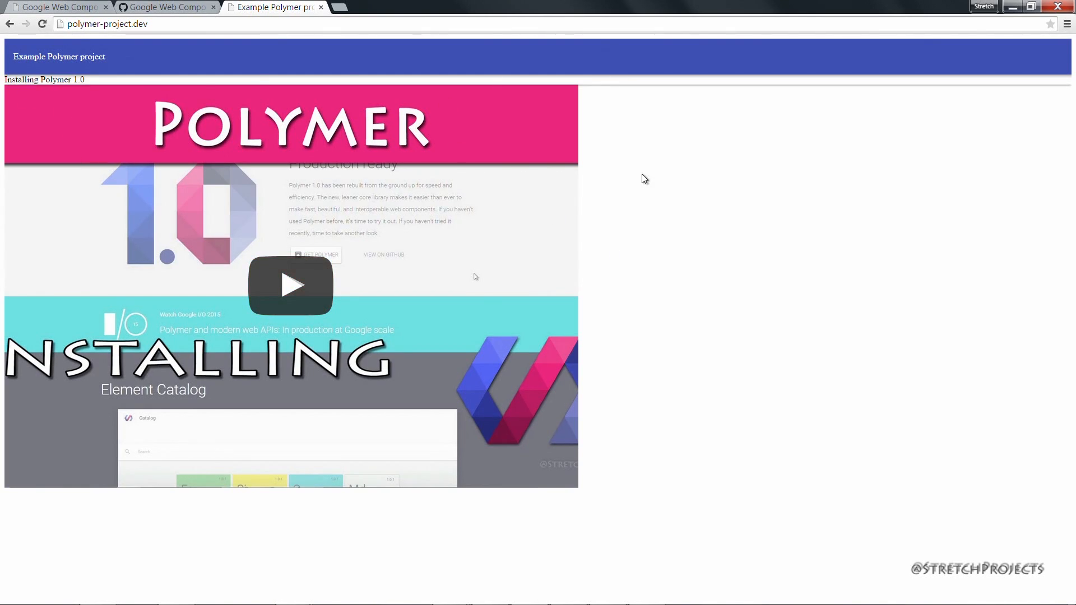
{"action": "mouse_move", "coordinate": [678, 240]}
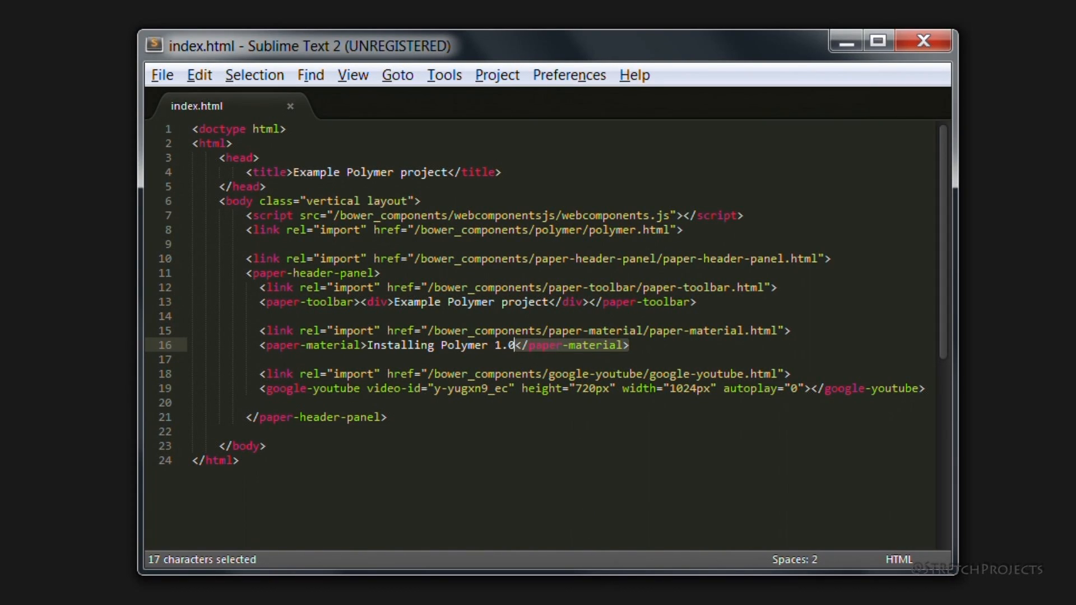
- Move the closing </paper-material> tag and close the Installing Polymer 1.0 heading with </h3>
{"action": "key", "text": "ctrl+x"}
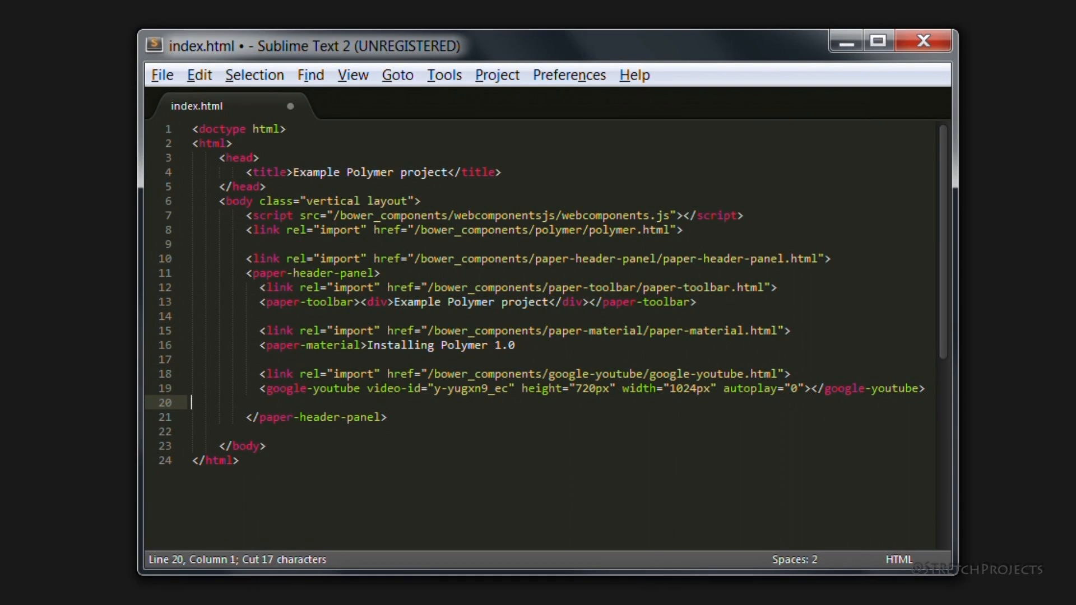
{"action": "type", "text": "</paper-material>"}
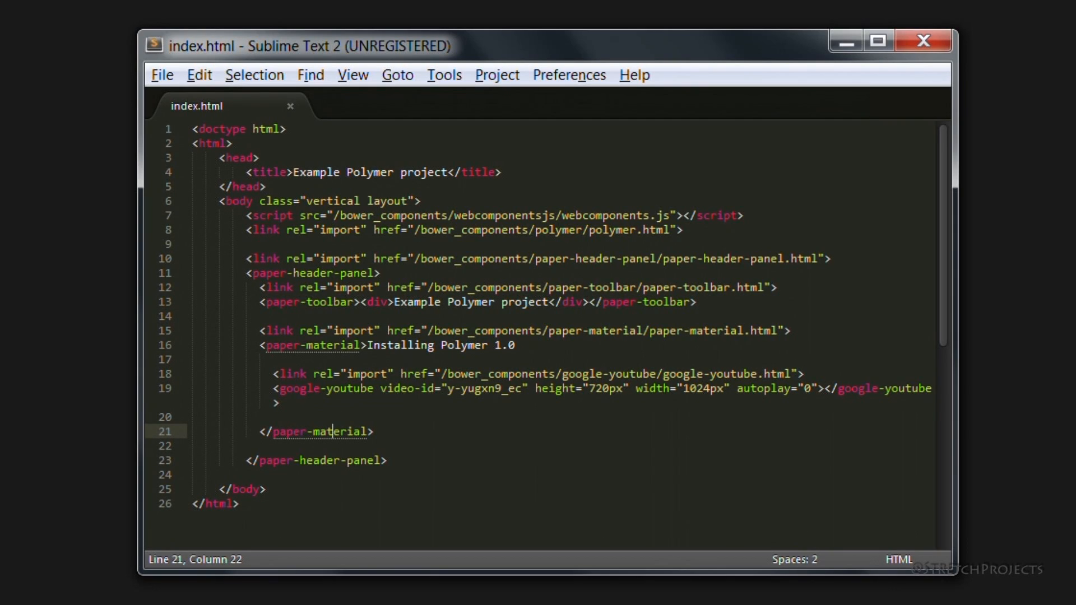
{"action": "mouse_move", "coordinate": [367, 360]}
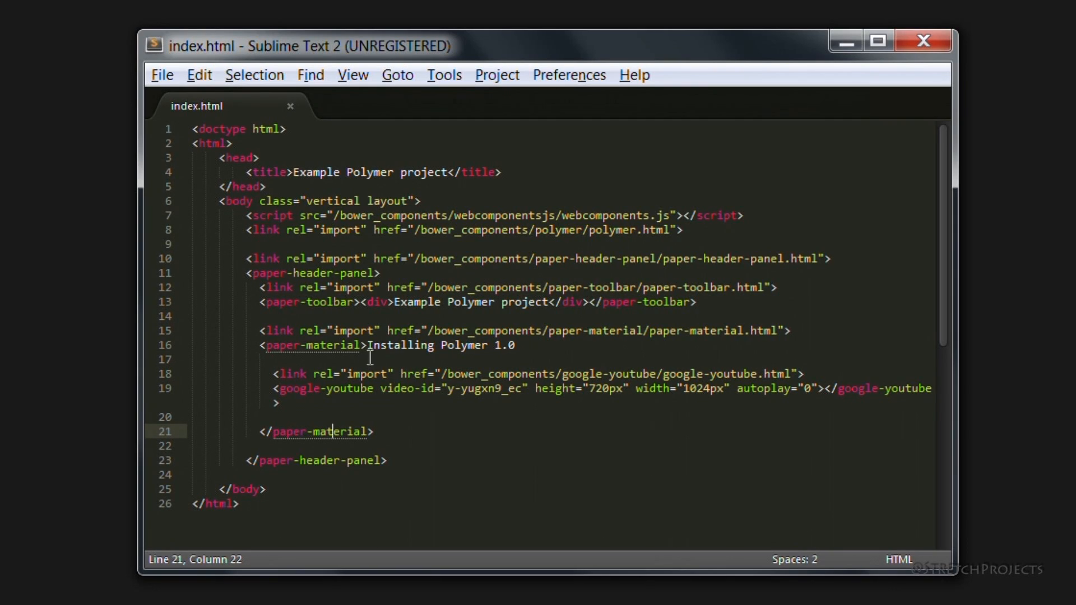
{"action": "type", "text": "<h3"}
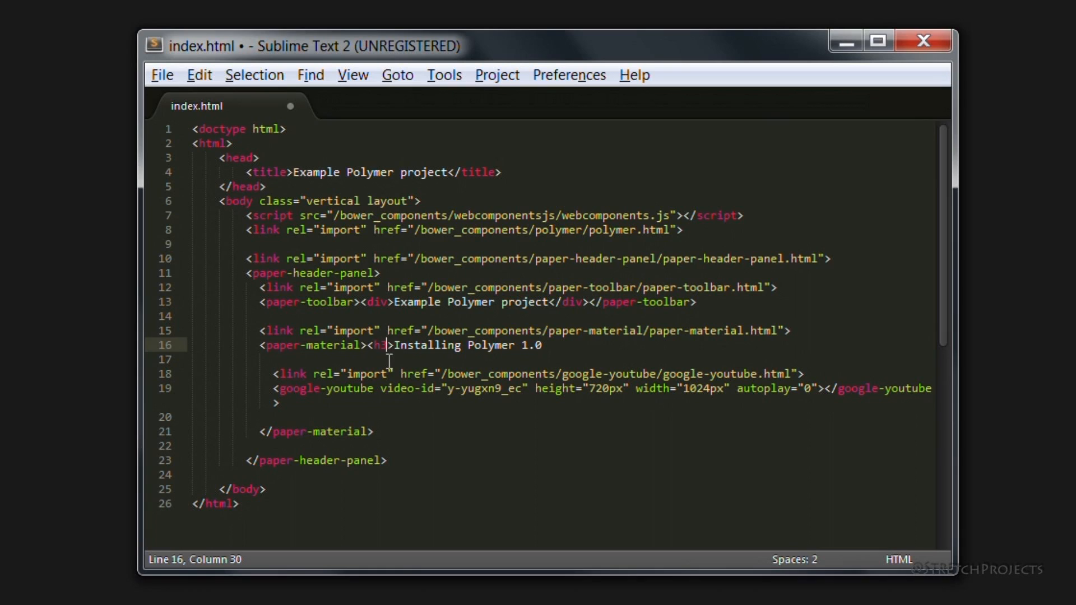
{"action": "type", "text": "</h3>"}
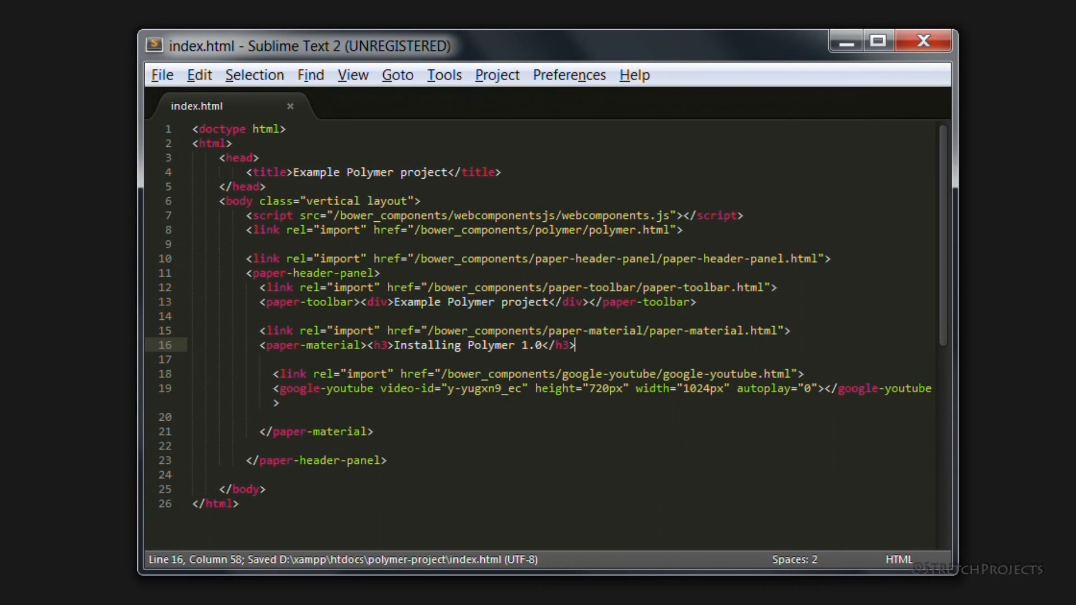
- Add a <p>Some description here</p> paragraph below the video embed
{"action": "left_click", "coordinate": [278, 403]}
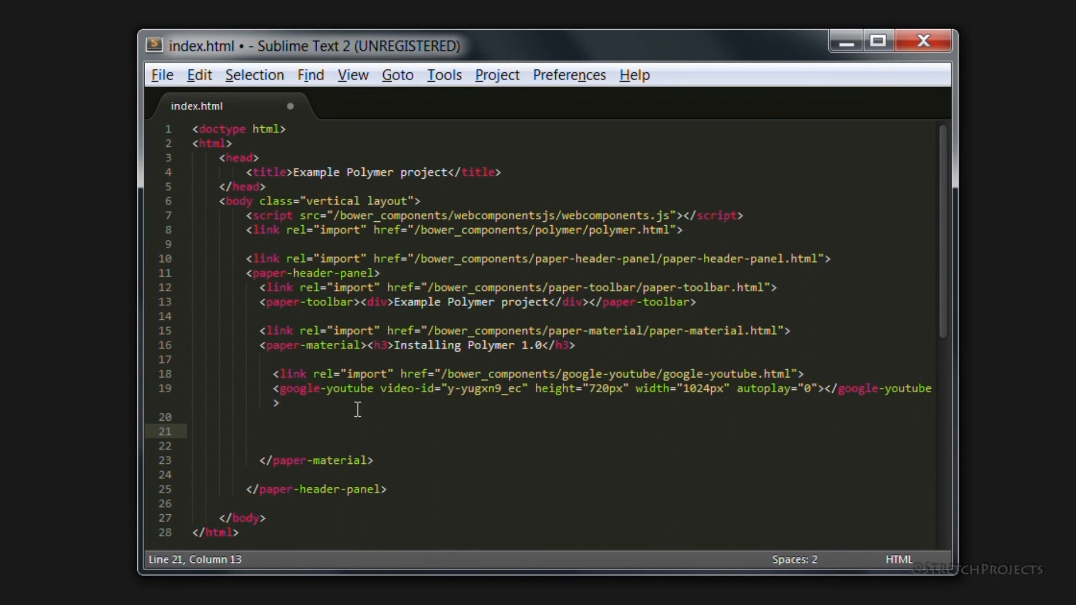
{"action": "type", "text": "<p>"}
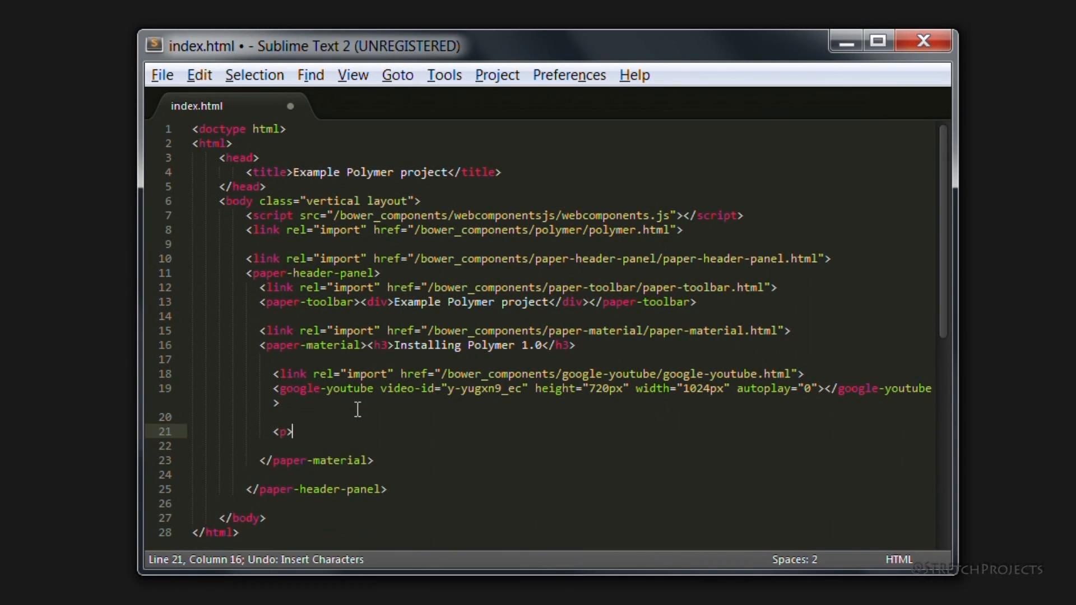
{"action": "type", "text": "Some descript"}
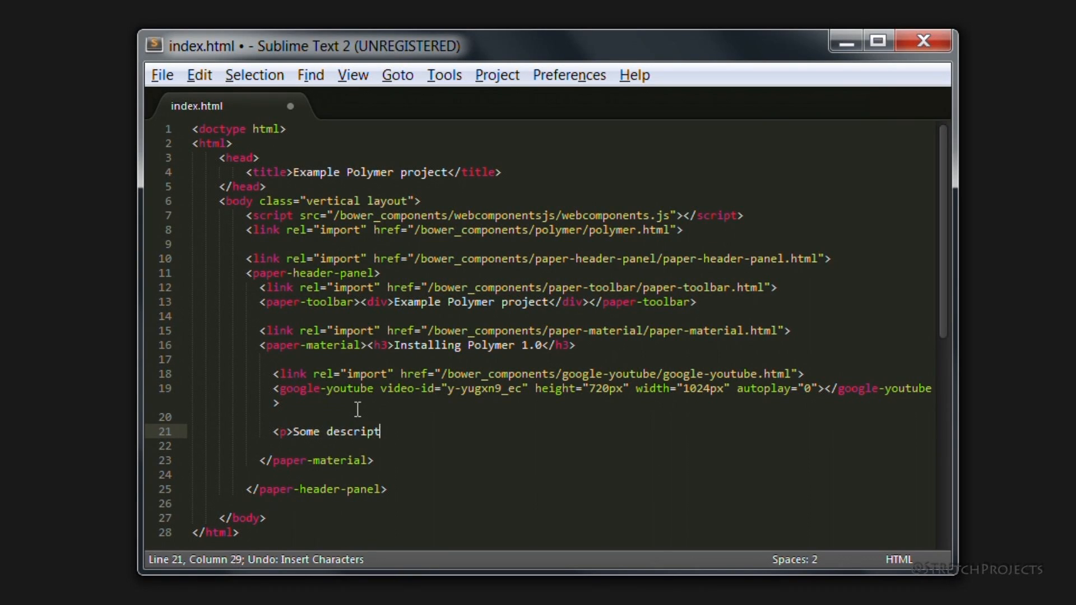
{"action": "type", "text": "ion here</p>"}
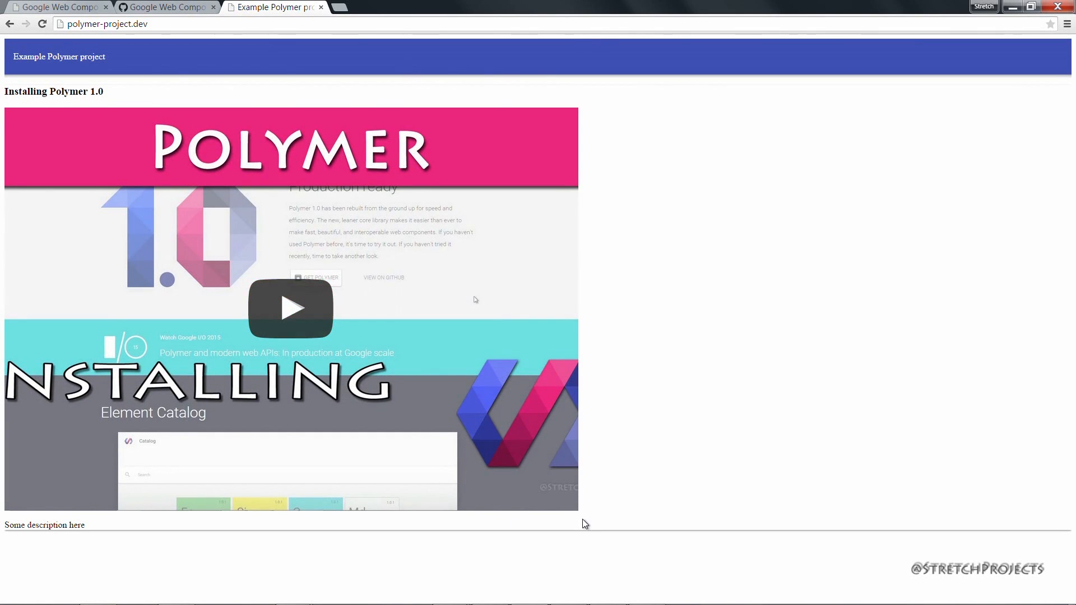
{"action": "mouse_move", "coordinate": [787, 426]}
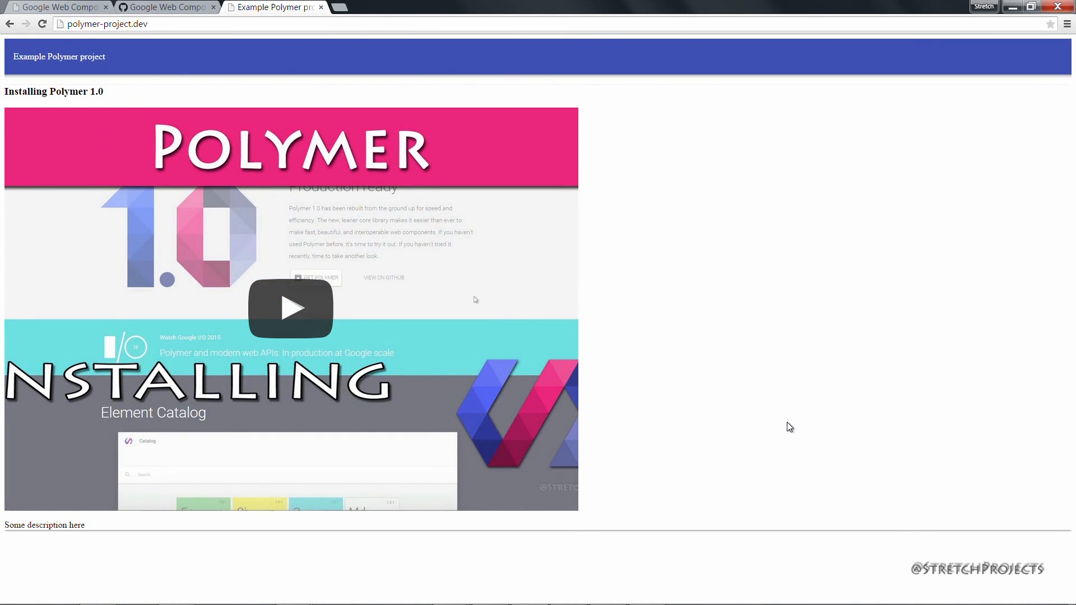
{"action": "mouse_move", "coordinate": [674, 258]}
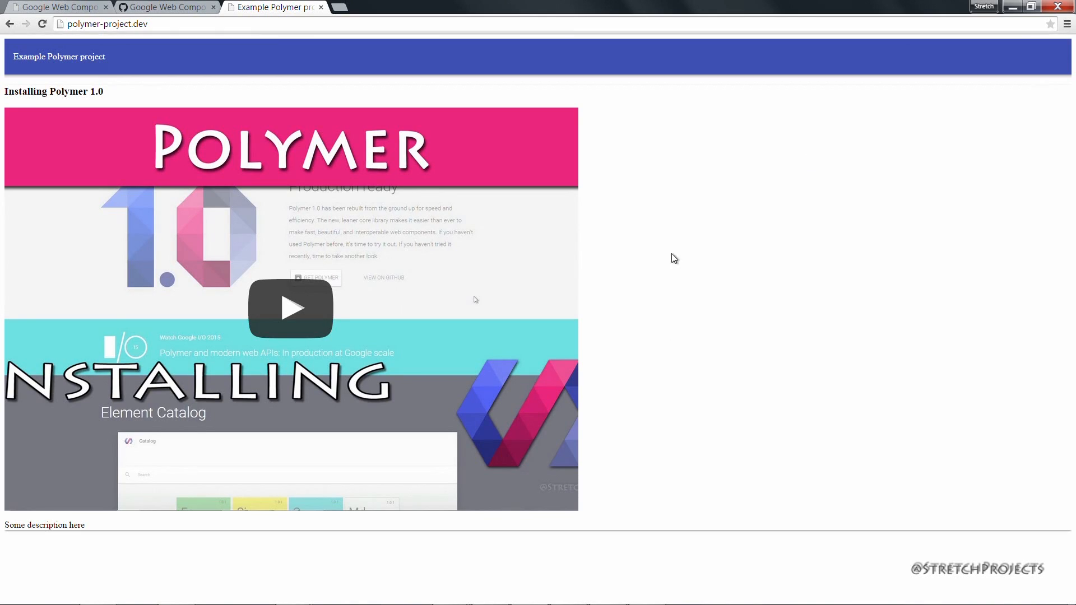
{"action": "mouse_move", "coordinate": [716, 294]}
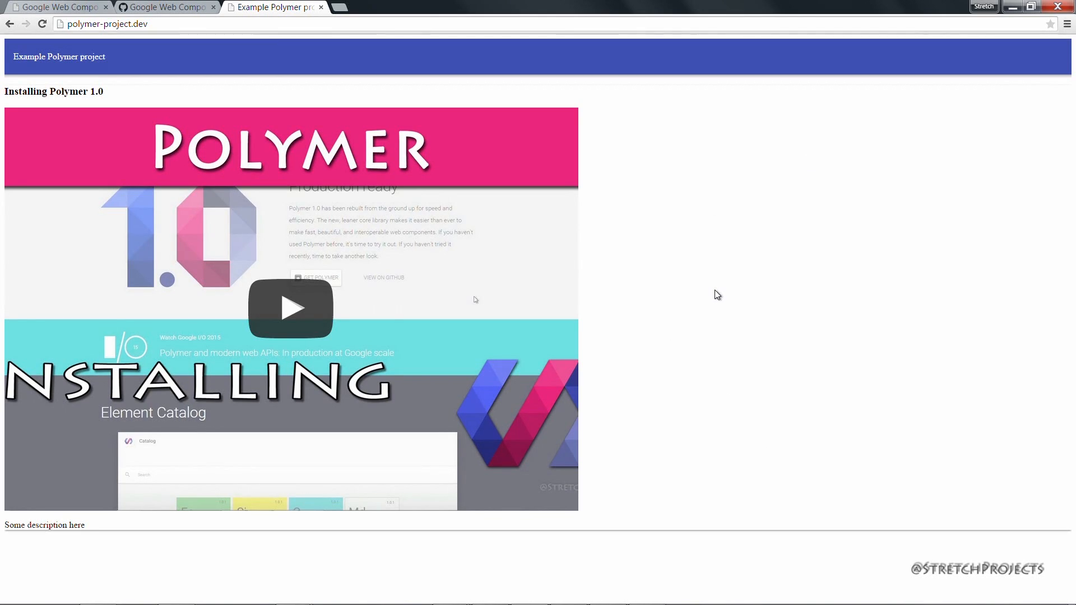
{"action": "mouse_move", "coordinate": [799, 353]}
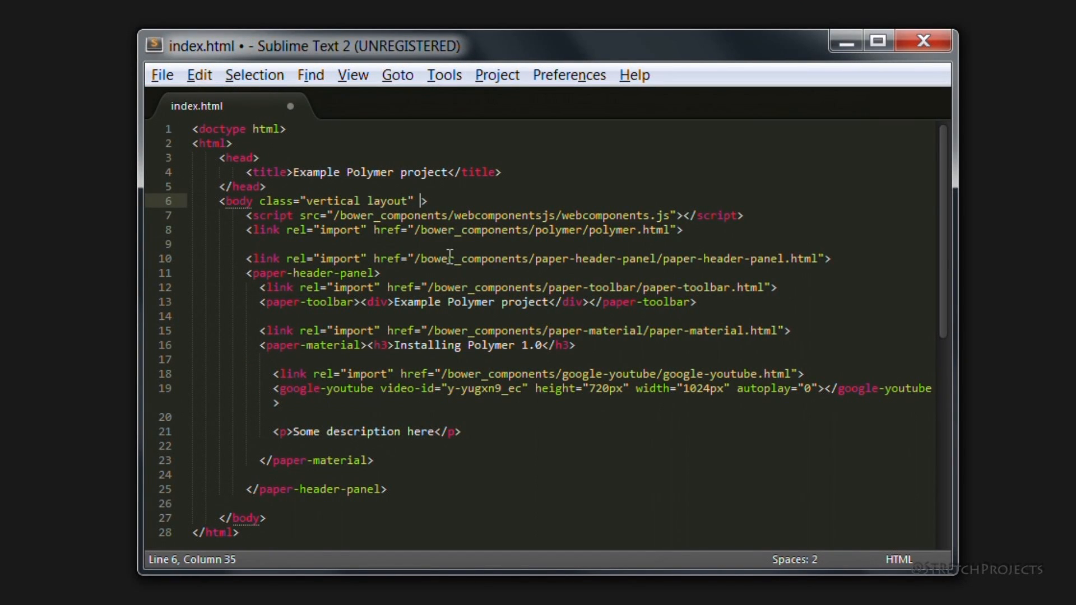
- Give the body tag style="background-color: #dddddd" for a light grey page
{"action": "type", "text": "style=\"\""}
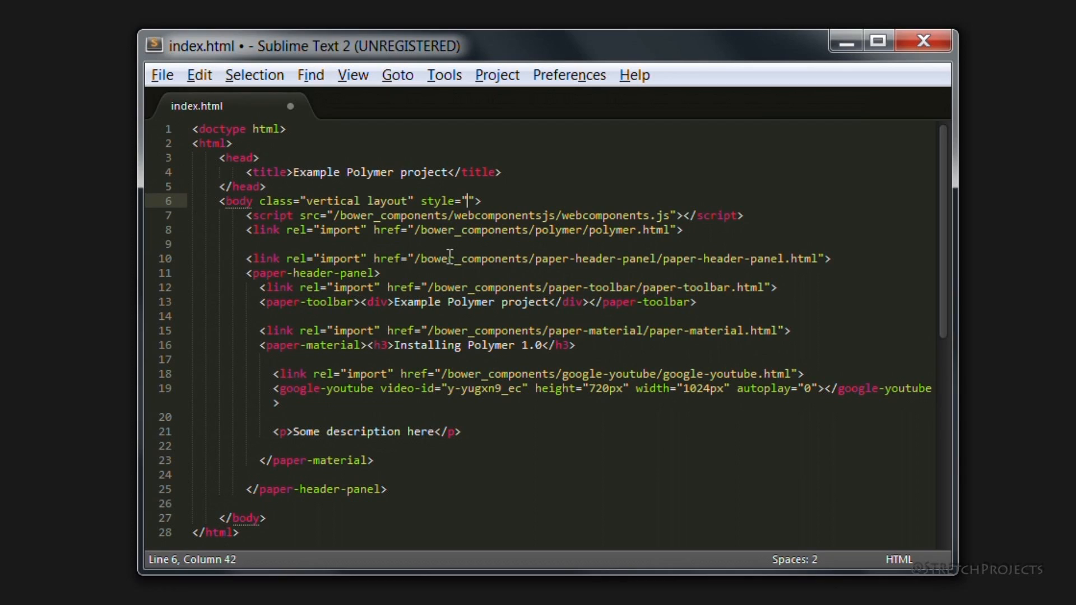
{"action": "type", "text": "background"}
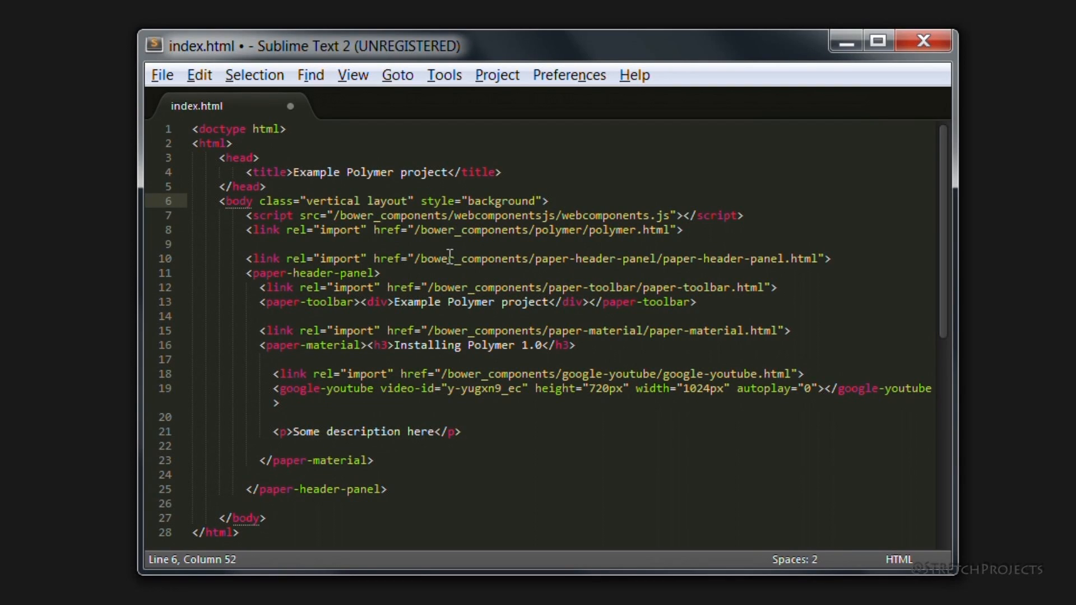
{"action": "type", "text": "-color:"}
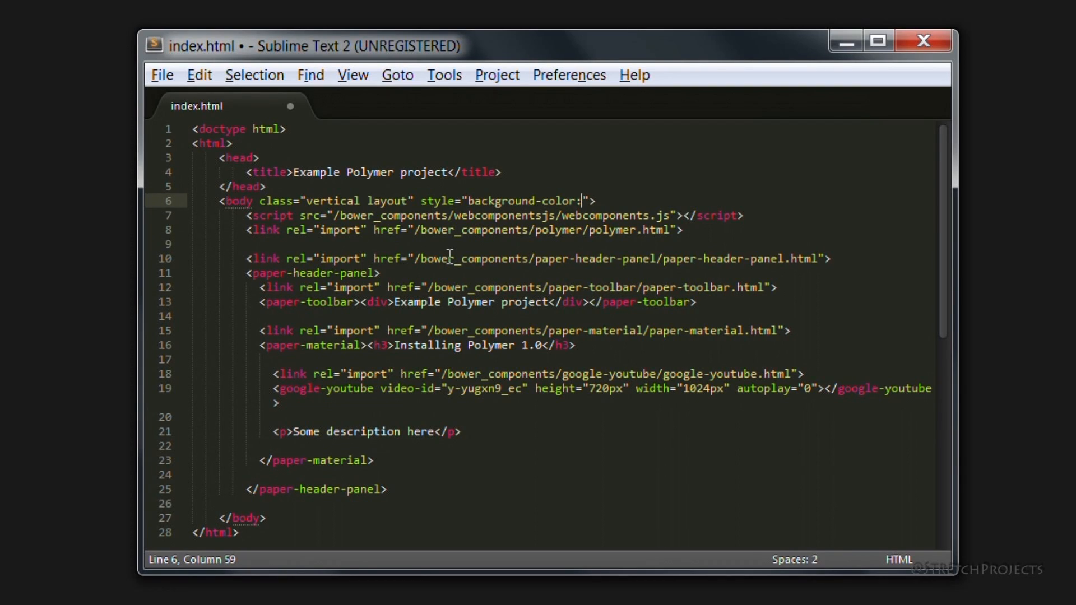
{"action": "type", "text": "#dddddd"}
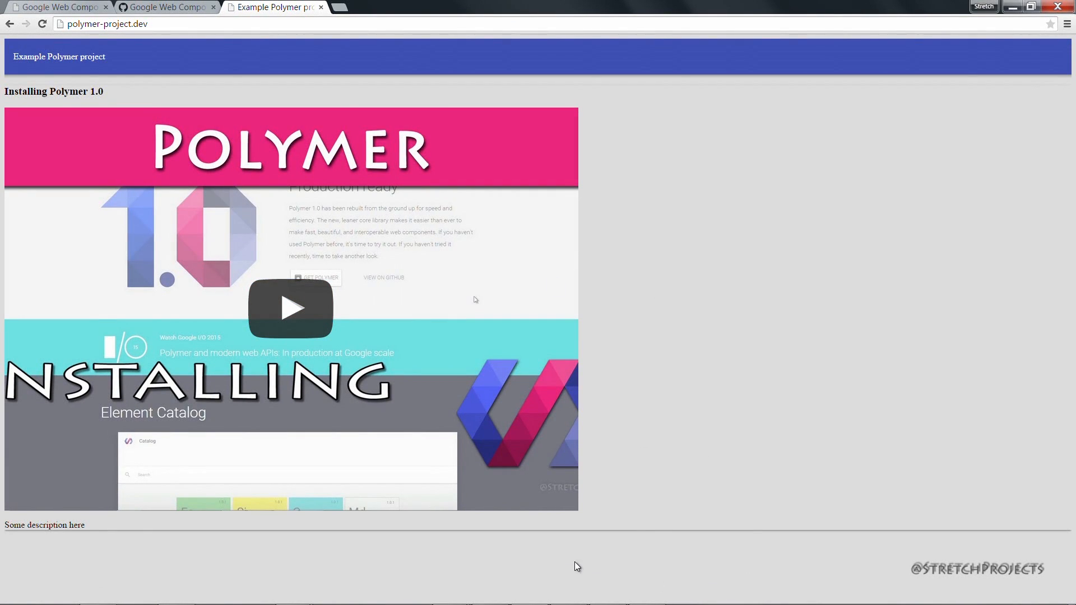
{"action": "mouse_move", "coordinate": [567, 243]}
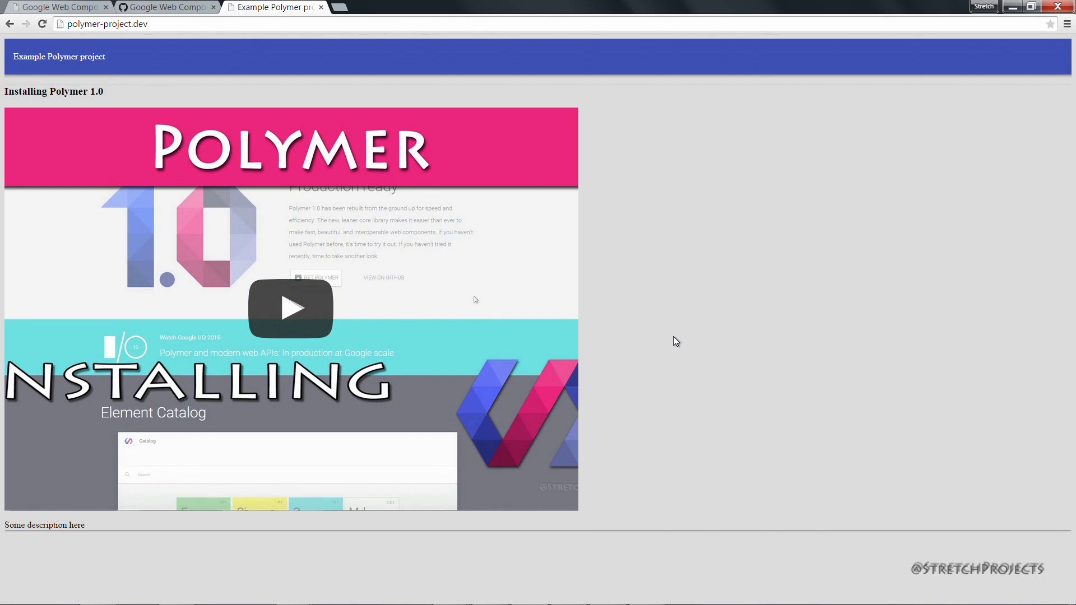
{"action": "mouse_move", "coordinate": [679, 509]}
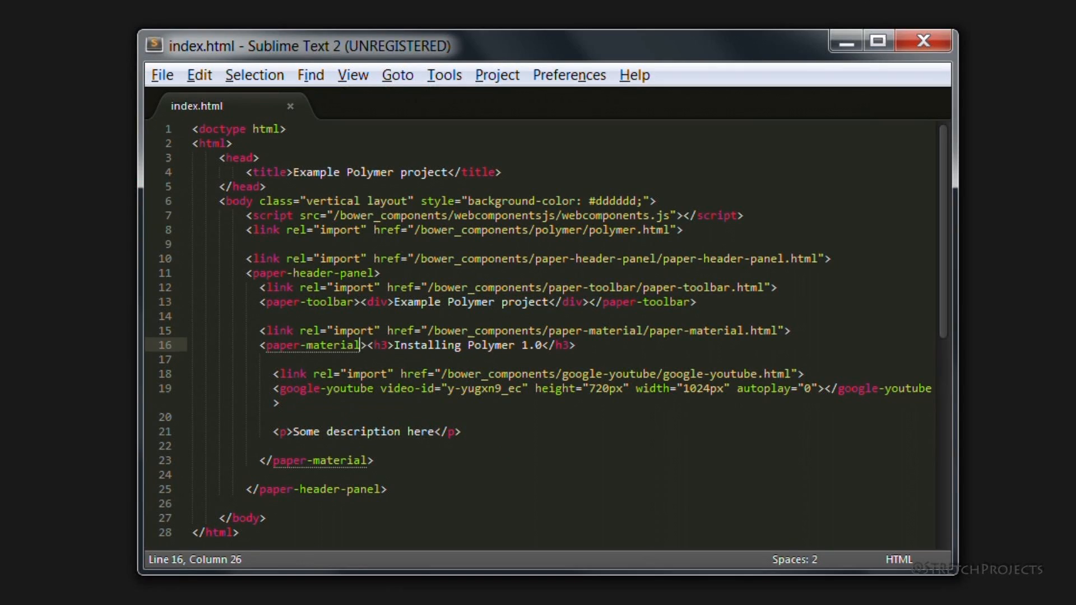
- Give the paper-material tag an inline style with a white background
{"action": "type", "text": "style=\"\""}
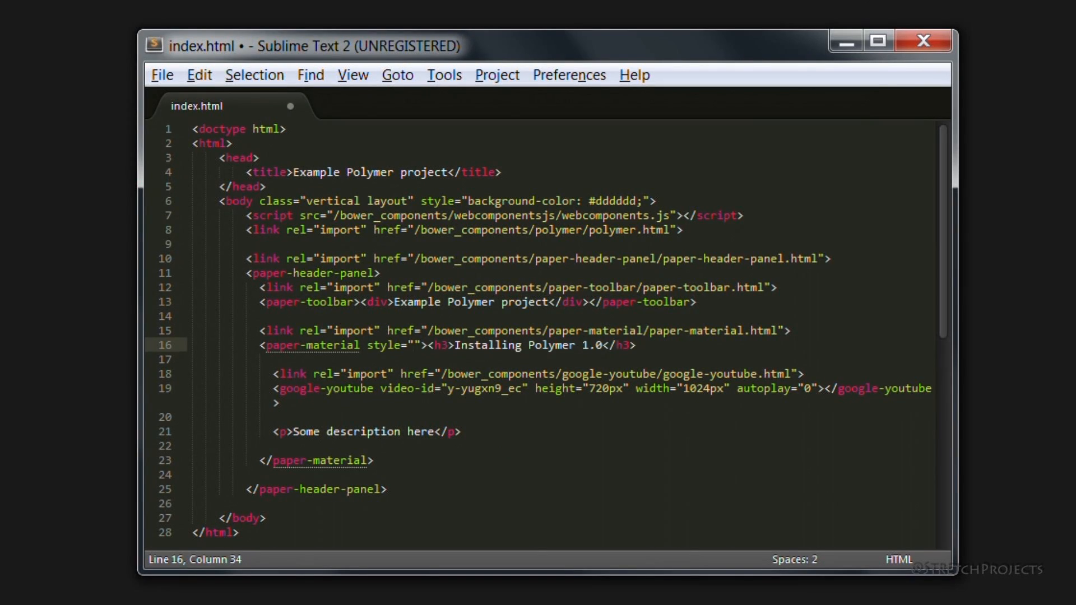
{"action": "type", "text": "background:"}
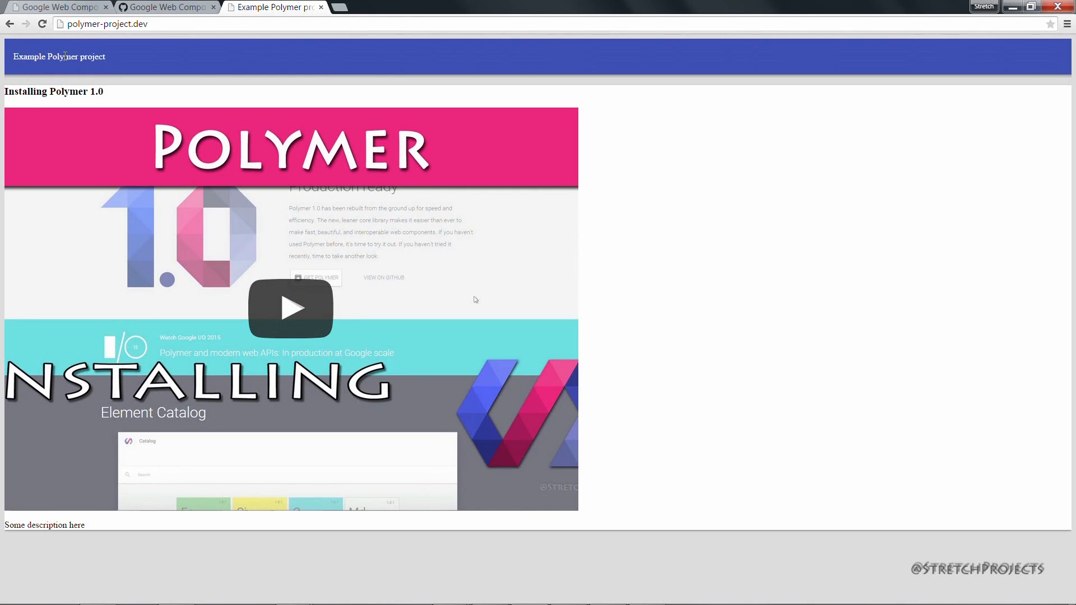
{"action": "mouse_move", "coordinate": [694, 225]}
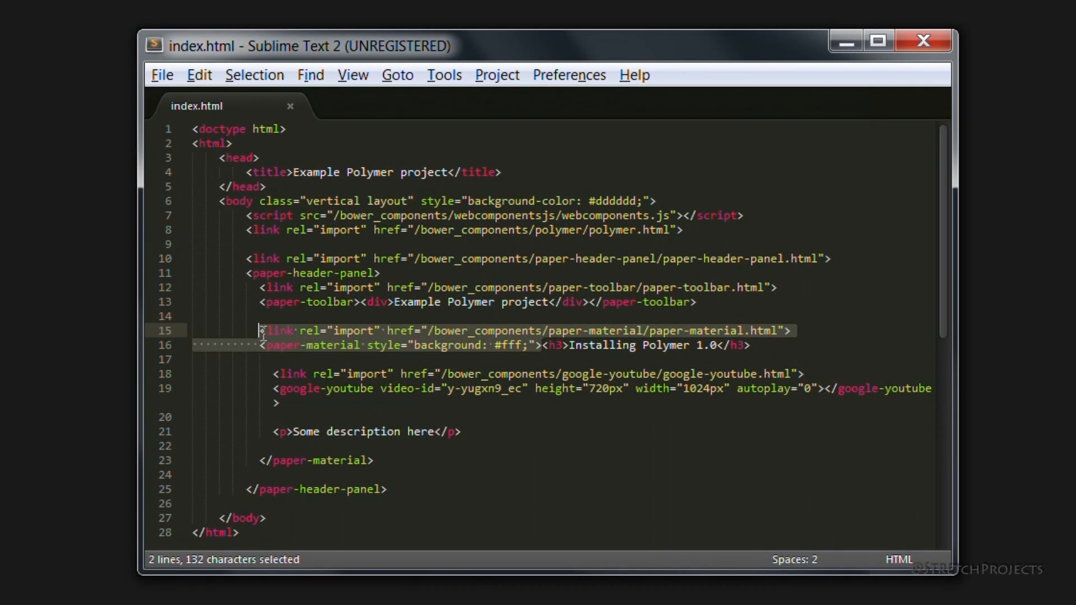
{"action": "mouse_move", "coordinate": [287, 349]}
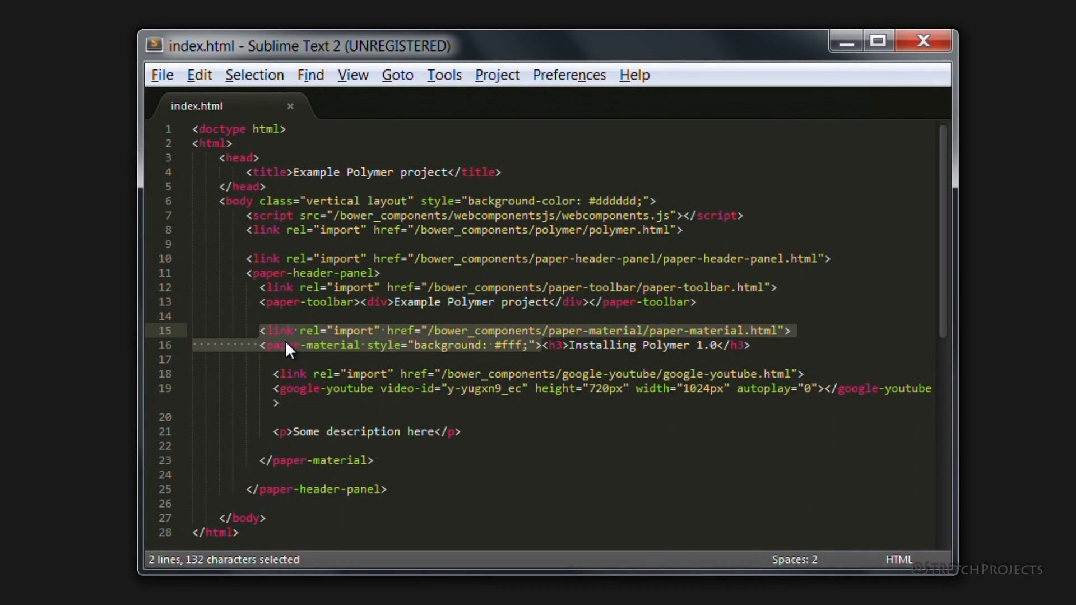
{"action": "mouse_move", "coordinate": [268, 308]}
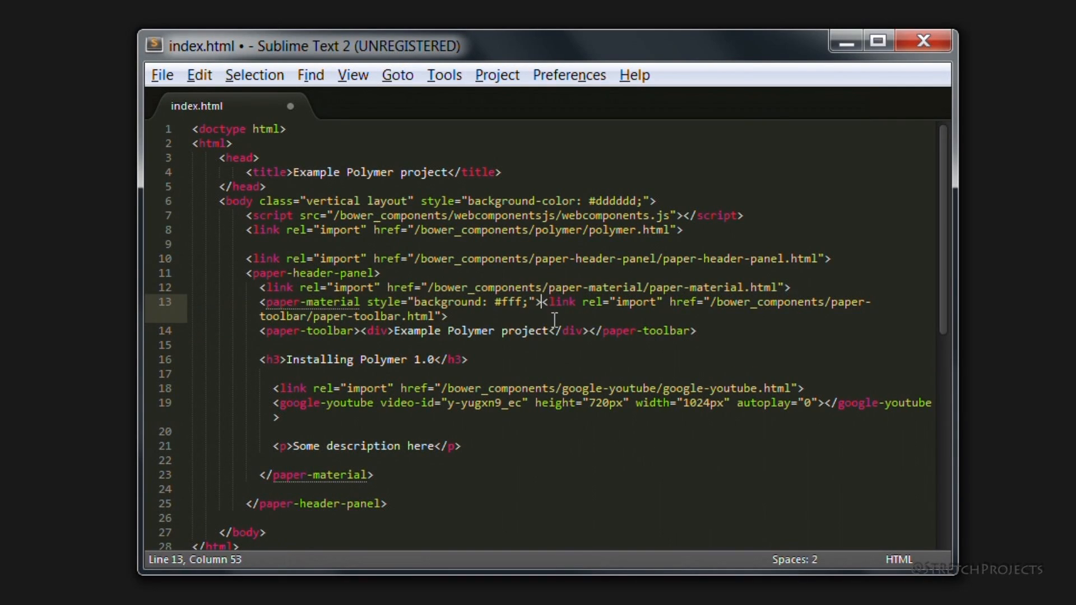
- Save index.html with the paper-material import and opening tag moved above the toolbar
{"action": "key", "text": "Enter"}
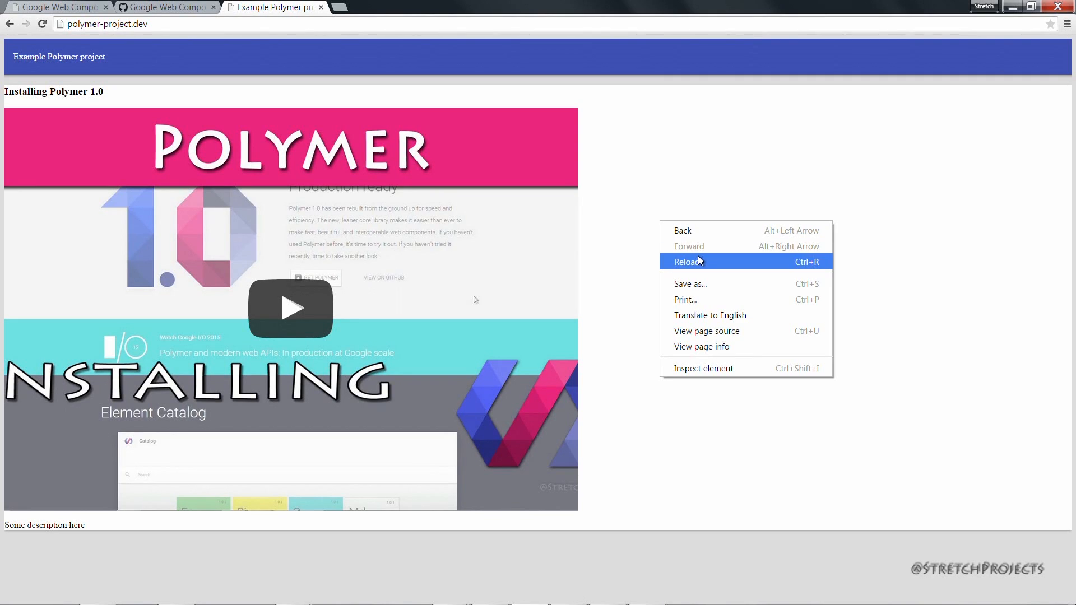
- Reload the page to show the white card wrapping the blue toolbar on grey
{"action": "left_click", "coordinate": [702, 261]}
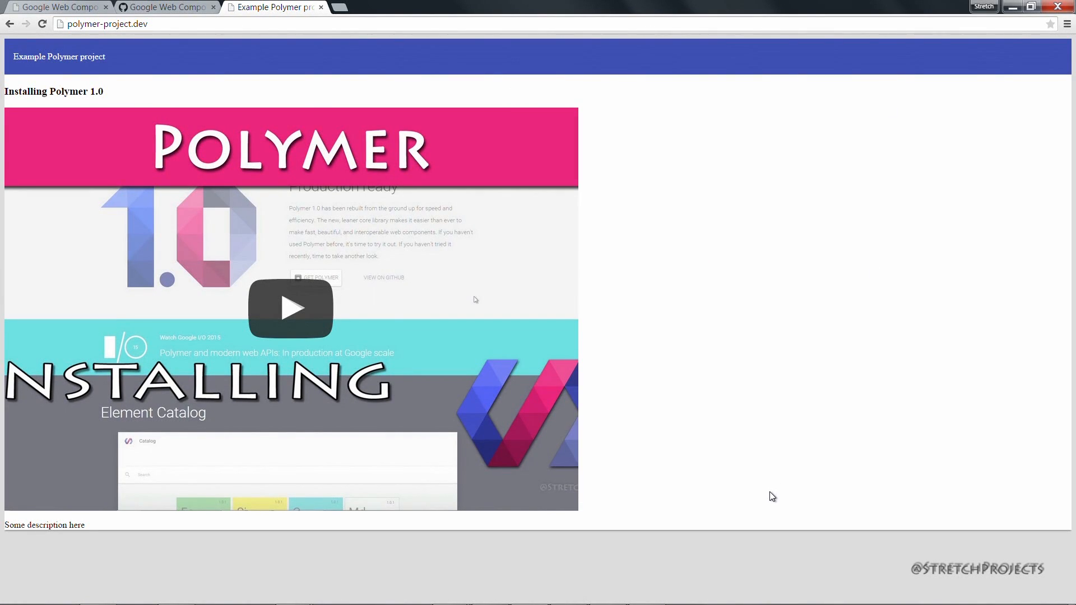
{"action": "mouse_move", "coordinate": [738, 543]}
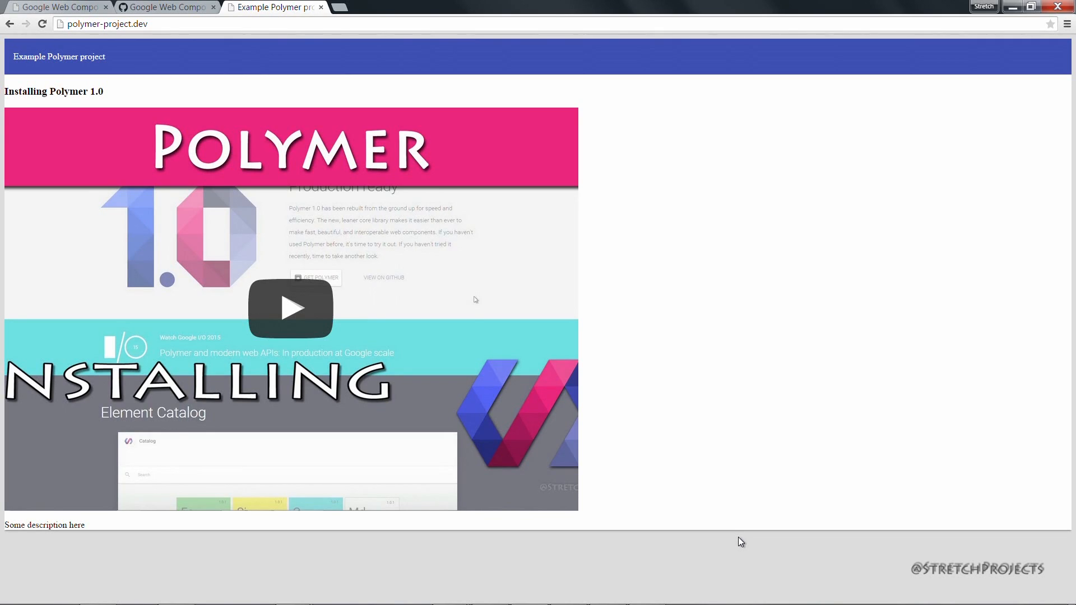
{"action": "mouse_move", "coordinate": [772, 569]}
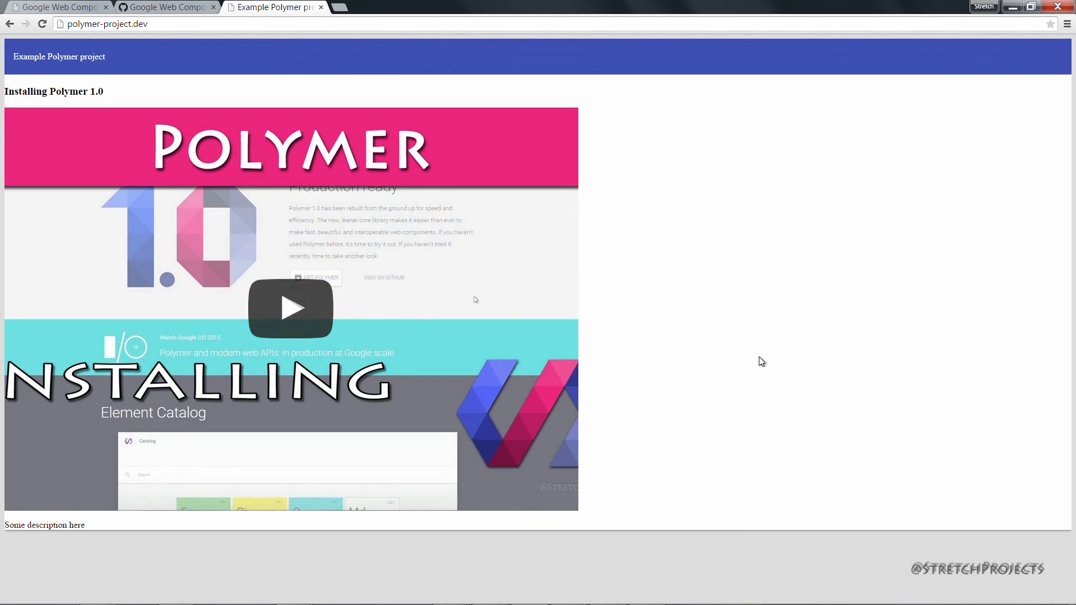
{"action": "mouse_move", "coordinate": [765, 378]}
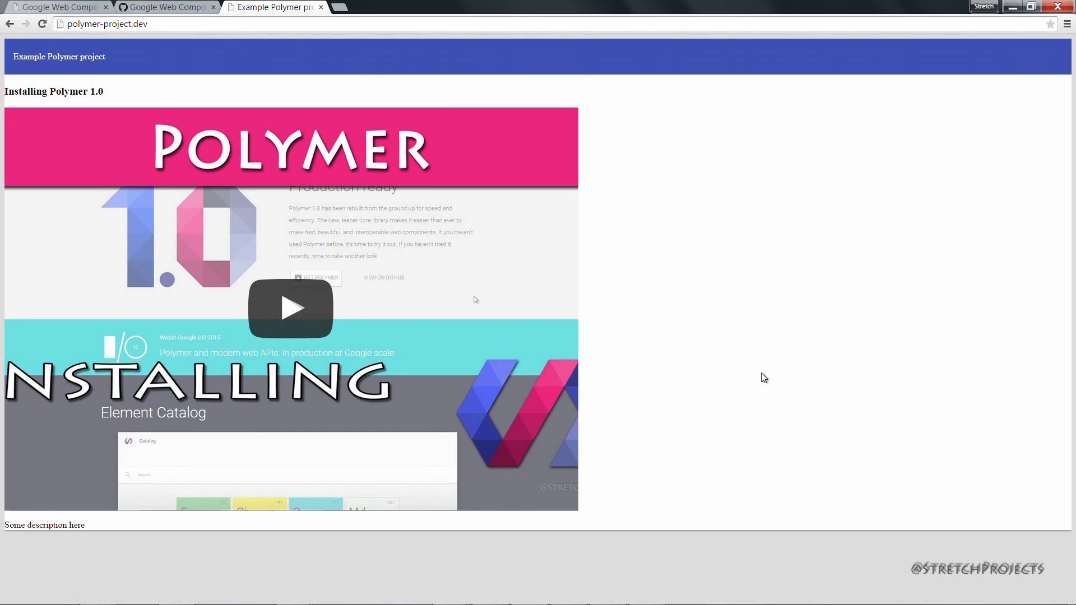
{"action": "mouse_move", "coordinate": [689, 558]}
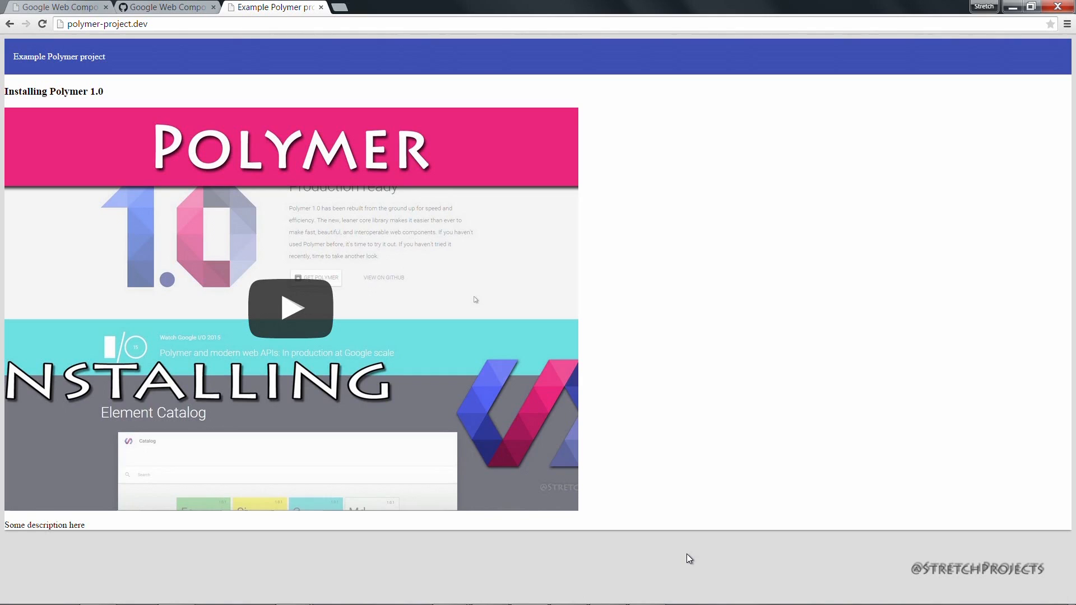